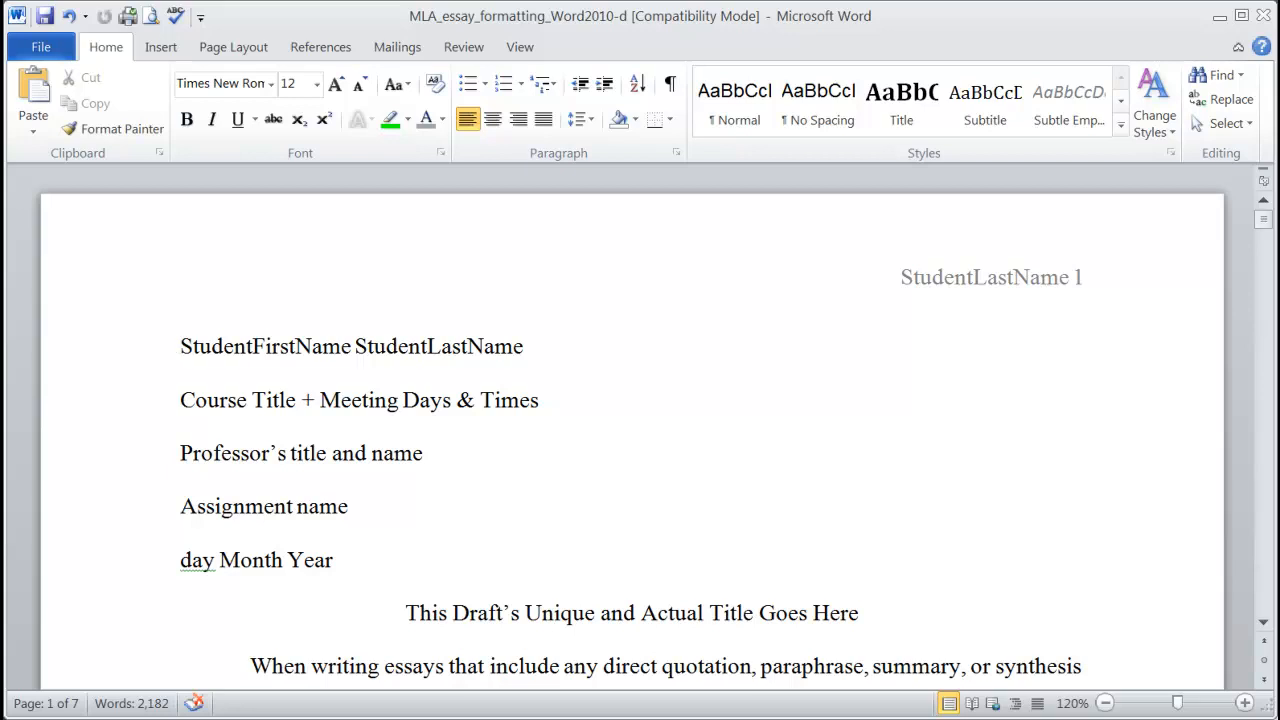
Place the cursor in the essay body near the header lines
{"action": "left_click", "coordinate": [180, 346]}
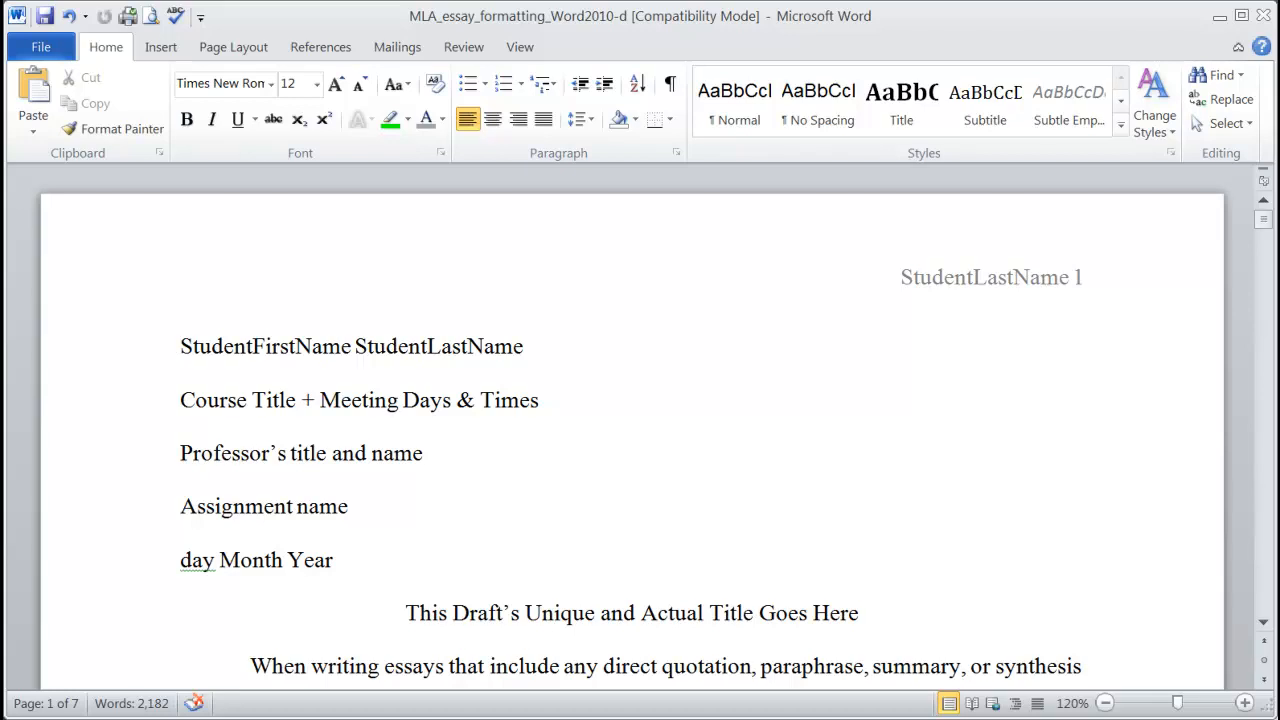
{"action": "left_click", "coordinate": [180, 346]}
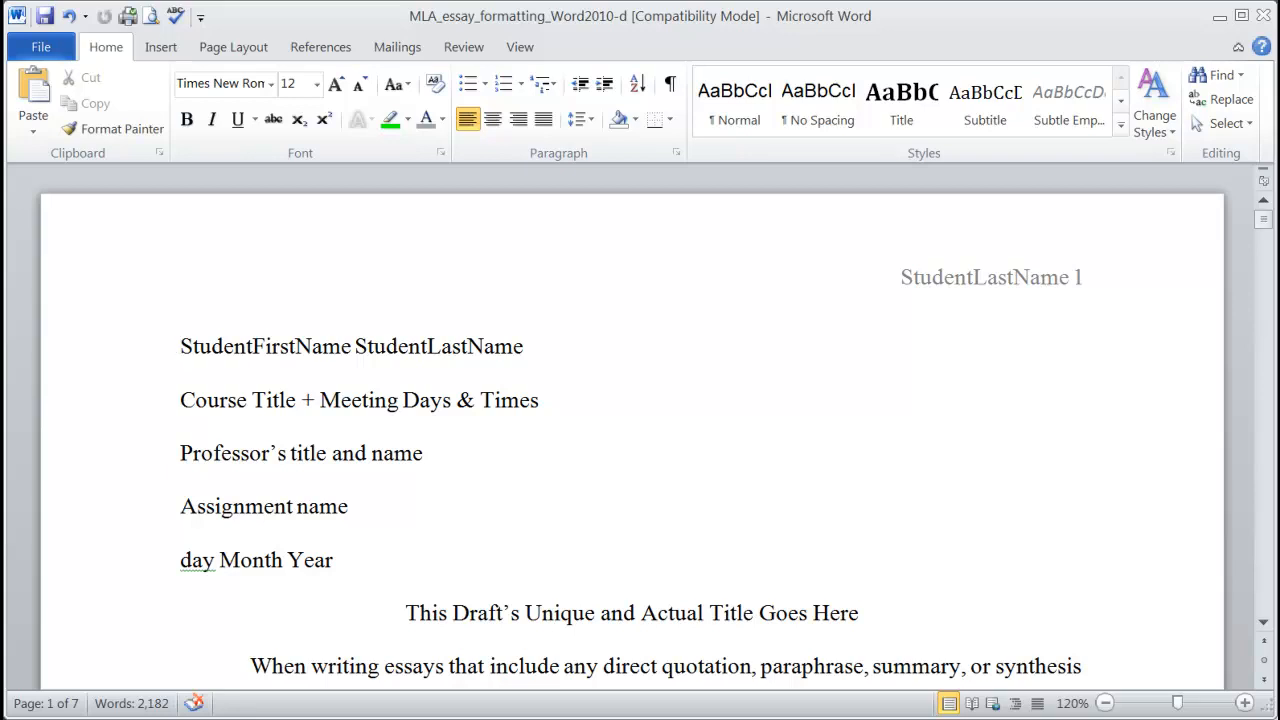
{"action": "left_click", "coordinate": [182, 346]}
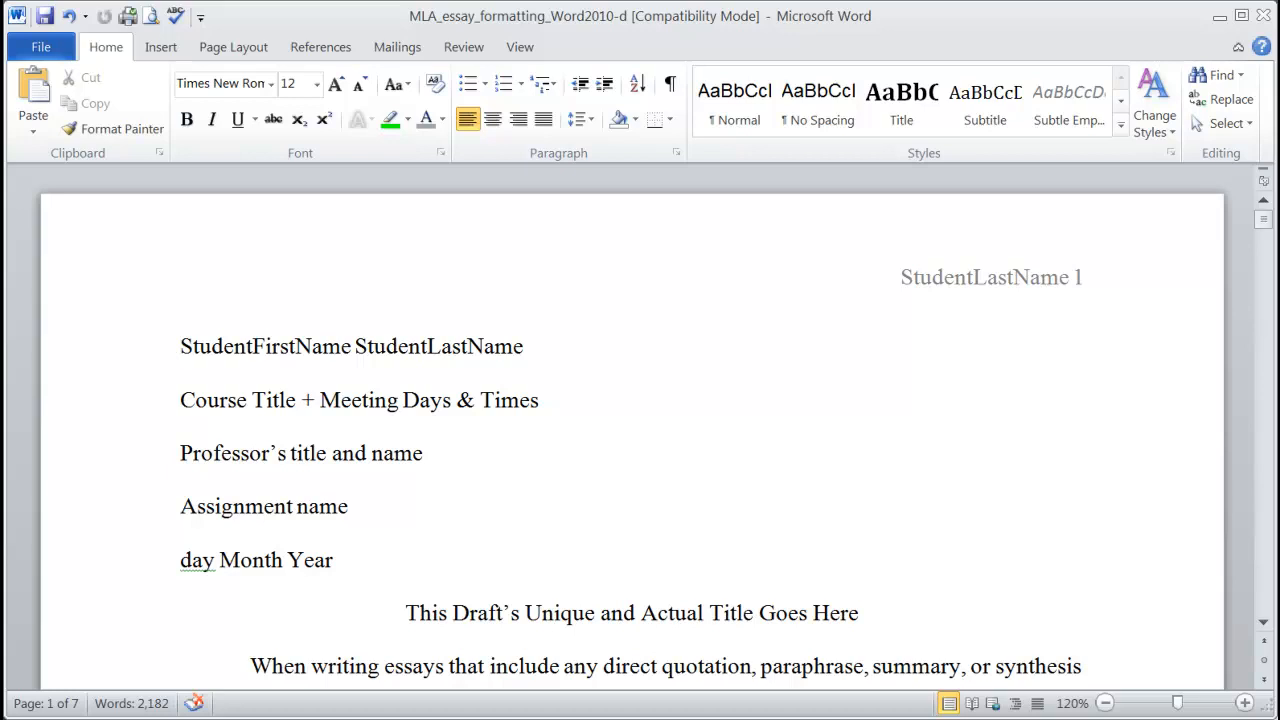
{"action": "left_click", "coordinate": [180, 346]}
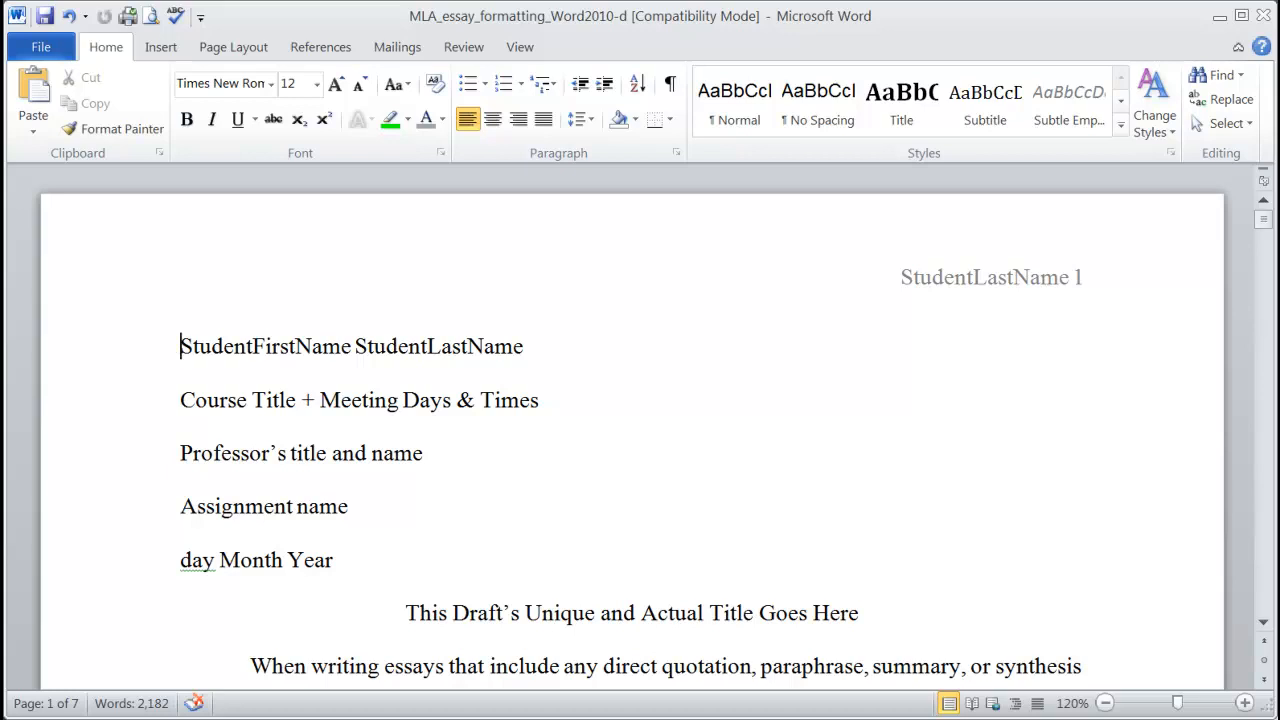
{"action": "mouse_move", "coordinate": [700, 284]}
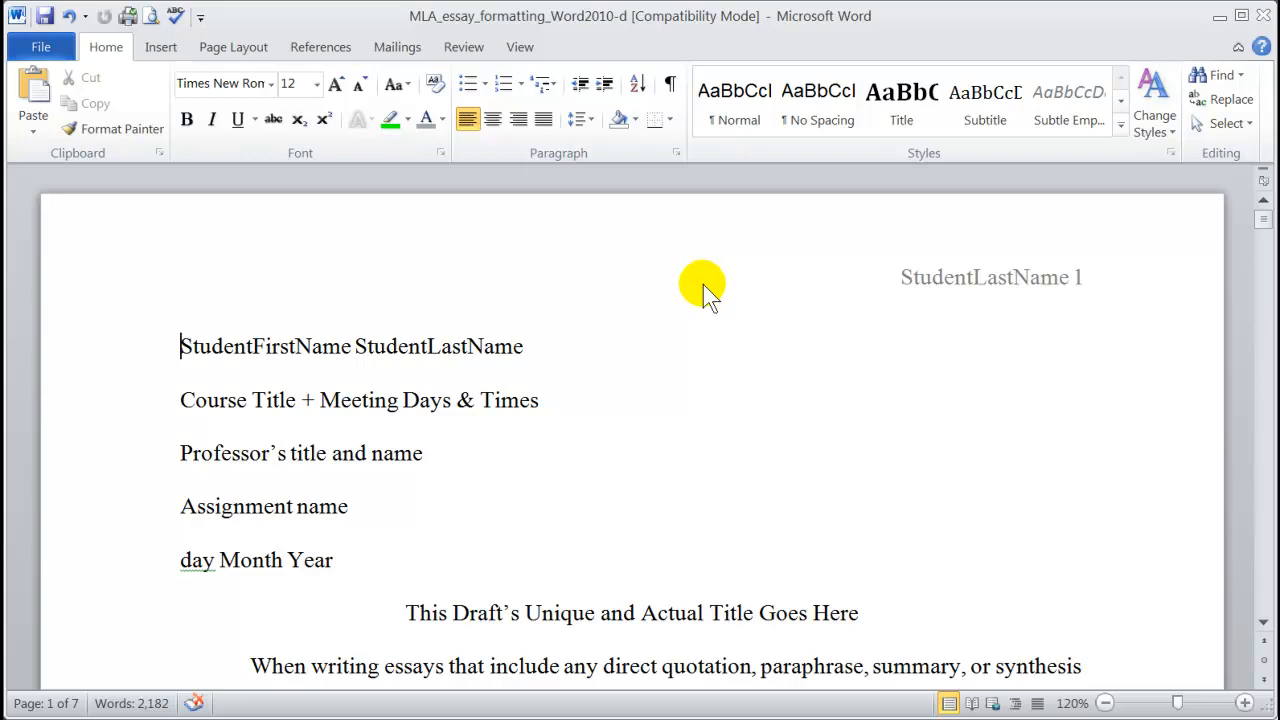
{"action": "mouse_move", "coordinate": [320, 48]}
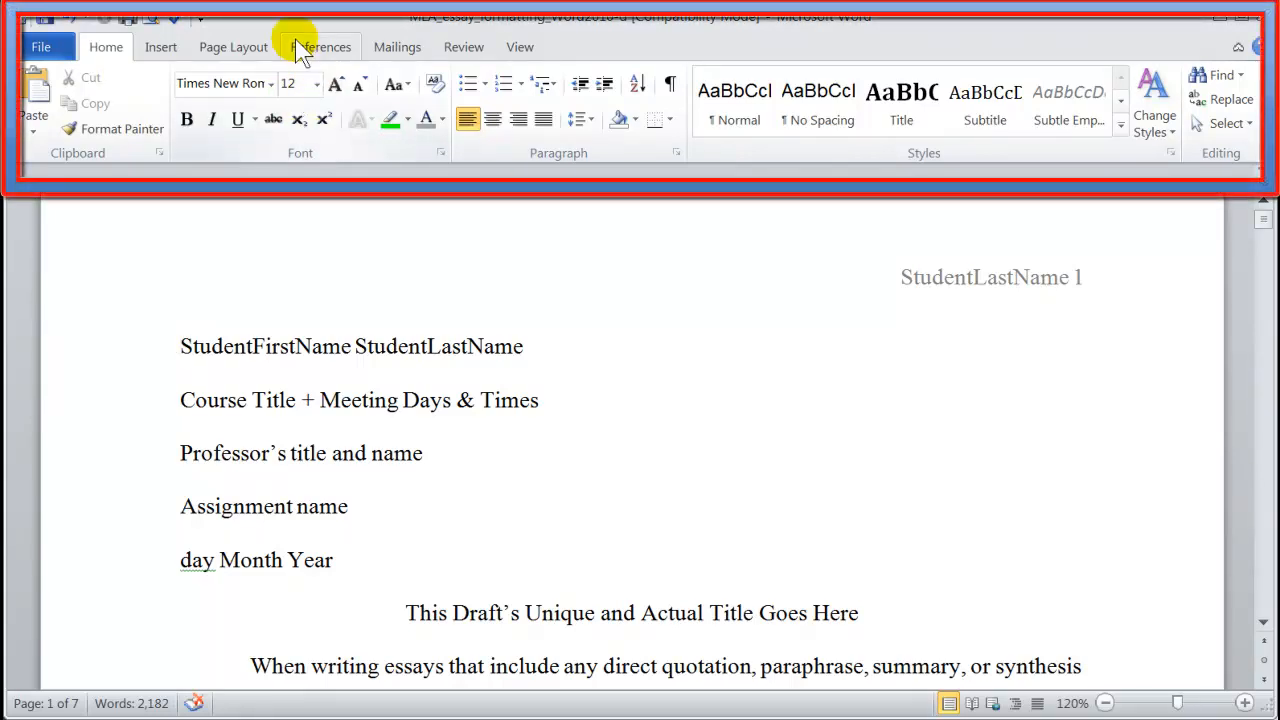
Browse the Insert and References commands, then collapse the ribbon
{"action": "left_click", "coordinate": [160, 46]}
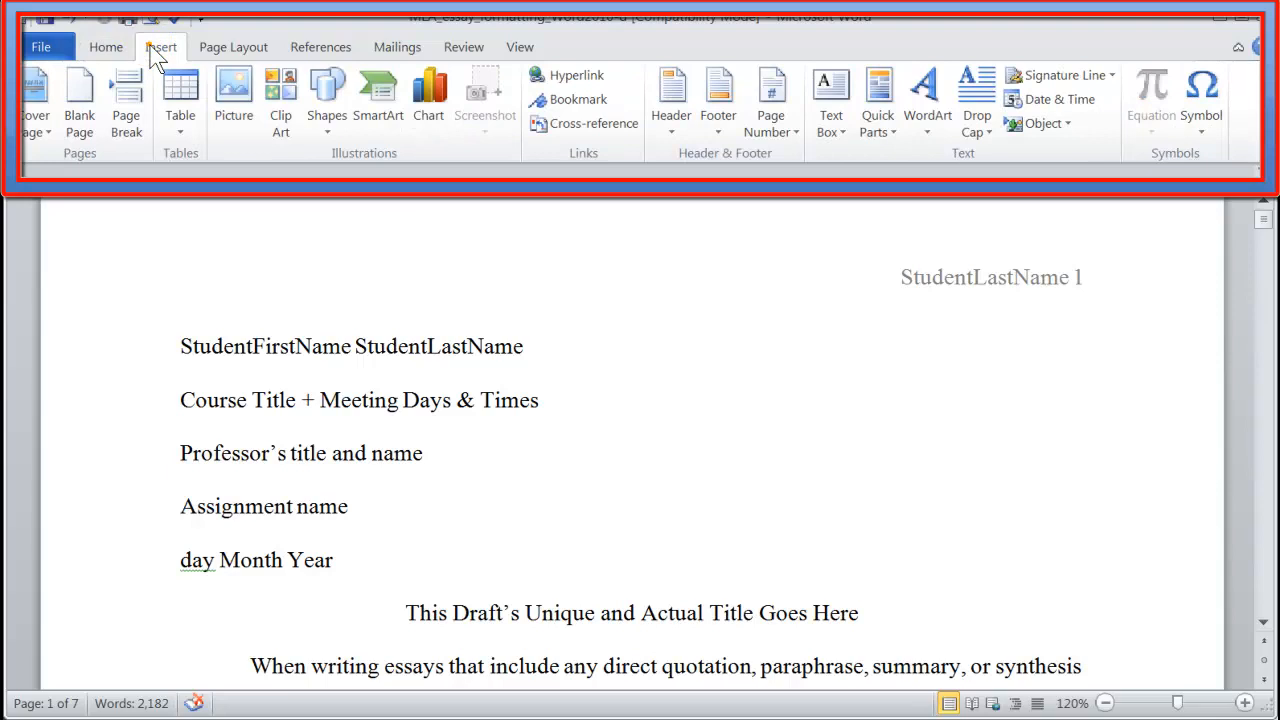
{"action": "left_click", "coordinate": [320, 48]}
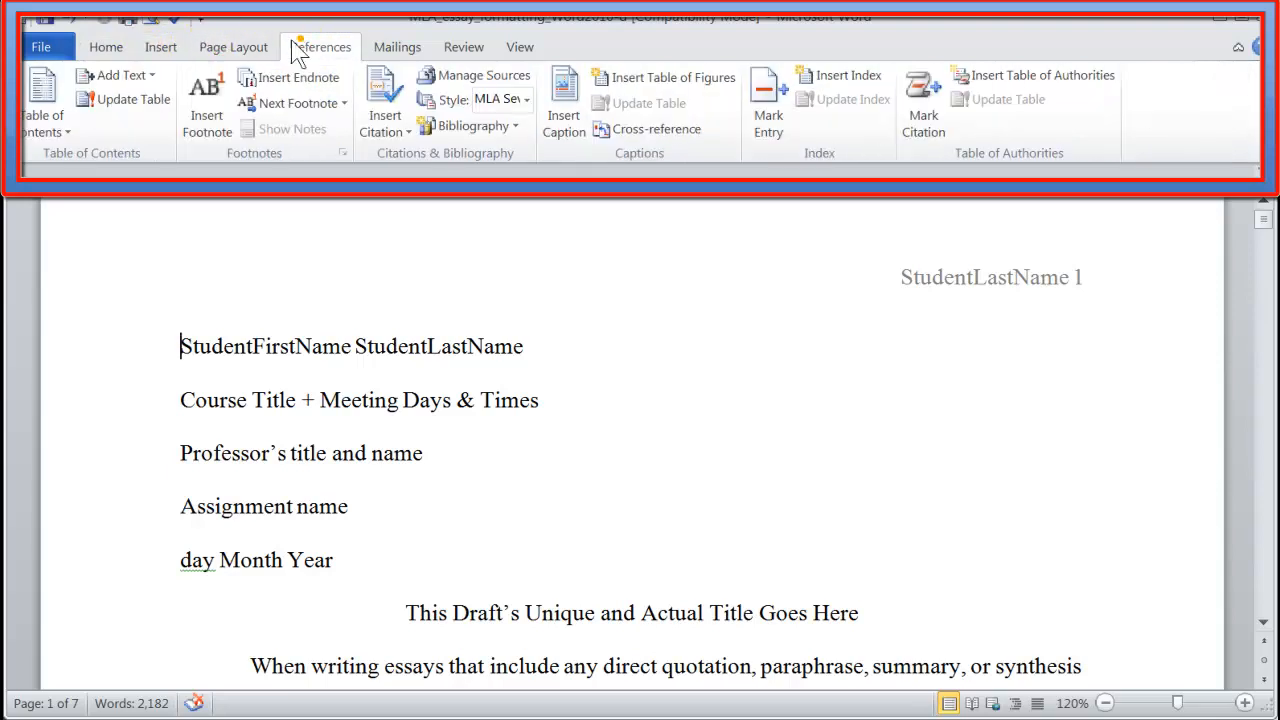
{"action": "left_click", "coordinate": [160, 48]}
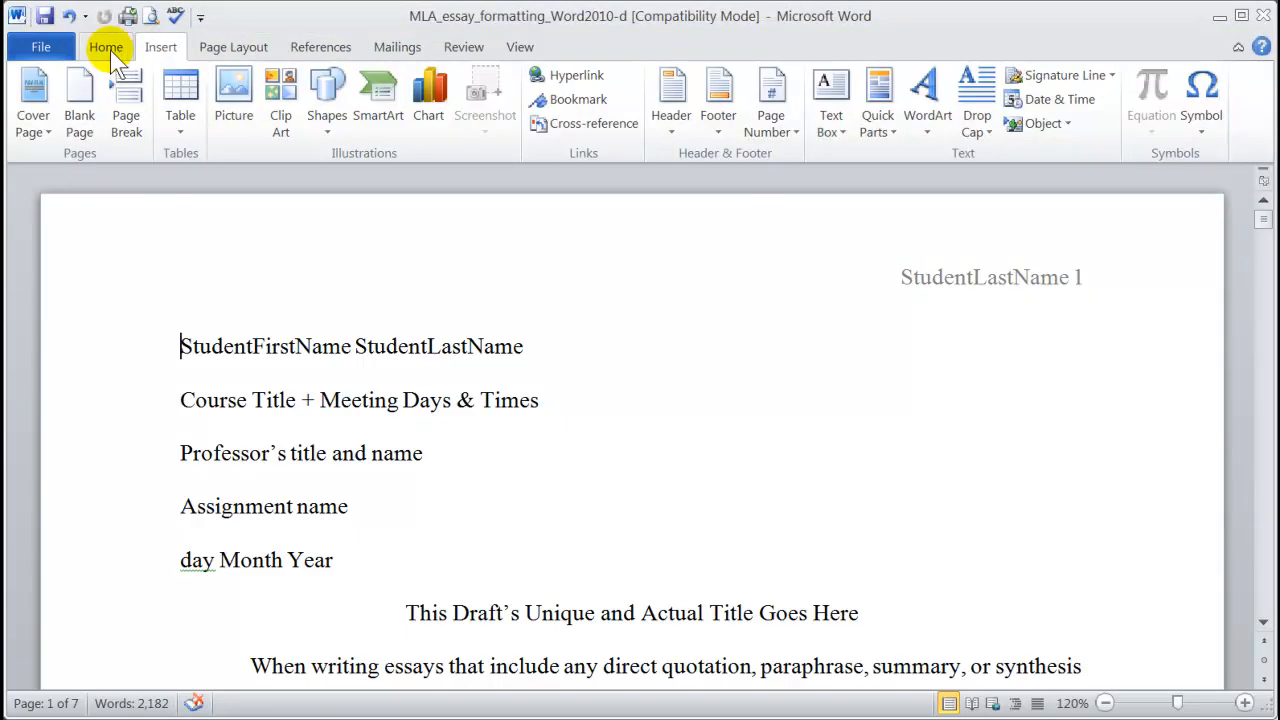
{"action": "left_click", "coordinate": [106, 46]}
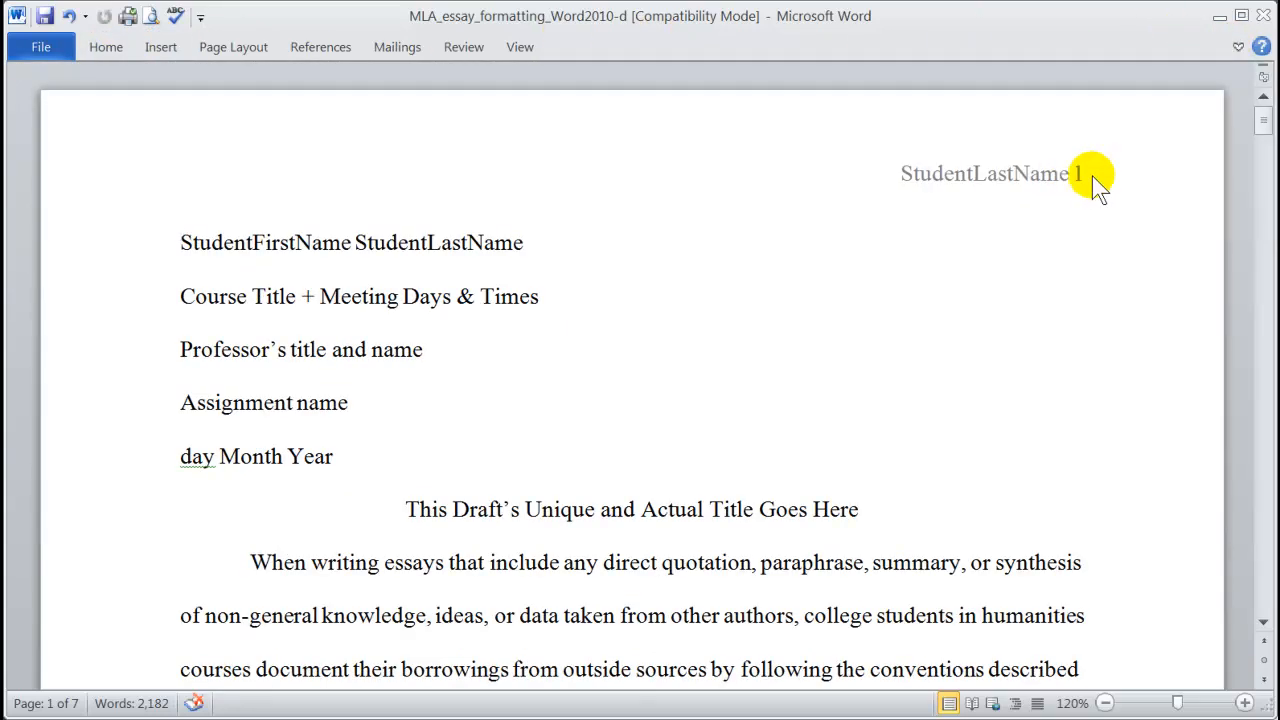
{"action": "mouse_move", "coordinate": [1144, 136]}
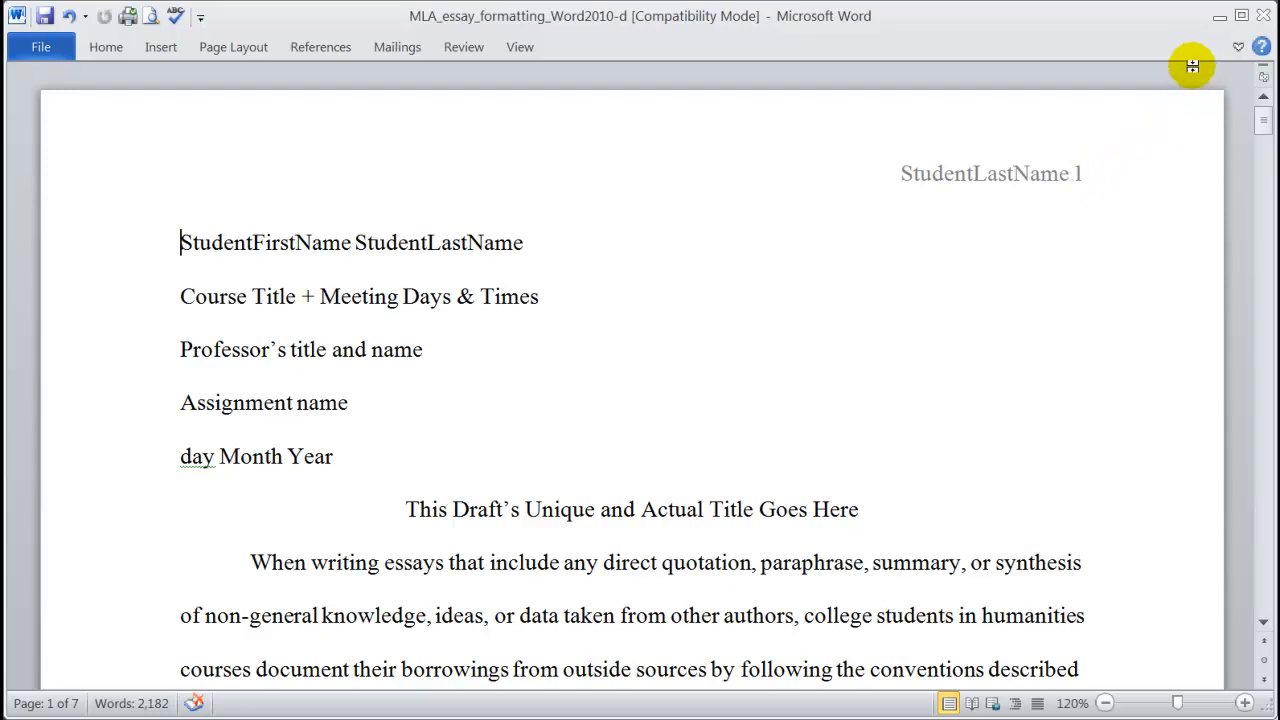
{"action": "mouse_move", "coordinate": [1238, 48]}
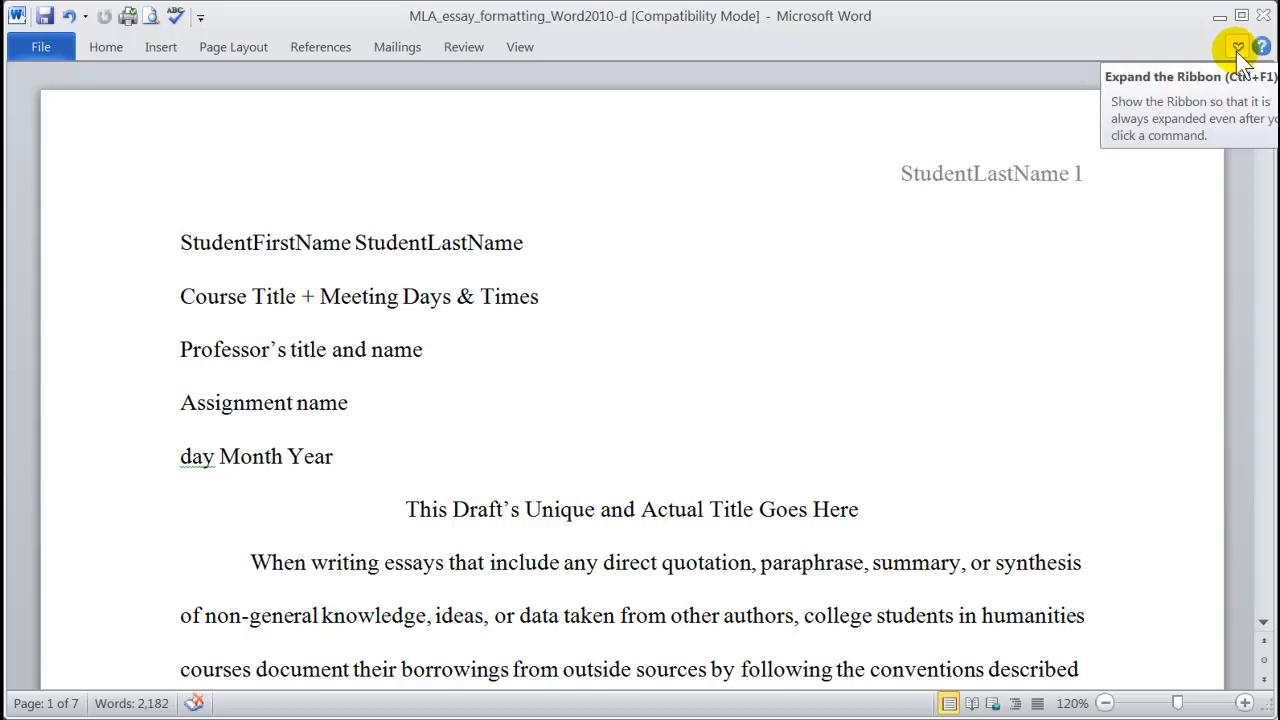
Pin the ribbon open so the Home formatting commands stay visible
{"action": "left_click", "coordinate": [1238, 48]}
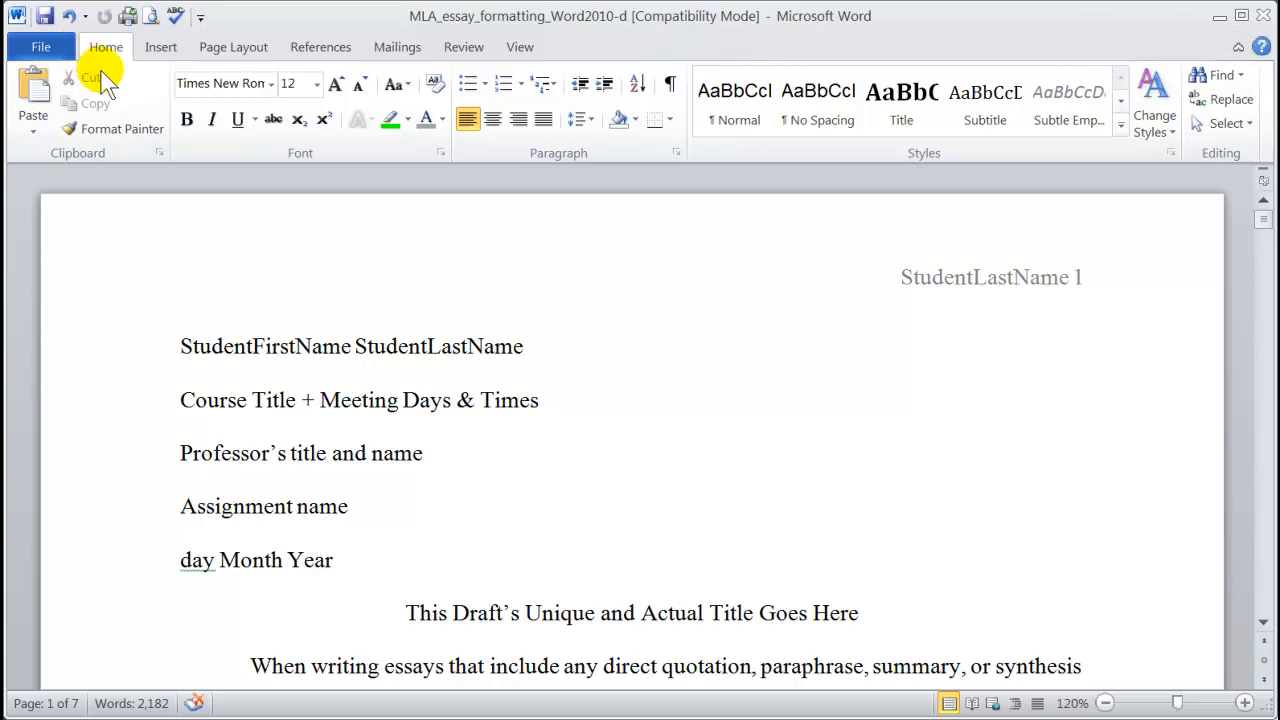
{"action": "mouse_move", "coordinate": [90, 78]}
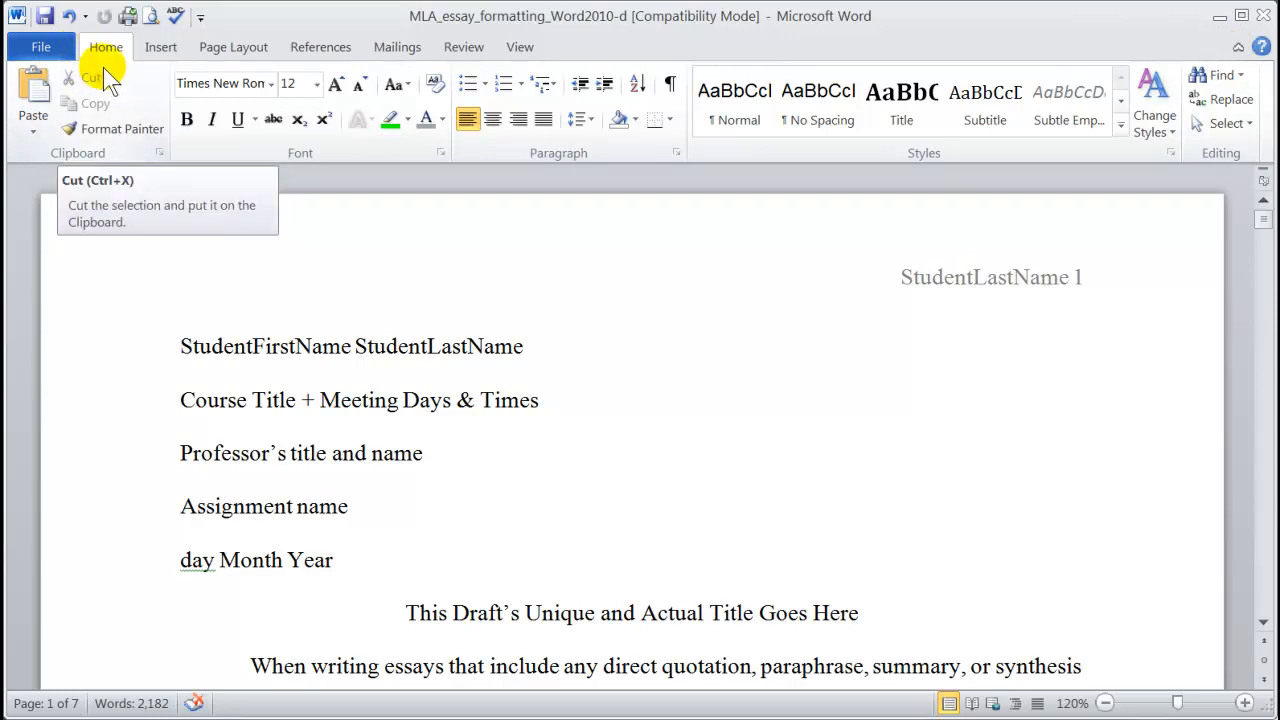
{"action": "mouse_move", "coordinate": [118, 64]}
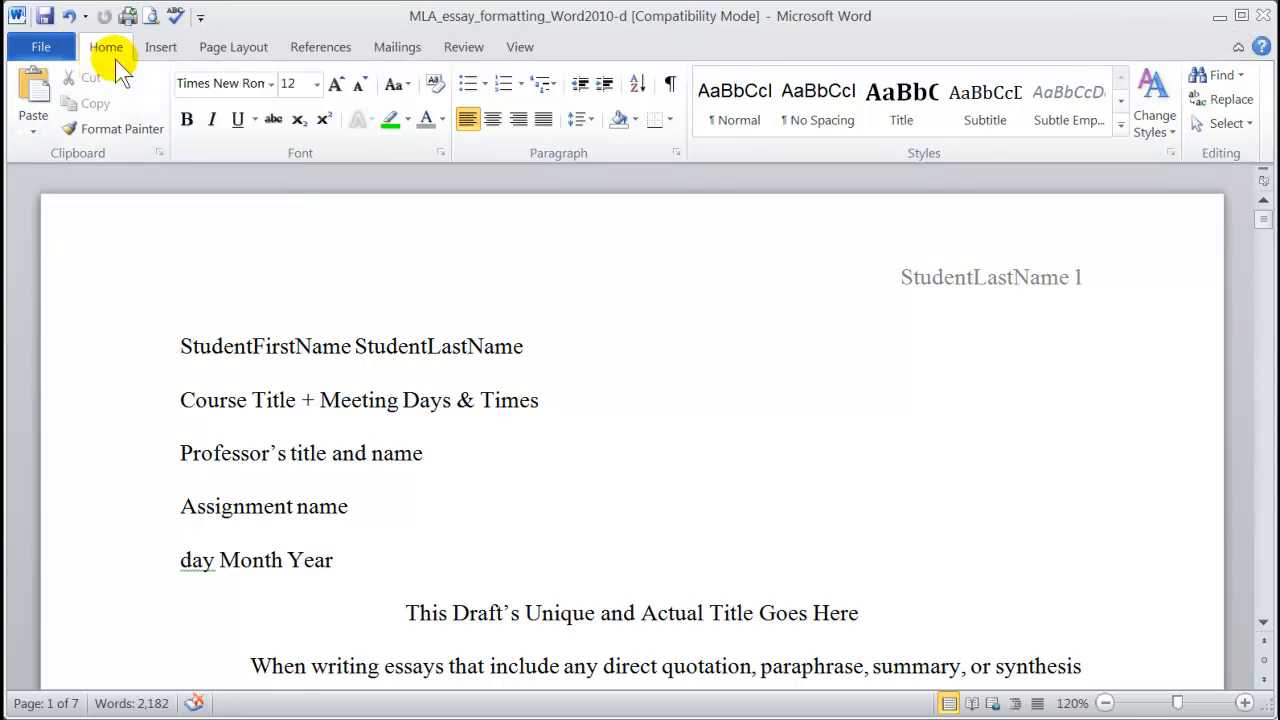
Turn on Show/Hide ¶ to reveal paragraph marks and space dots
{"action": "left_click", "coordinate": [182, 346]}
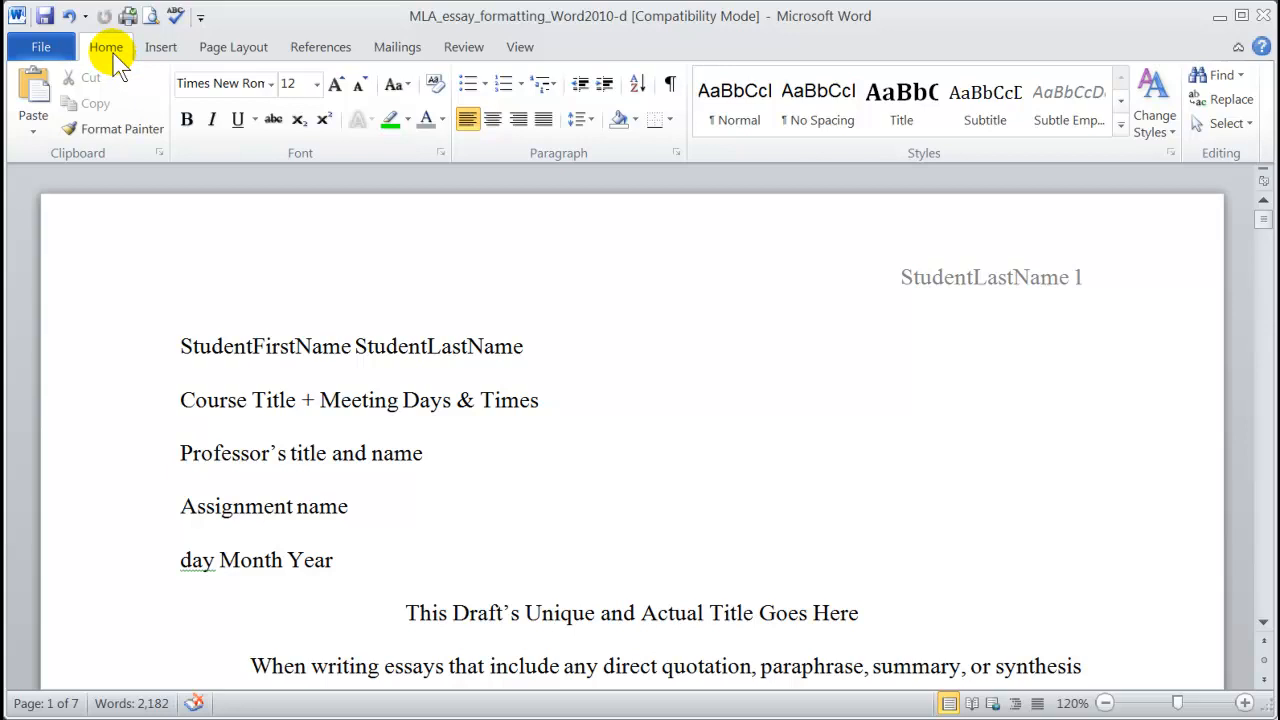
{"action": "mouse_move", "coordinate": [180, 84]}
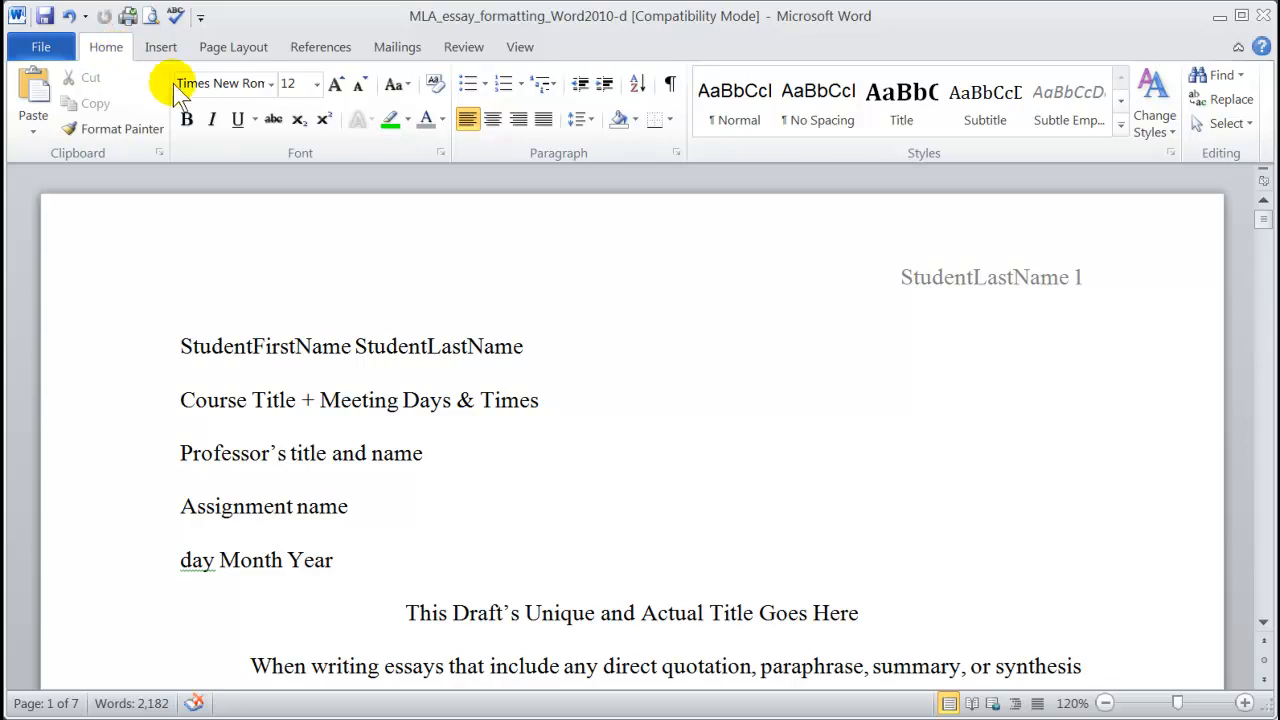
{"action": "mouse_move", "coordinate": [630, 156]}
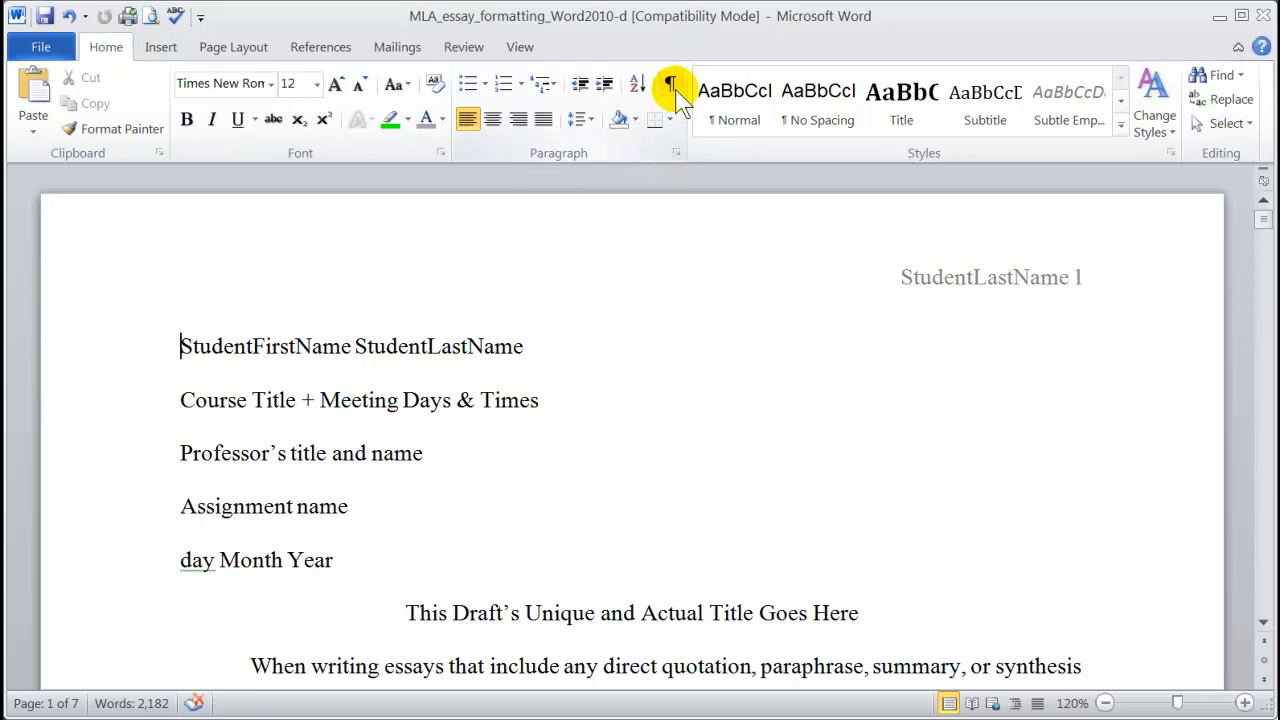
{"action": "left_click", "coordinate": [670, 84]}
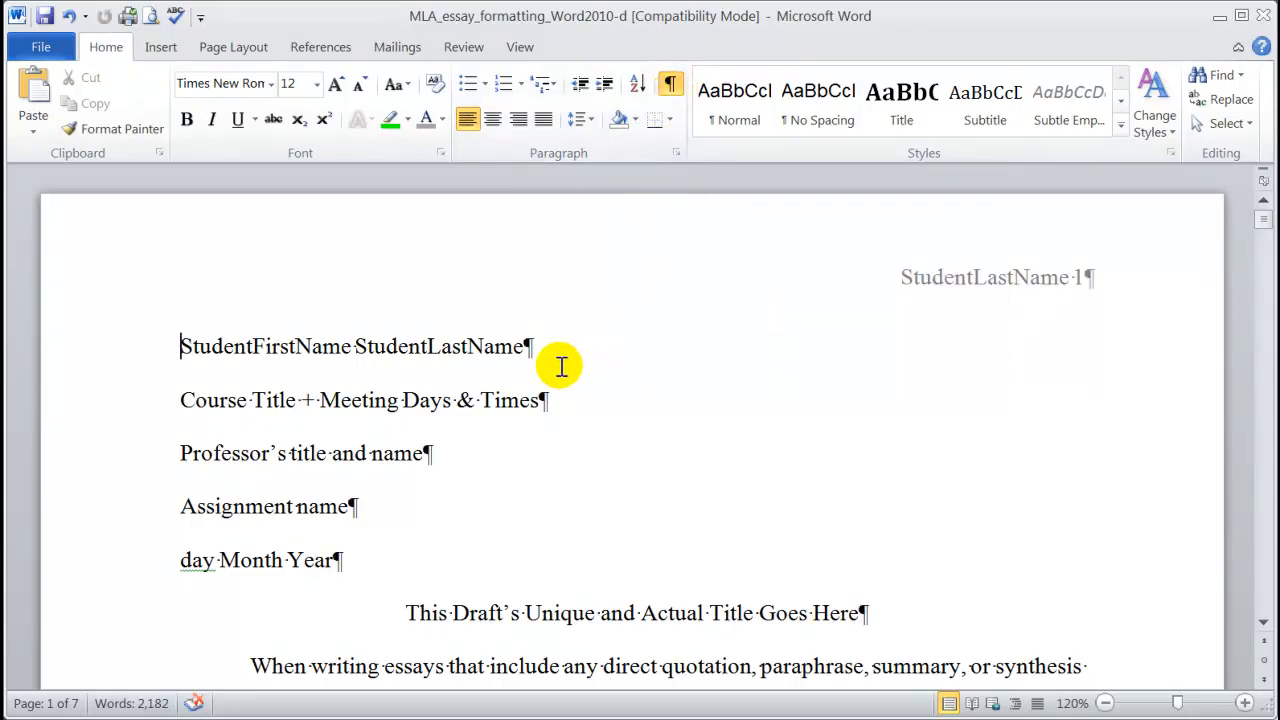
{"action": "mouse_move", "coordinate": [456, 444]}
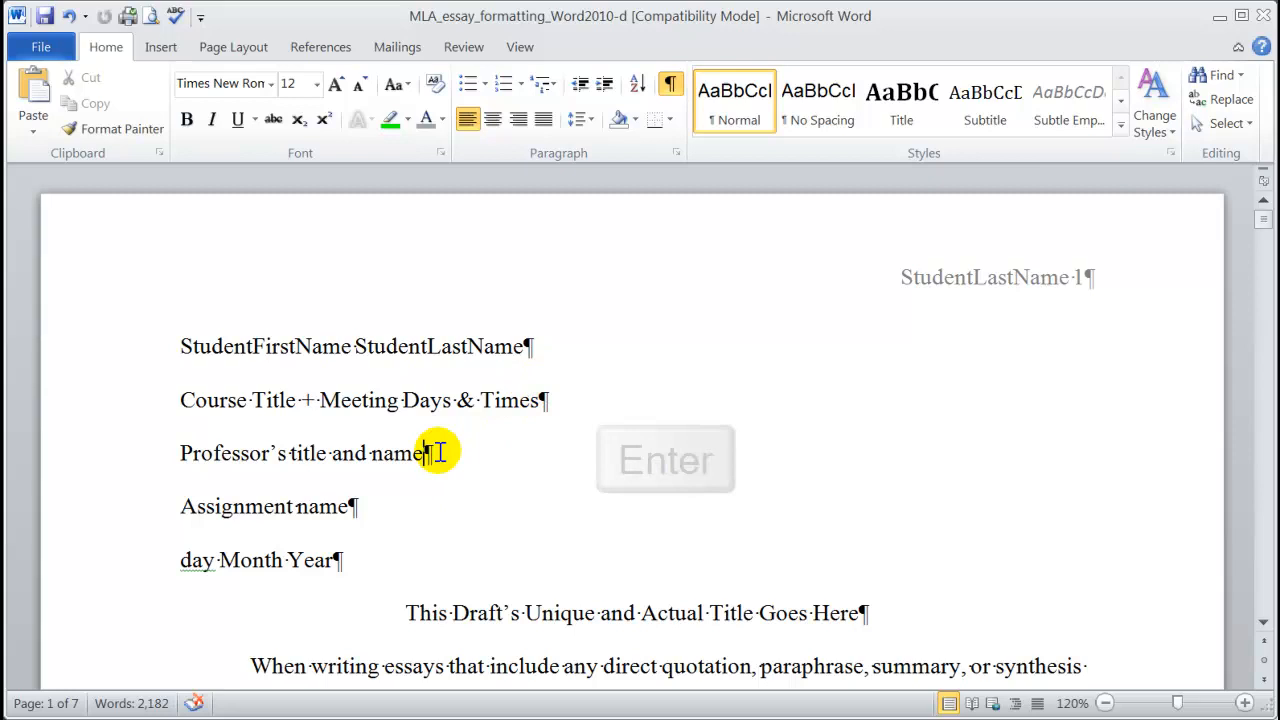
Add two empty paragraphs after the professor line to demonstrate the marks
{"action": "key", "text": "Enter"}
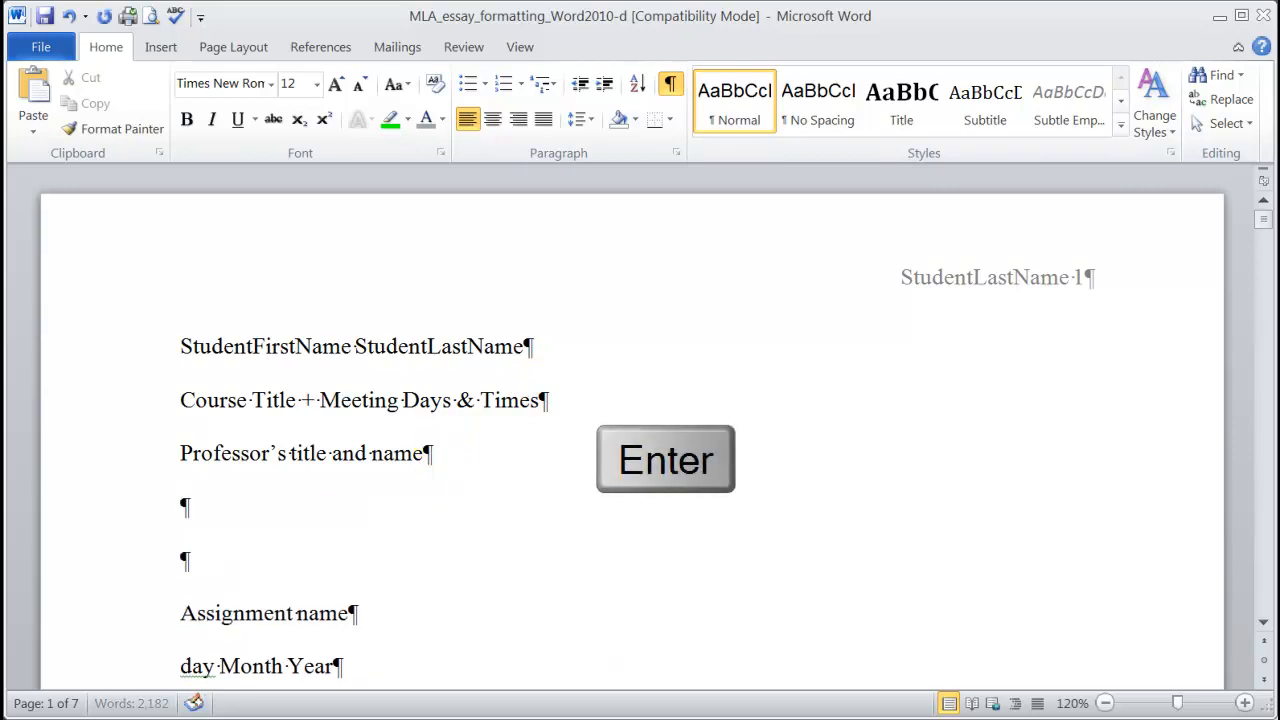
{"action": "key", "text": "enter"}
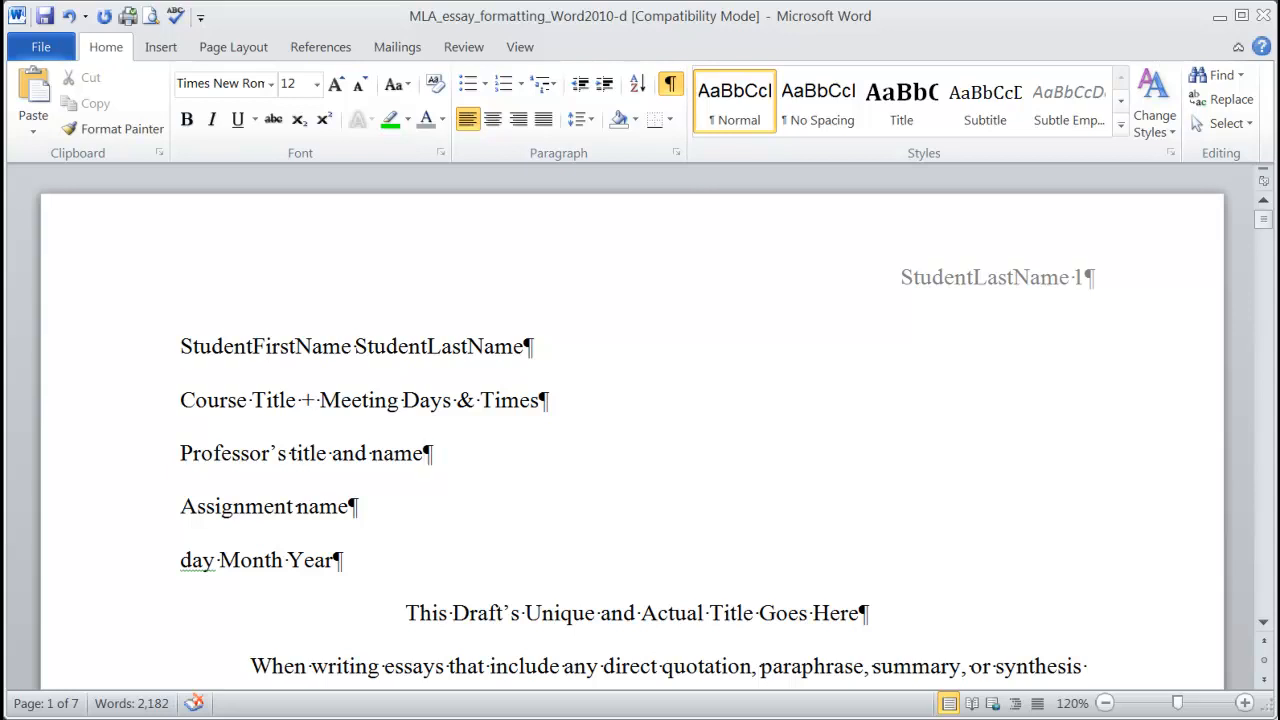
{"action": "left_click", "coordinate": [424, 452]}
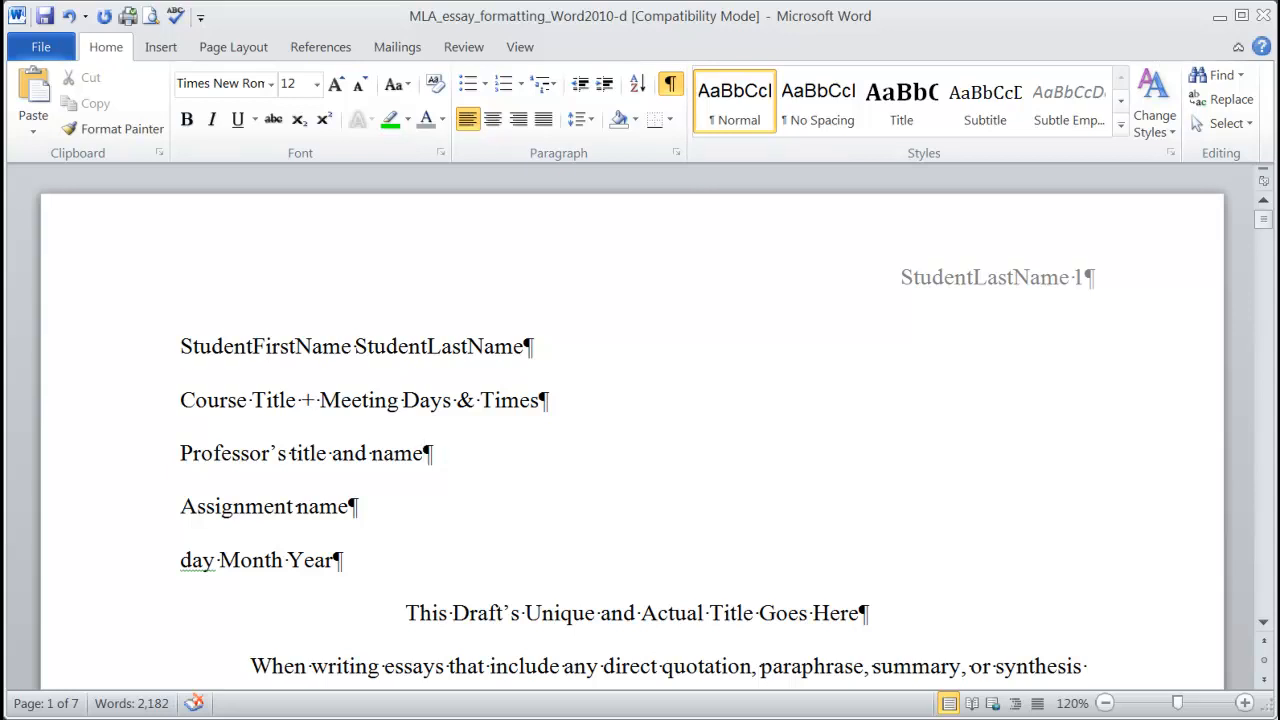
{"action": "mouse_move", "coordinate": [1150, 180]}
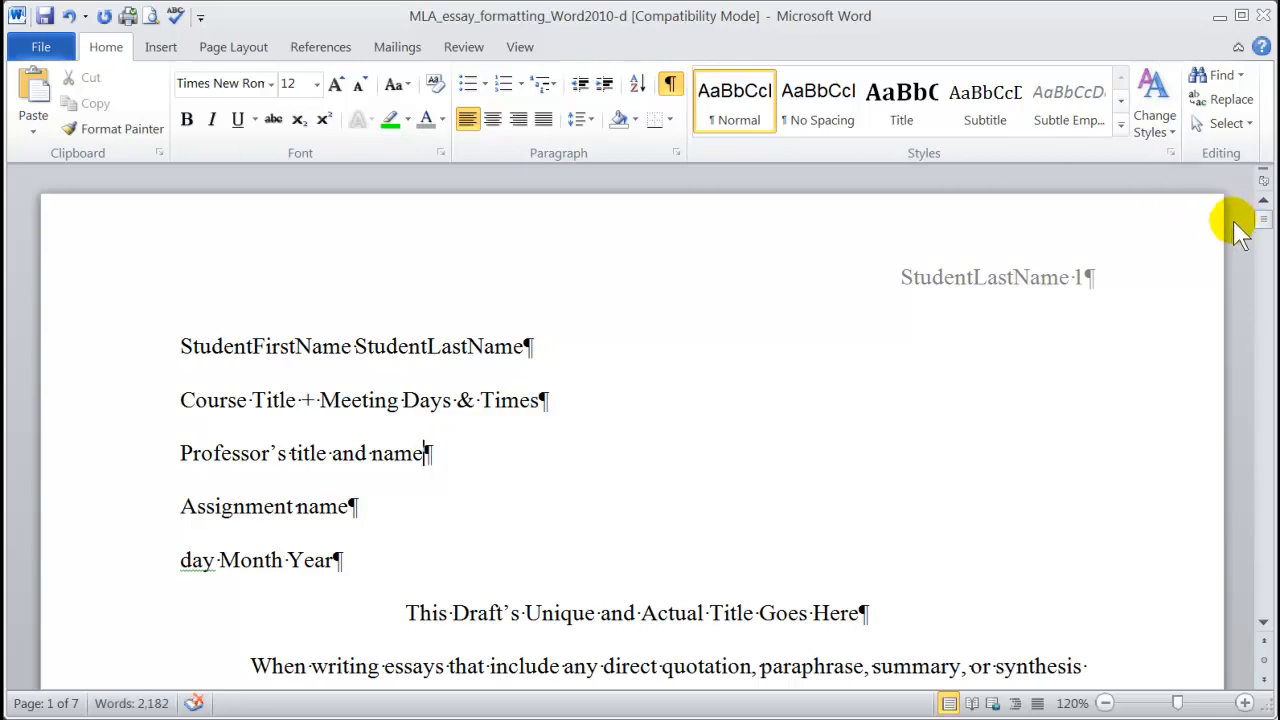
{"action": "mouse_move", "coordinate": [1204, 224]}
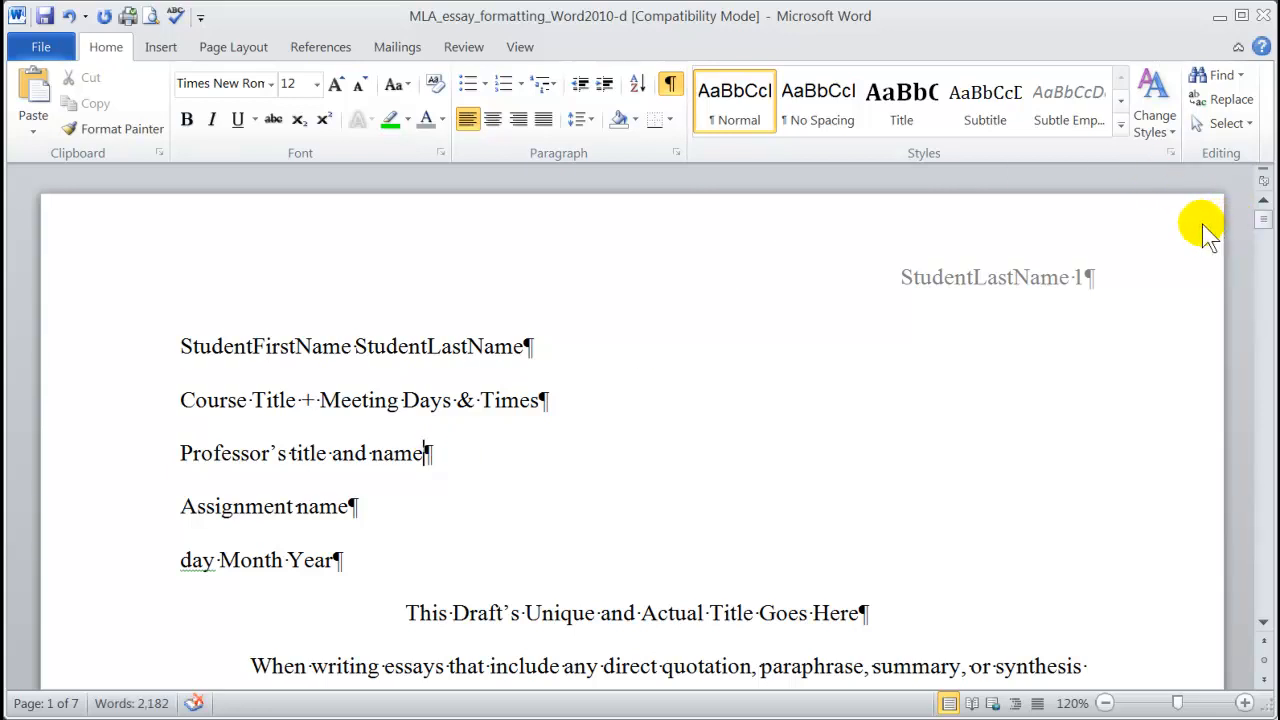
{"action": "mouse_move", "coordinate": [1160, 224]}
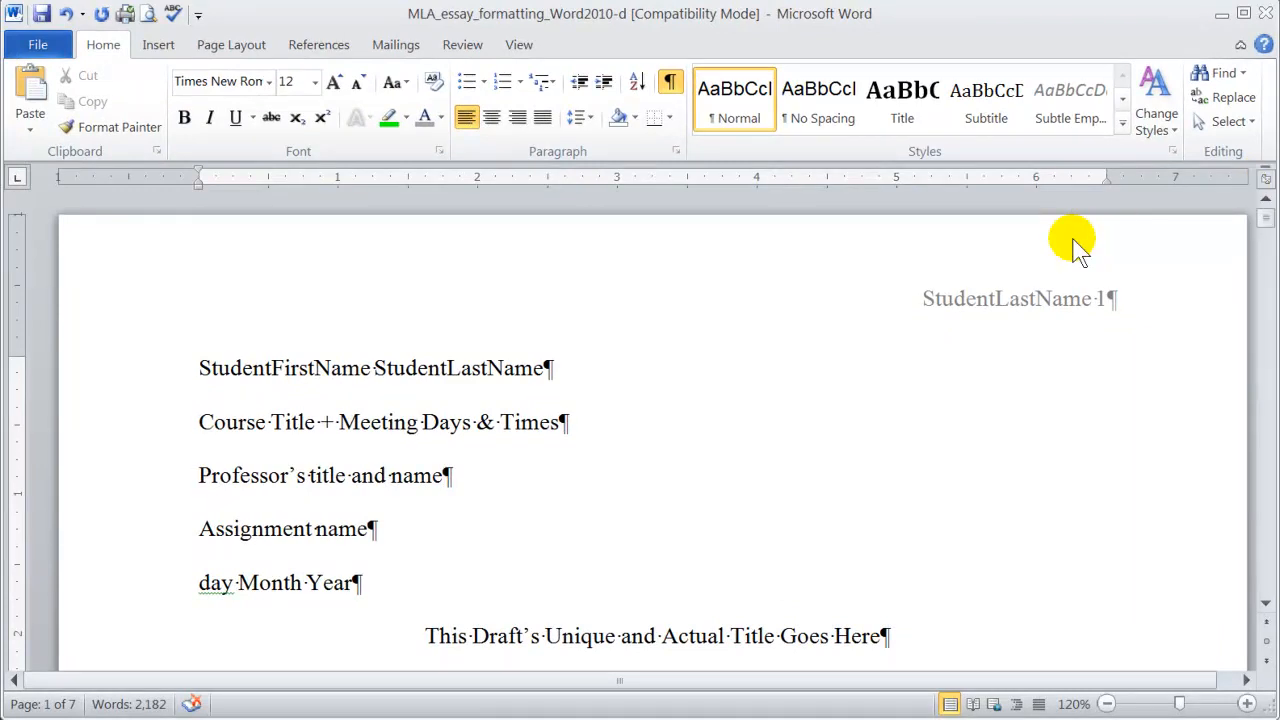
{"action": "mouse_move", "coordinate": [924, 264]}
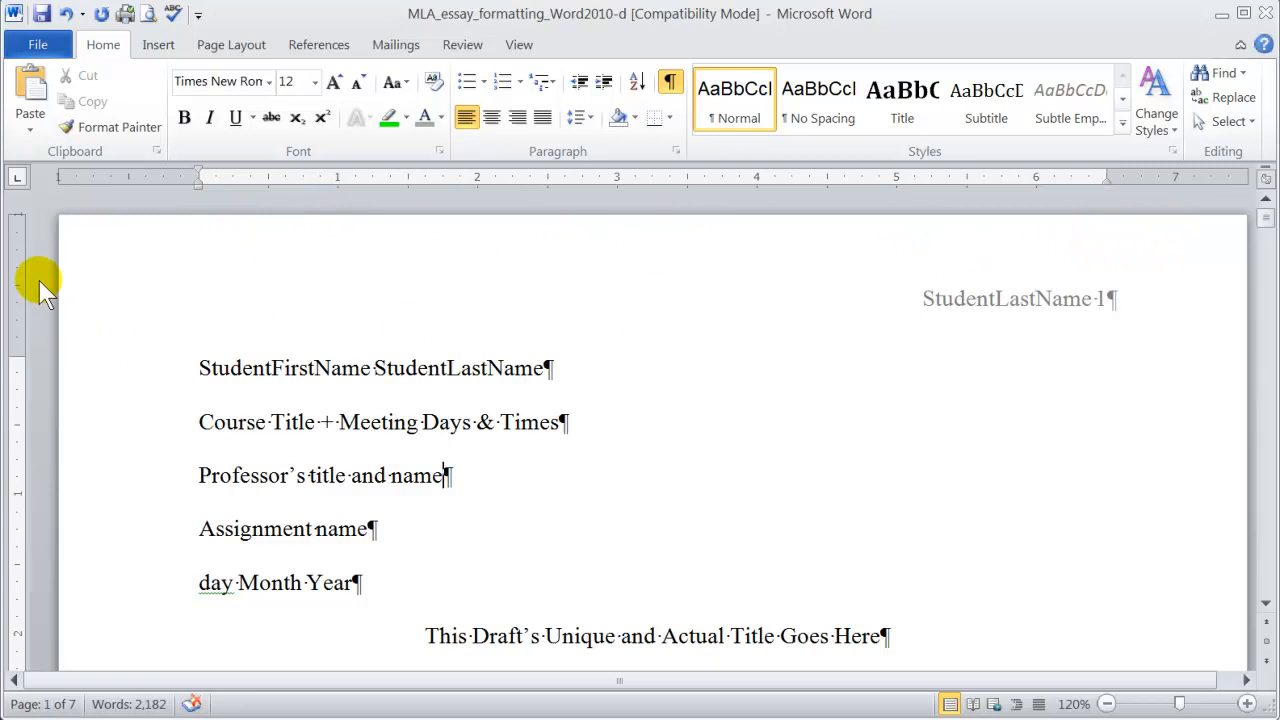
{"action": "mouse_move", "coordinate": [40, 550]}
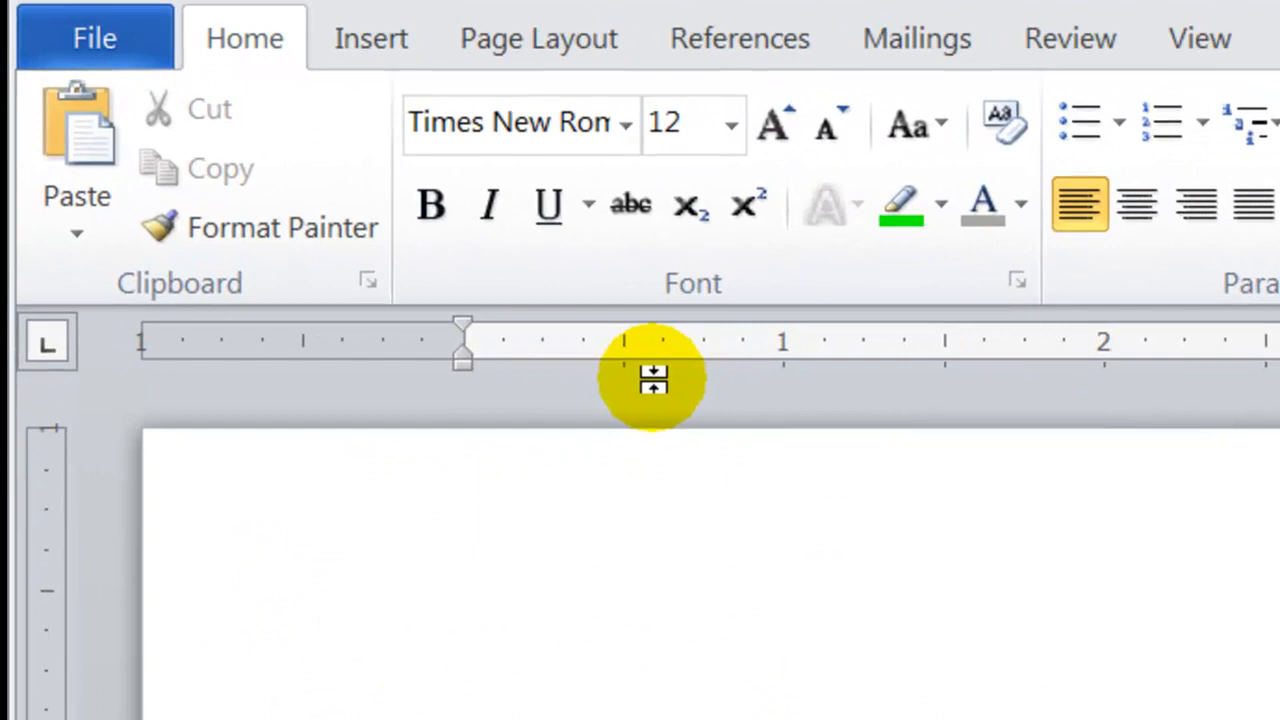
{"action": "mouse_move", "coordinate": [610, 440]}
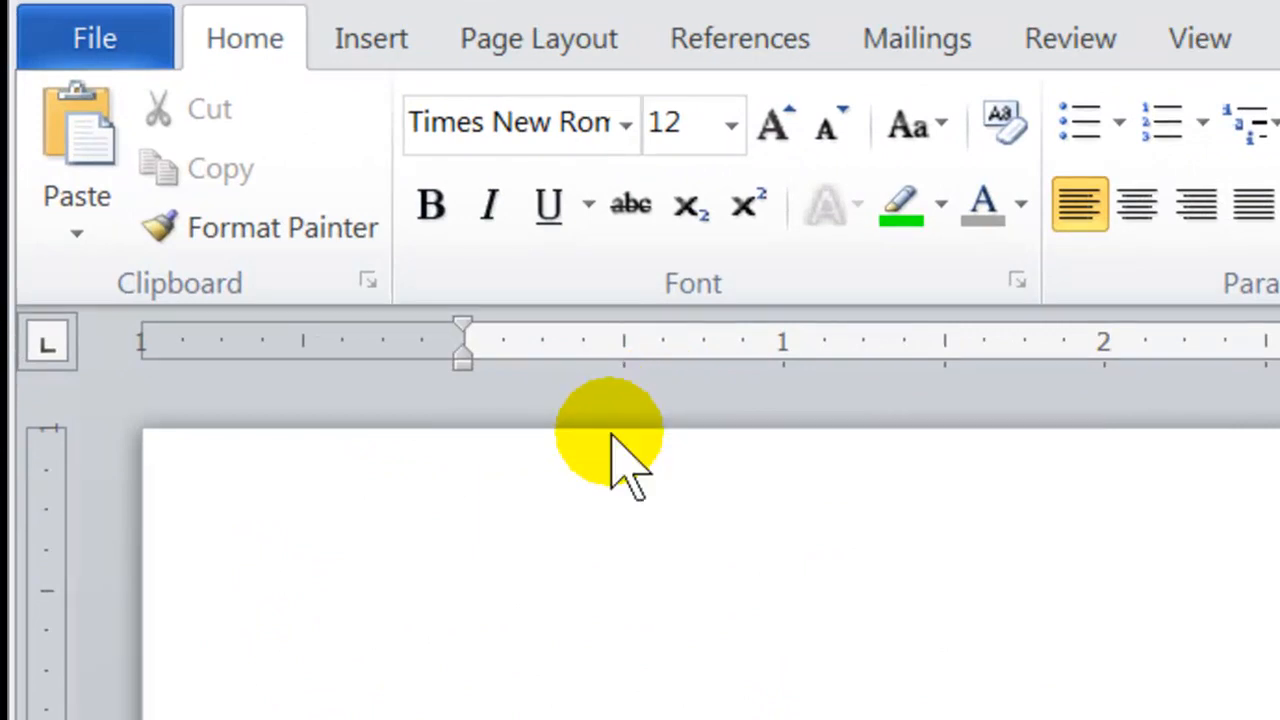
{"action": "mouse_move", "coordinate": [464, 380]}
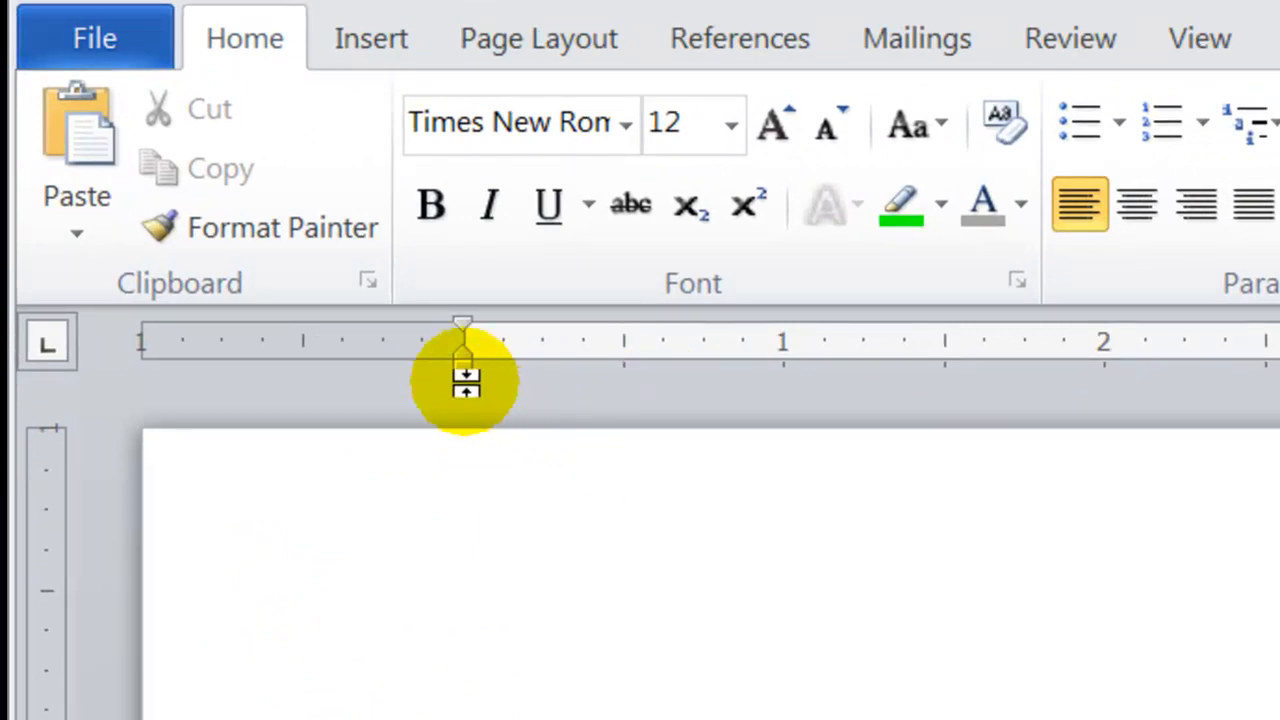
{"action": "mouse_move", "coordinate": [464, 360]}
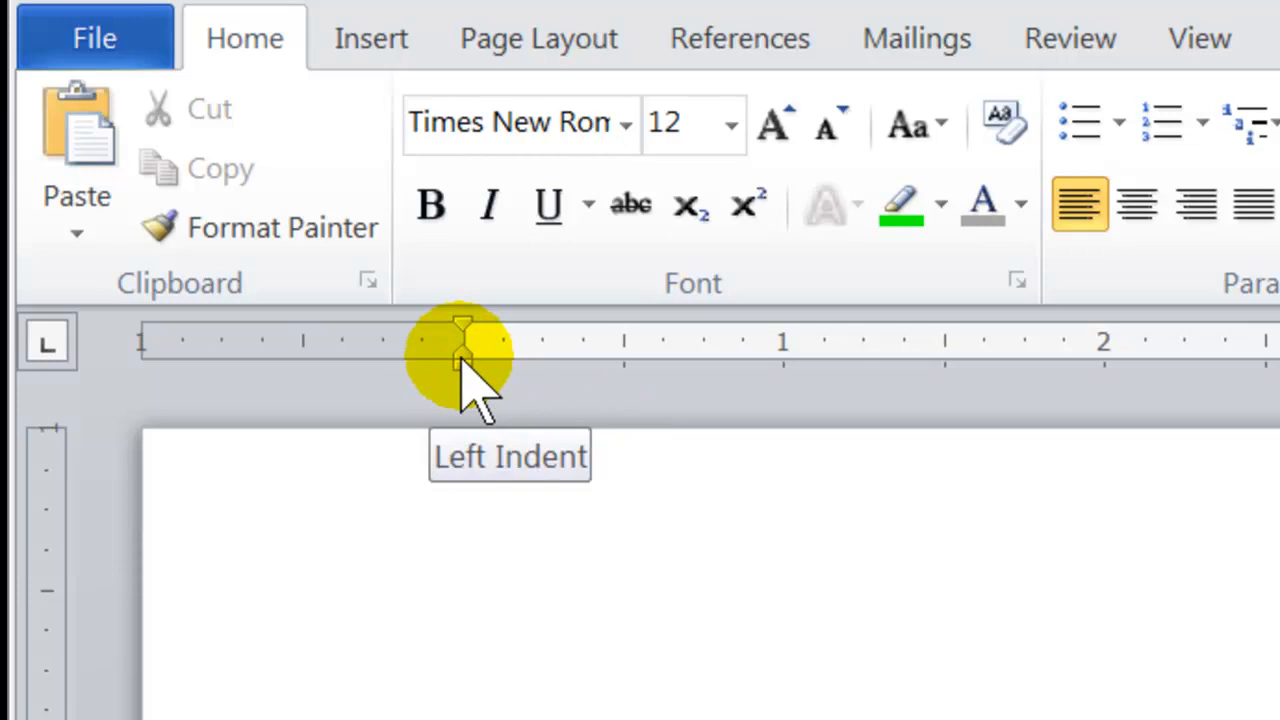
{"action": "mouse_move", "coordinate": [470, 330]}
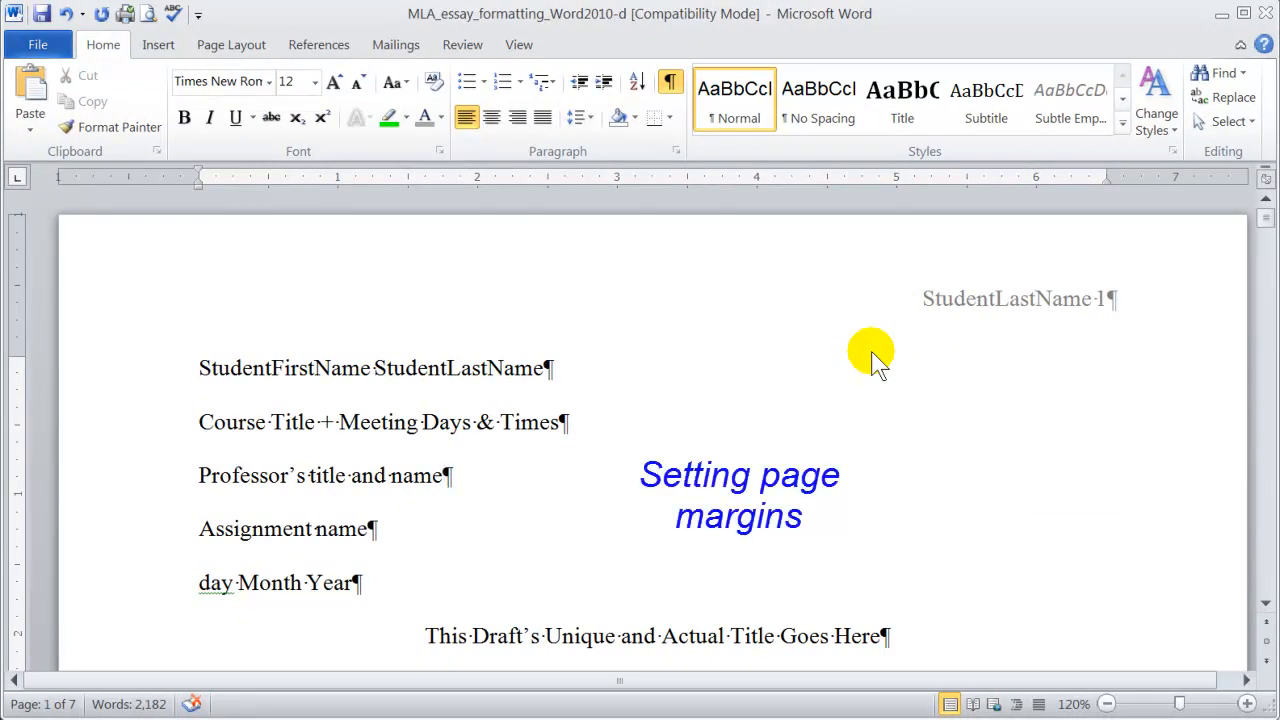
Show the Page Layout commands with margins, orientation and size
{"action": "left_click", "coordinate": [444, 476]}
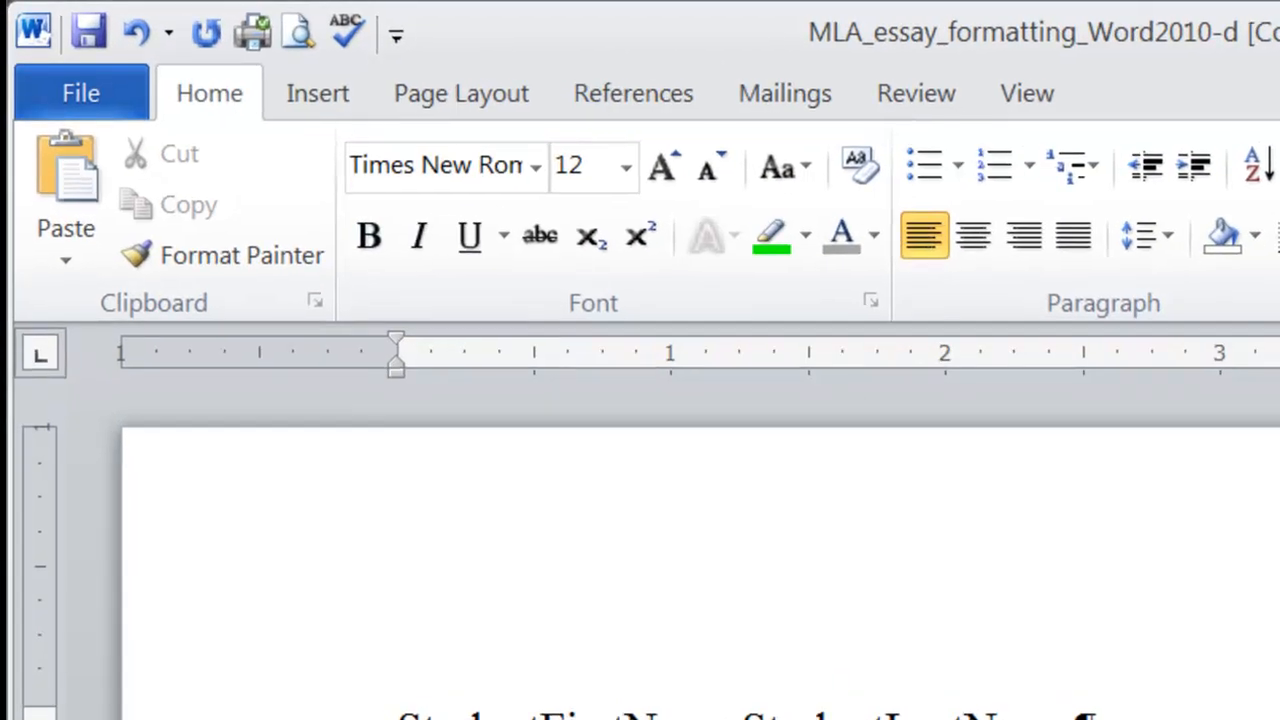
{"action": "mouse_move", "coordinate": [460, 94]}
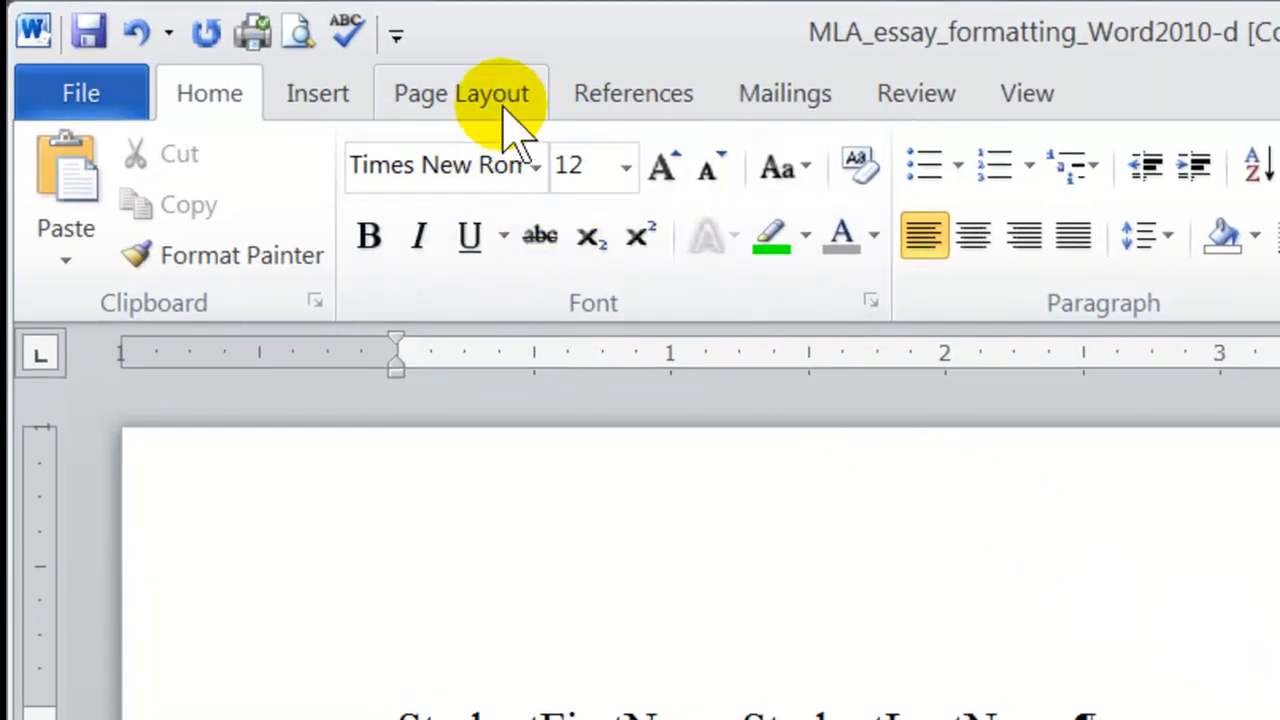
{"action": "left_click", "coordinate": [460, 92]}
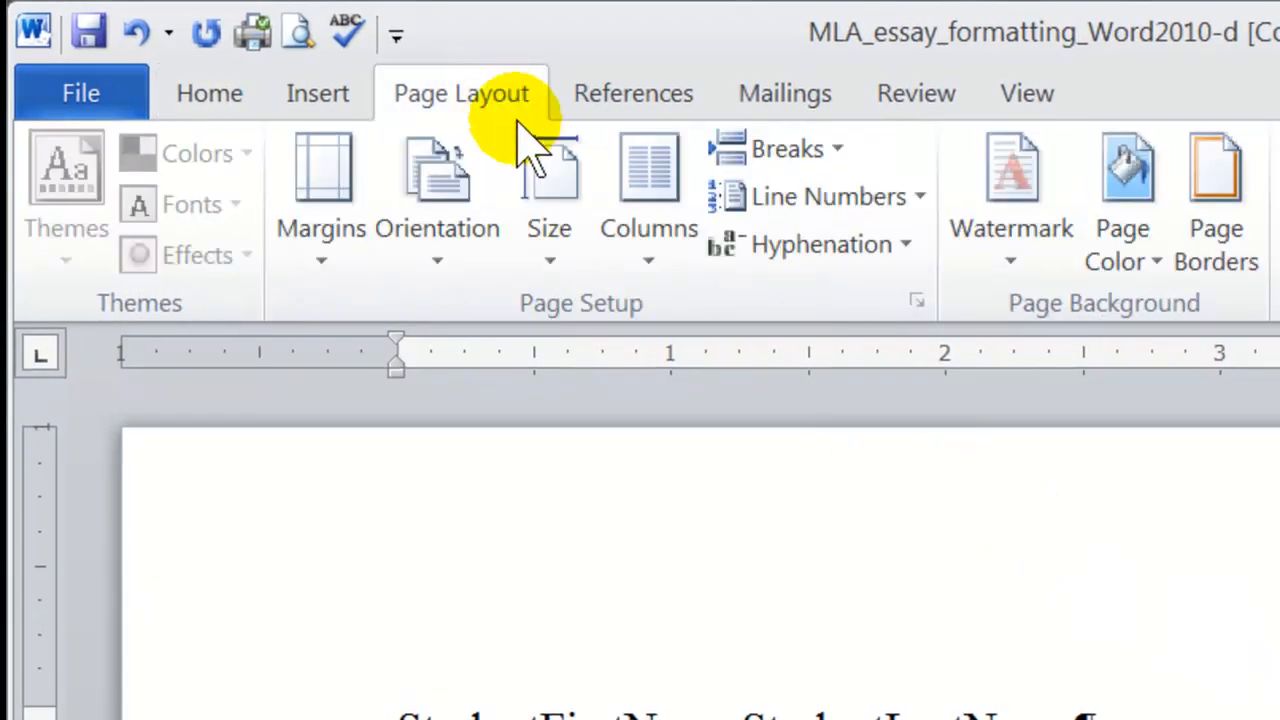
{"action": "mouse_move", "coordinate": [670, 300]}
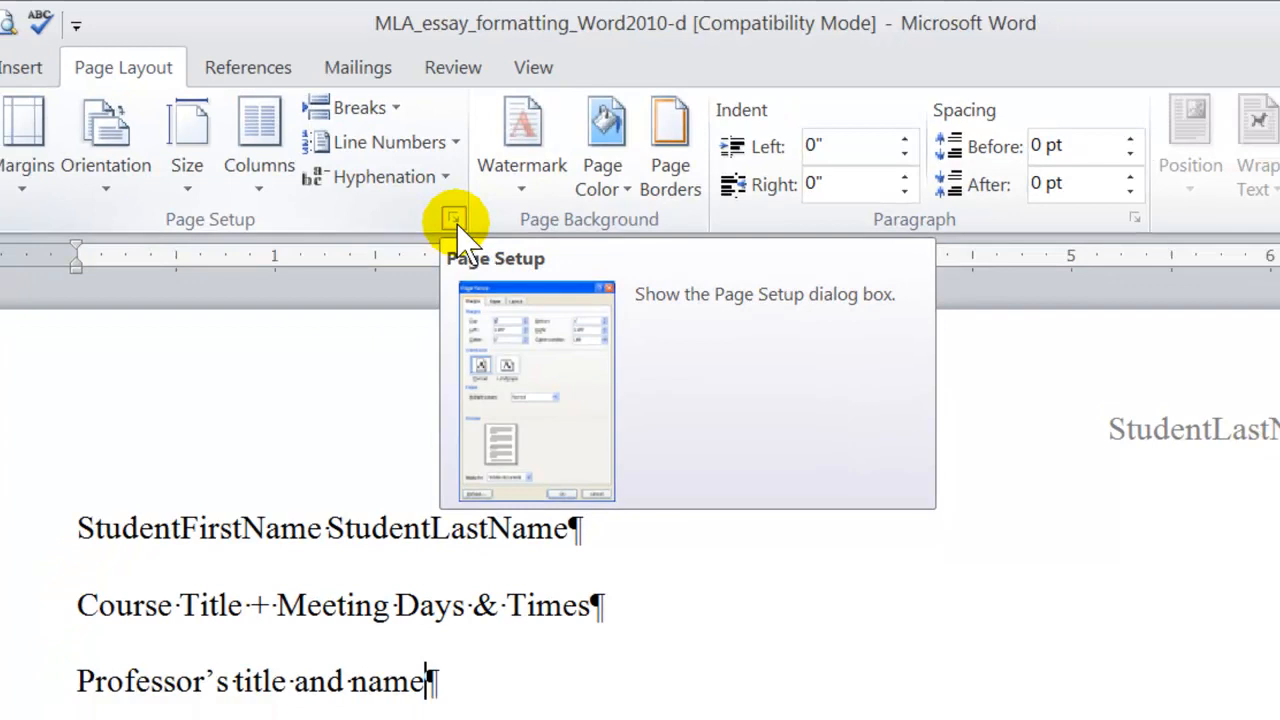
In Page Setup, nudge the top margin and restore it to 1 inch
{"action": "left_click", "coordinate": [454, 218]}
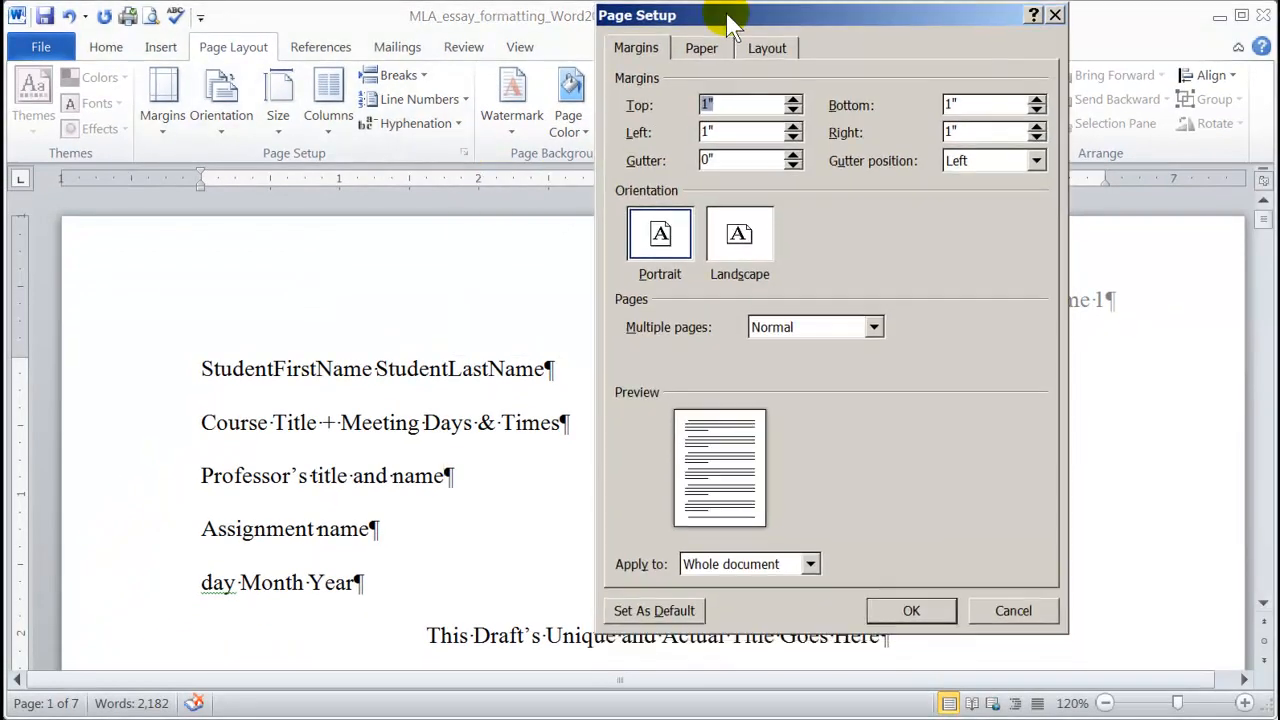
{"action": "mouse_move", "coordinate": [888, 250]}
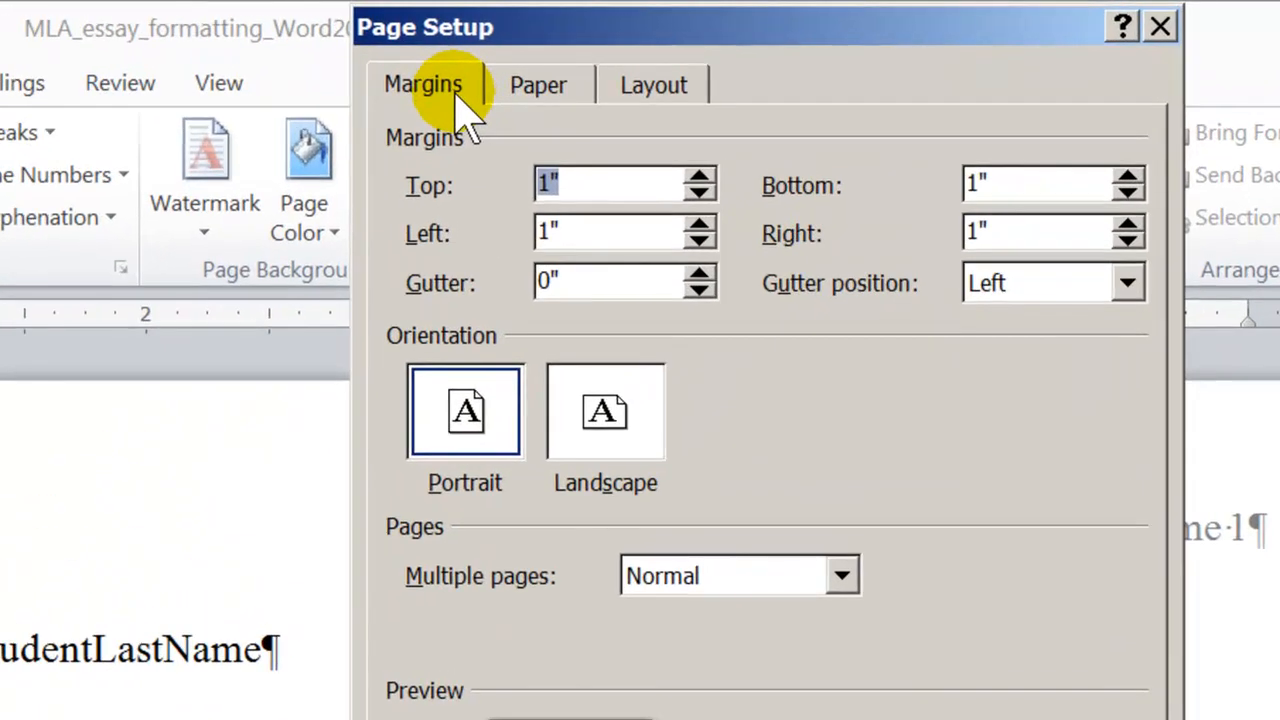
{"action": "mouse_move", "coordinate": [470, 176]}
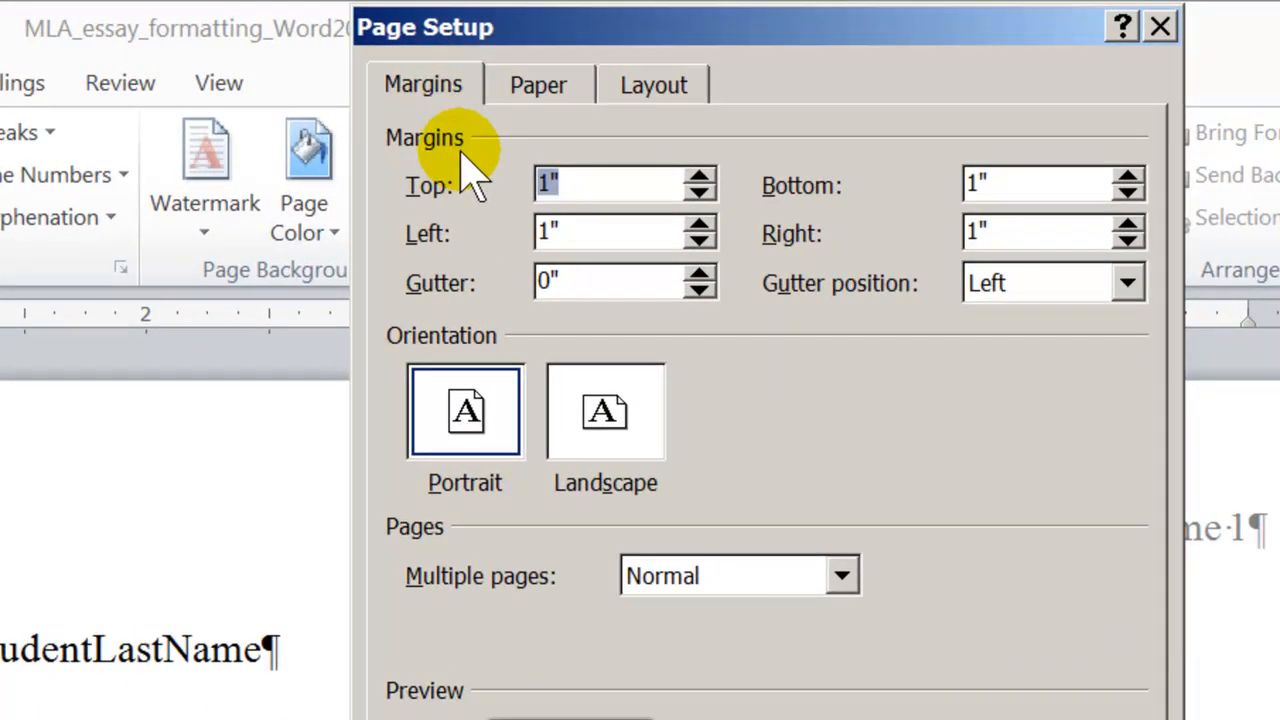
{"action": "mouse_move", "coordinate": [916, 160]}
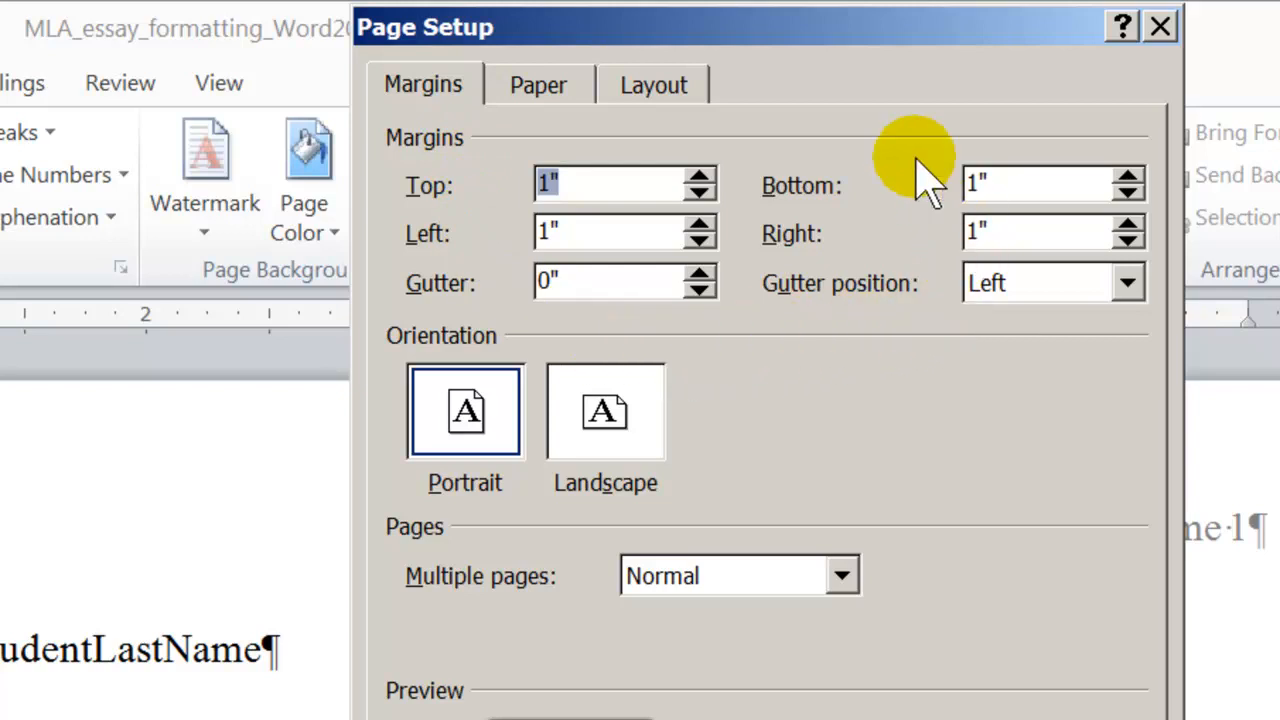
{"action": "mouse_move", "coordinate": [796, 330]}
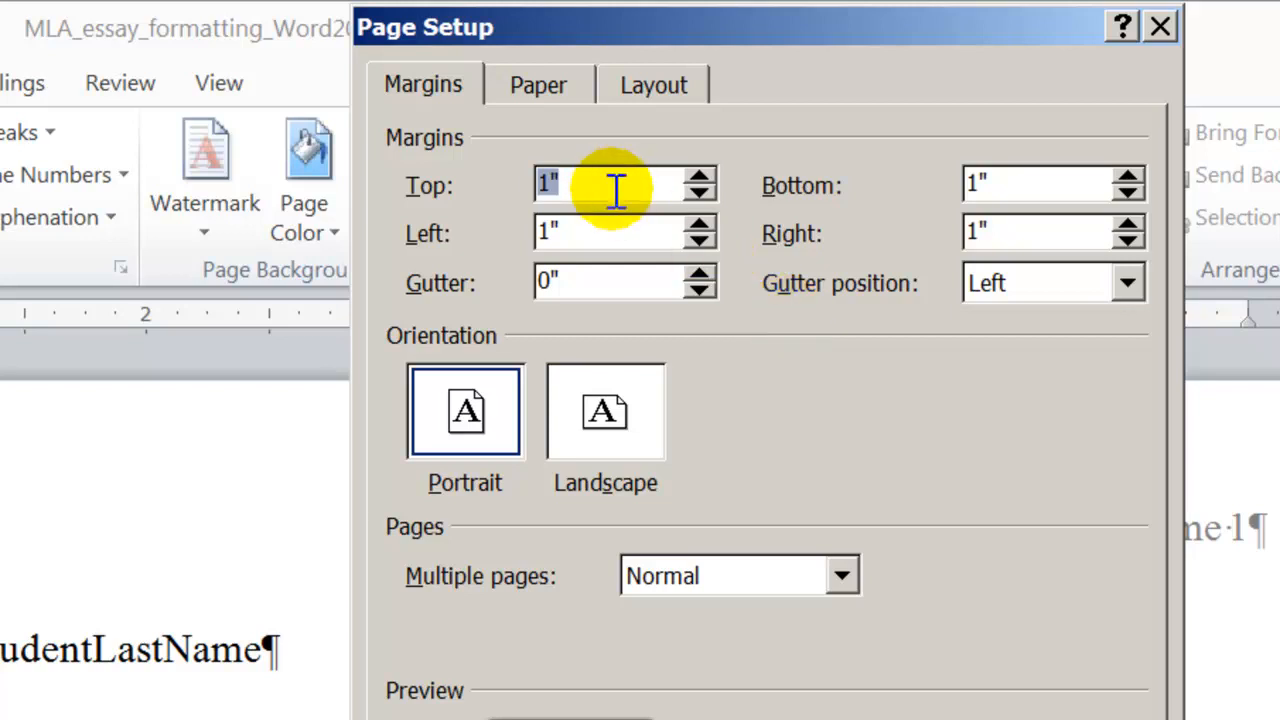
{"action": "mouse_move", "coordinate": [750, 220]}
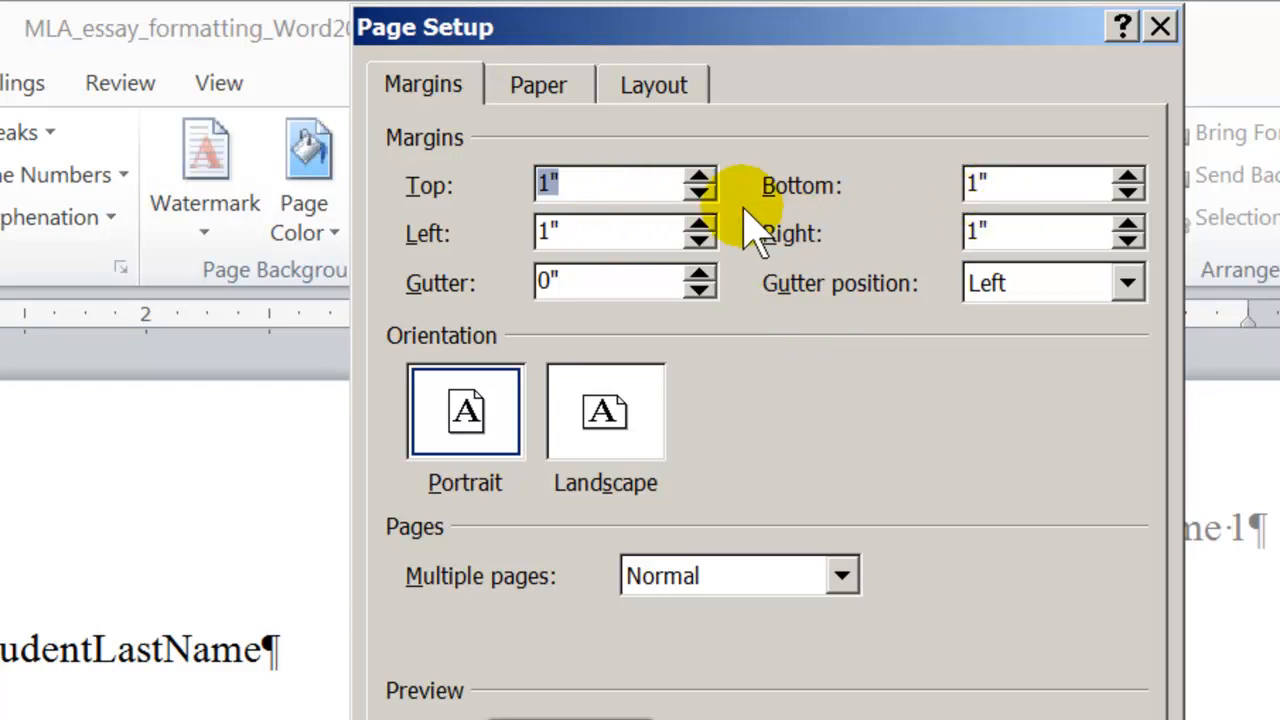
{"action": "left_click", "coordinate": [700, 192]}
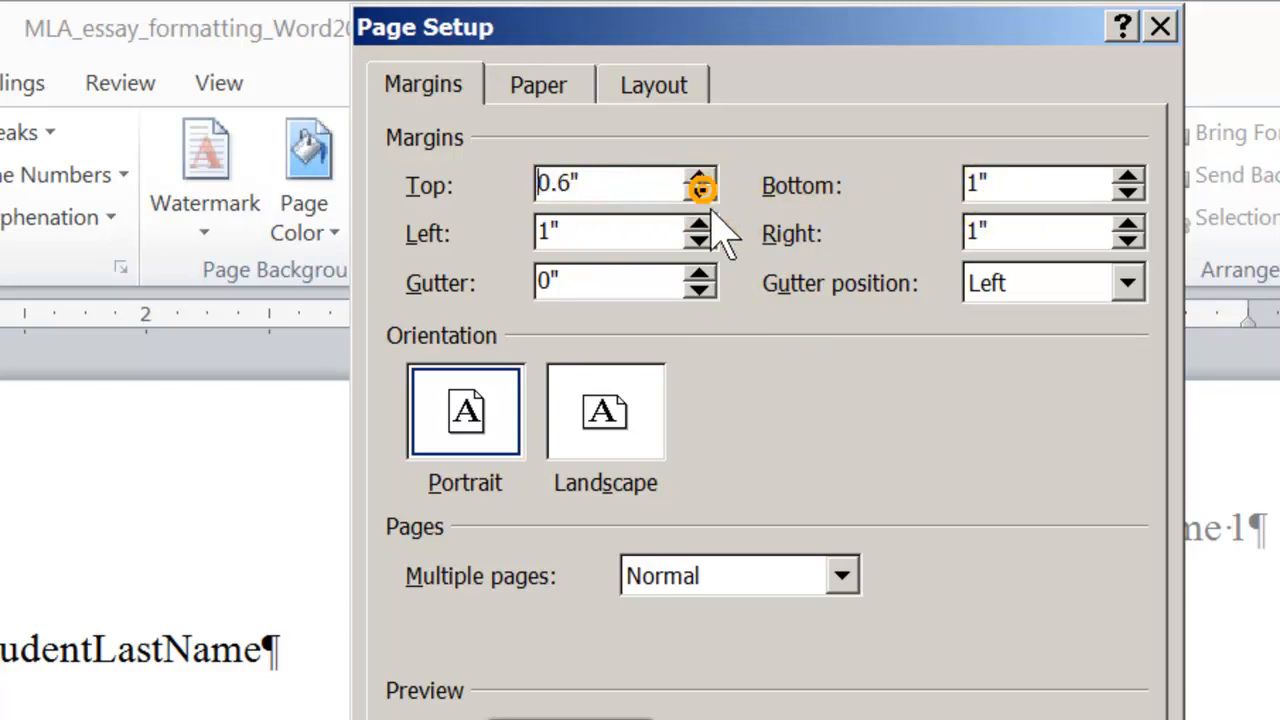
{"action": "mouse_move", "coordinate": [700, 190]}
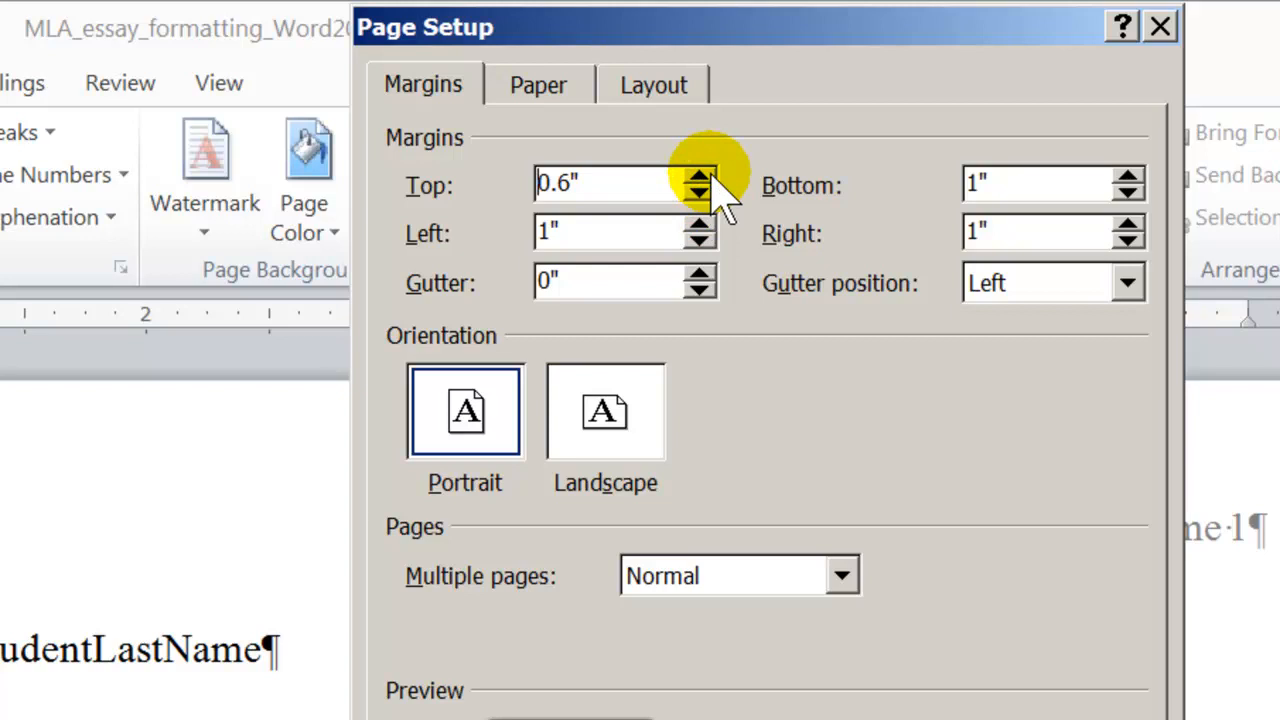
{"action": "left_click", "coordinate": [700, 176]}
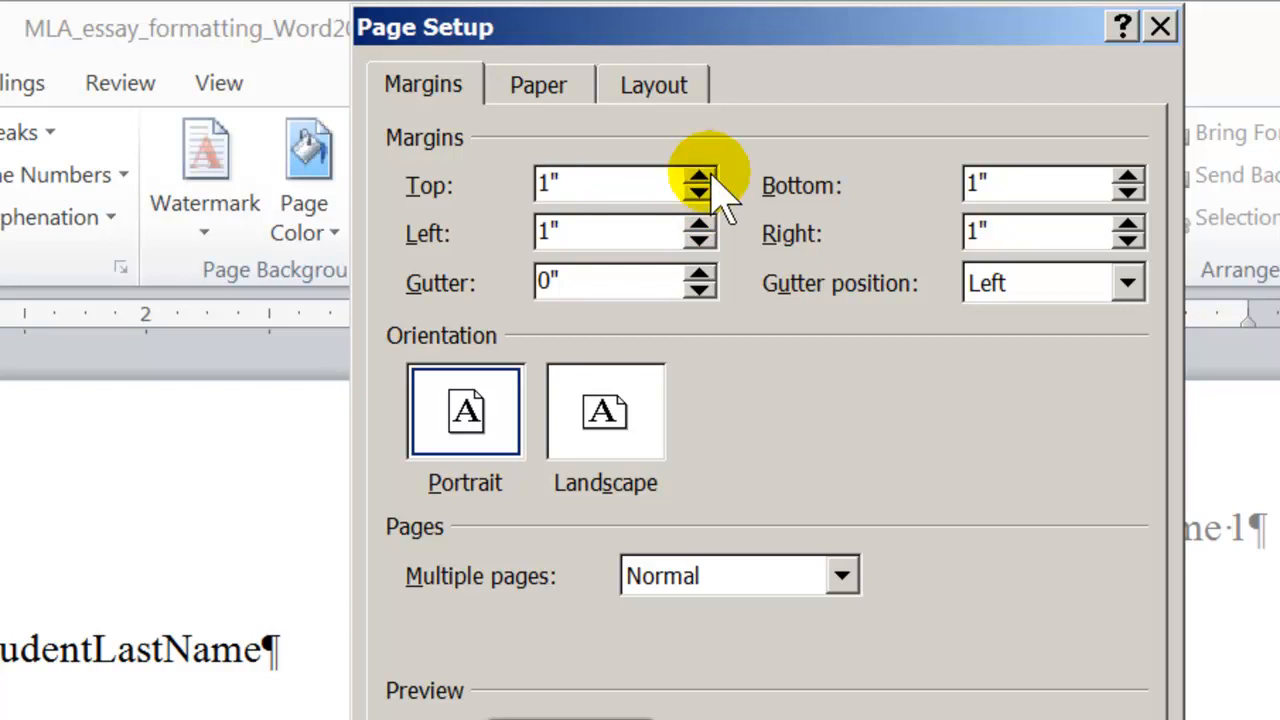
{"action": "mouse_move", "coordinate": [730, 304]}
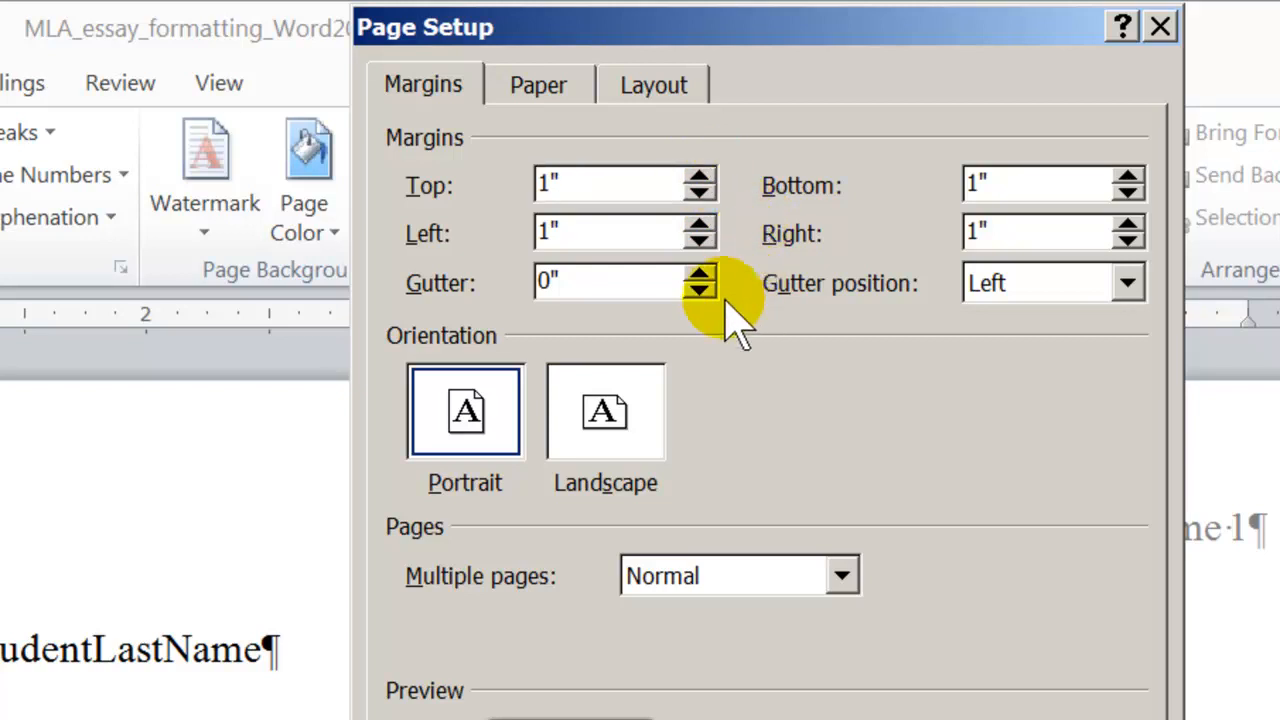
{"action": "mouse_move", "coordinate": [880, 330]}
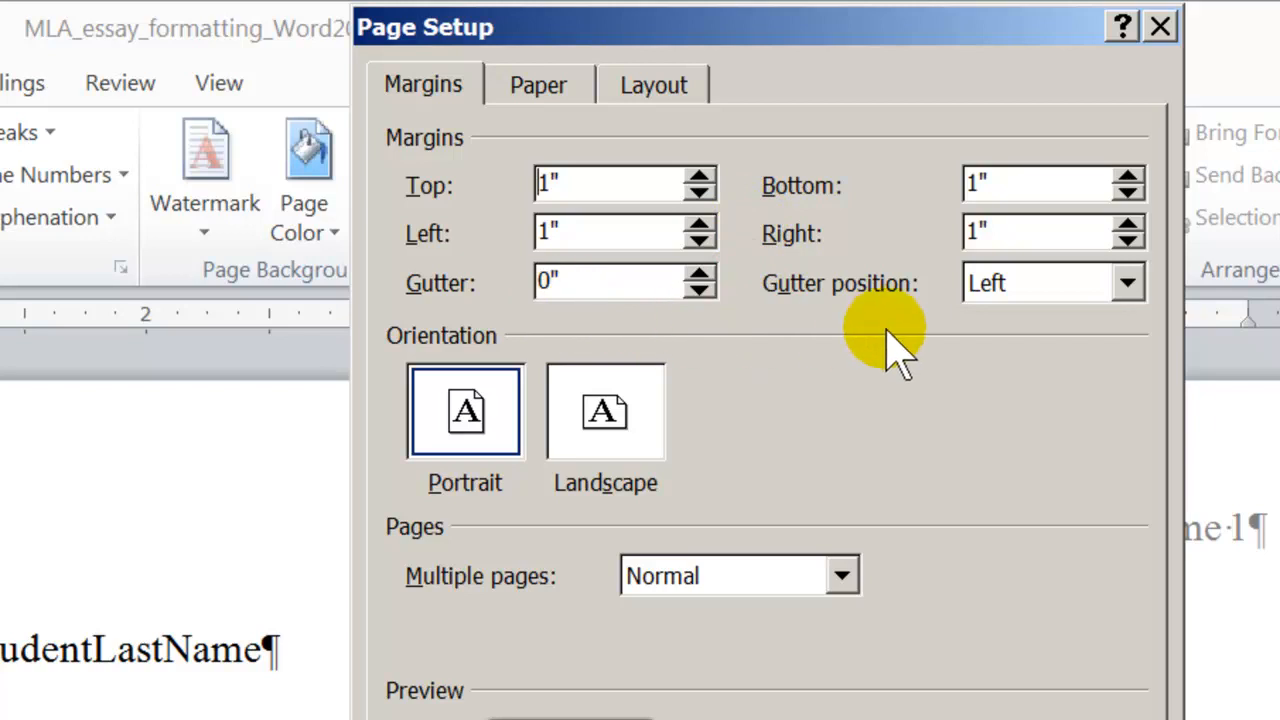
{"action": "mouse_move", "coordinate": [976, 320]}
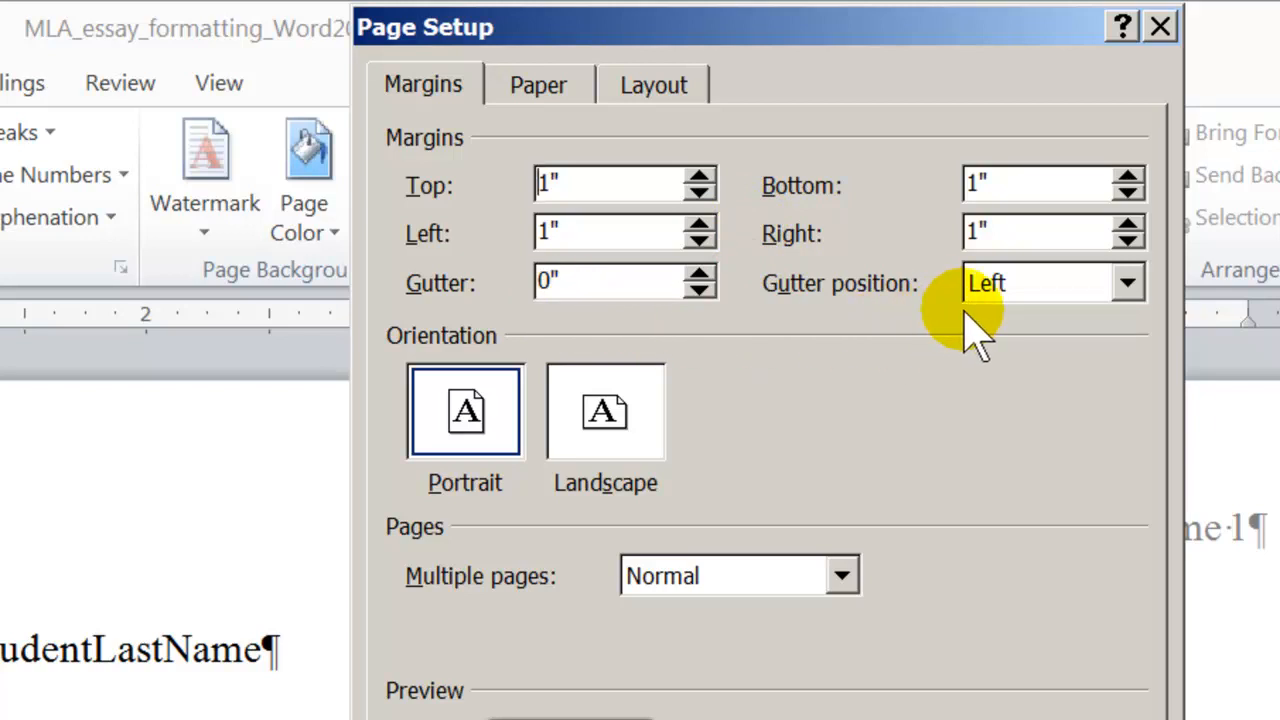
{"action": "mouse_move", "coordinate": [540, 510]}
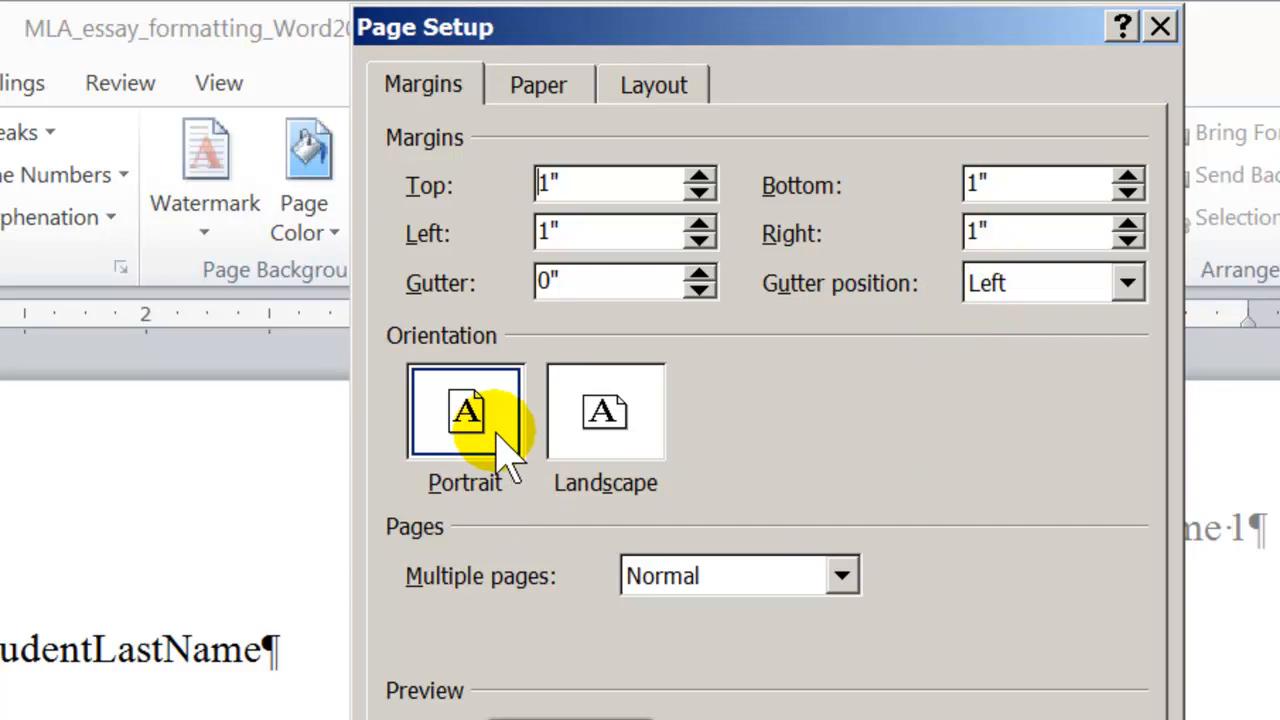
{"action": "mouse_move", "coordinate": [520, 500]}
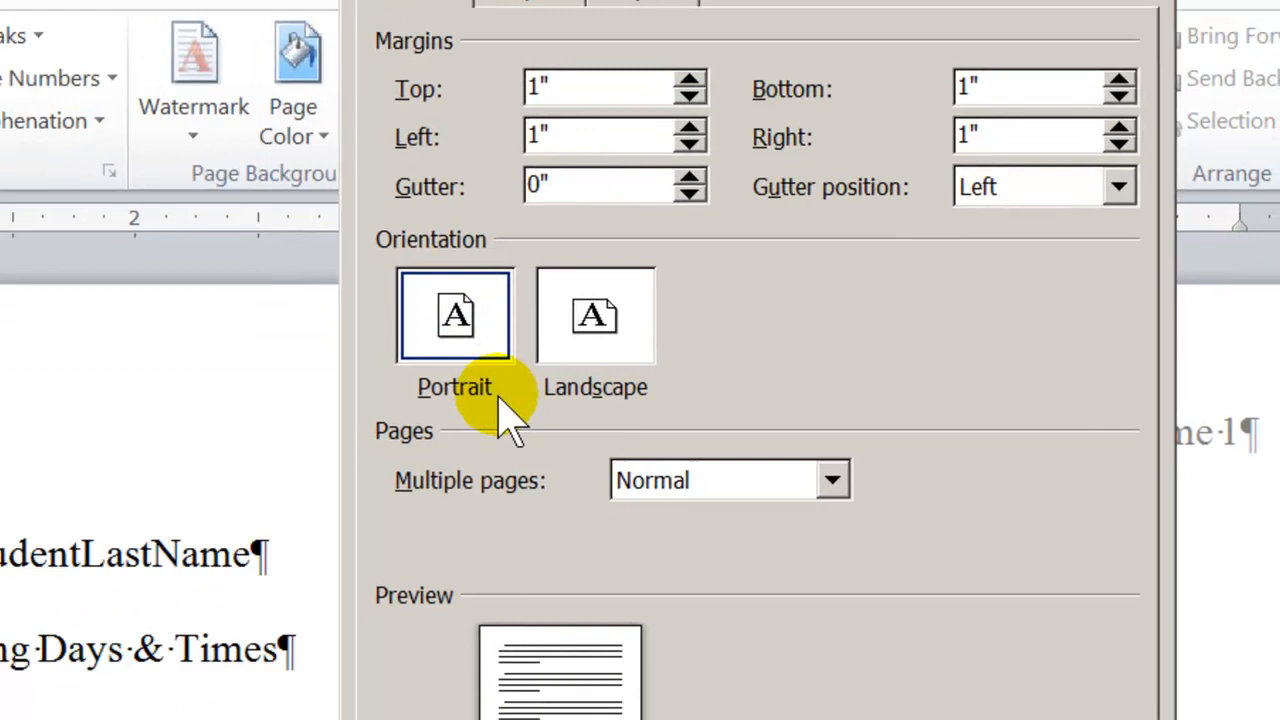
Keep the 1-inch margins applied to the whole document
{"action": "scroll", "scroll_direction": "down", "scroll_amount": 3}
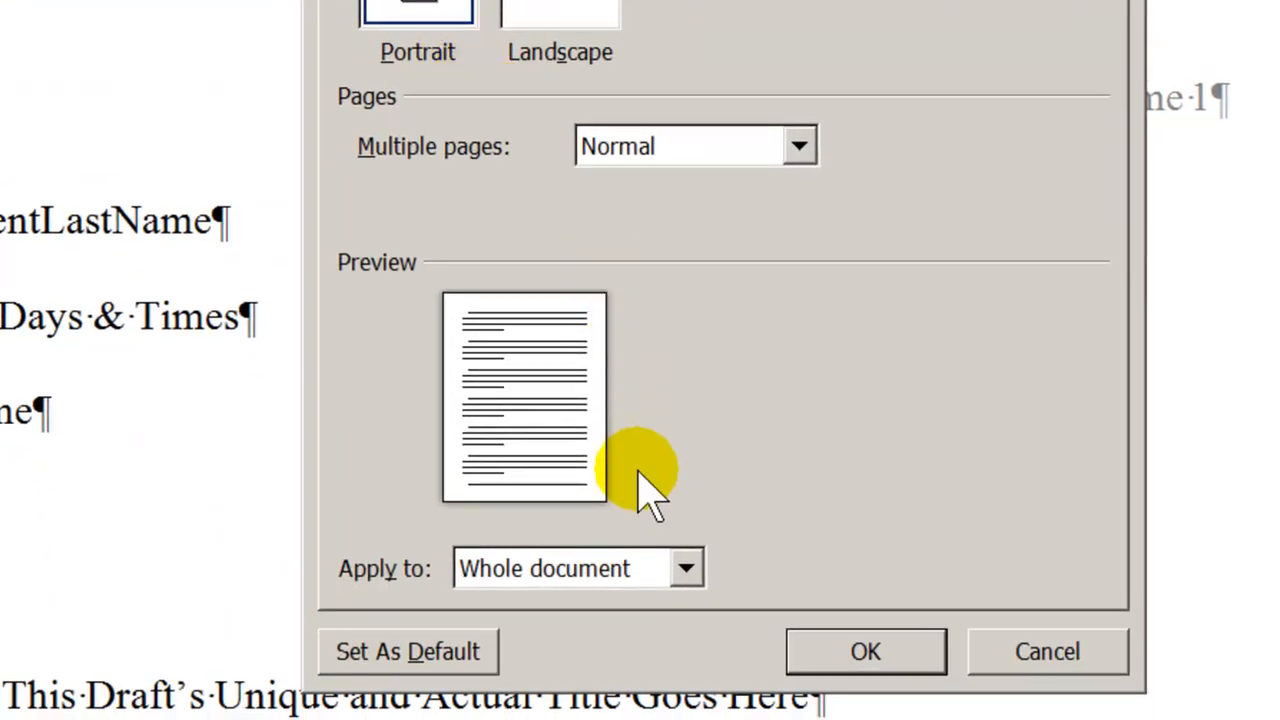
{"action": "mouse_move", "coordinate": [410, 584]}
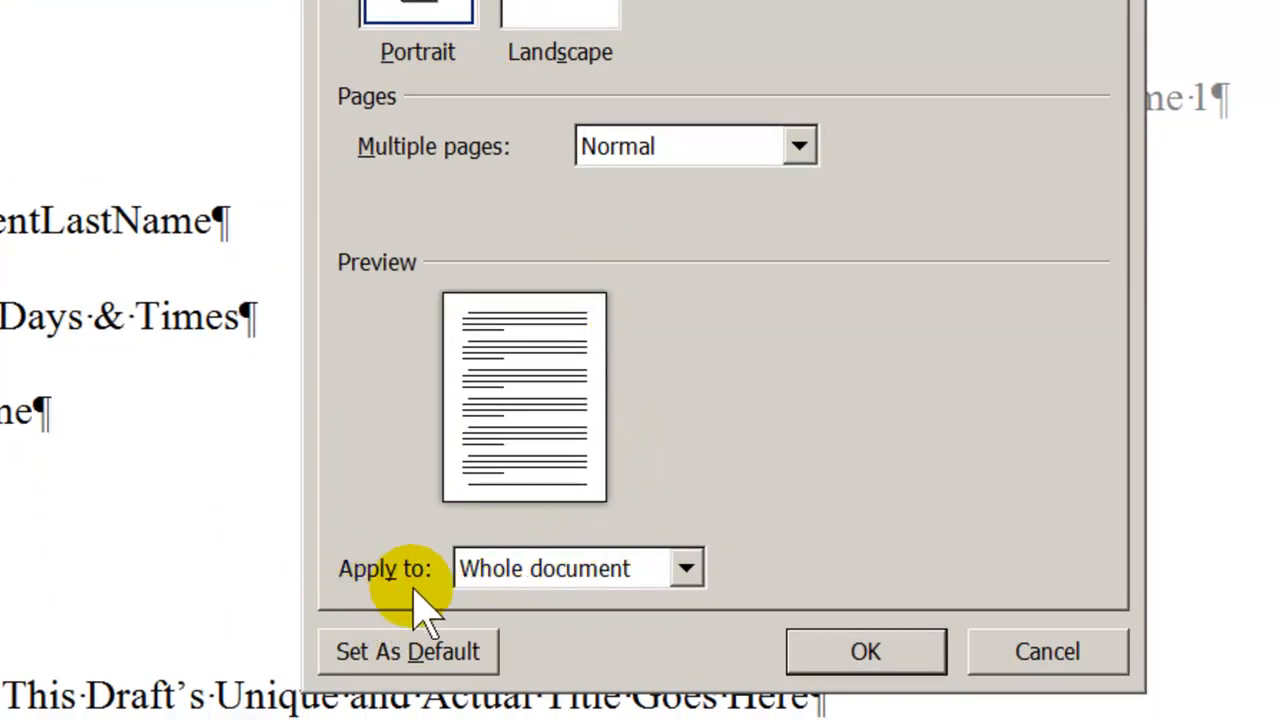
{"action": "left_click", "coordinate": [686, 568]}
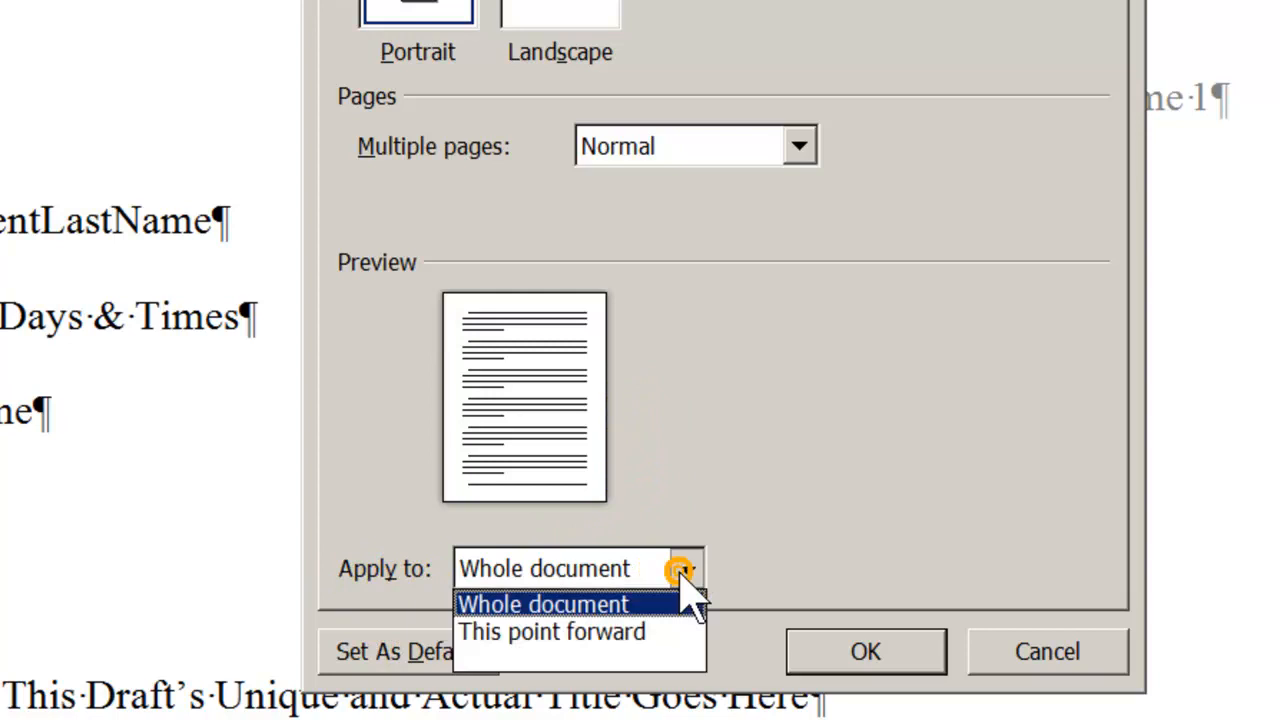
{"action": "left_click", "coordinate": [544, 604]}
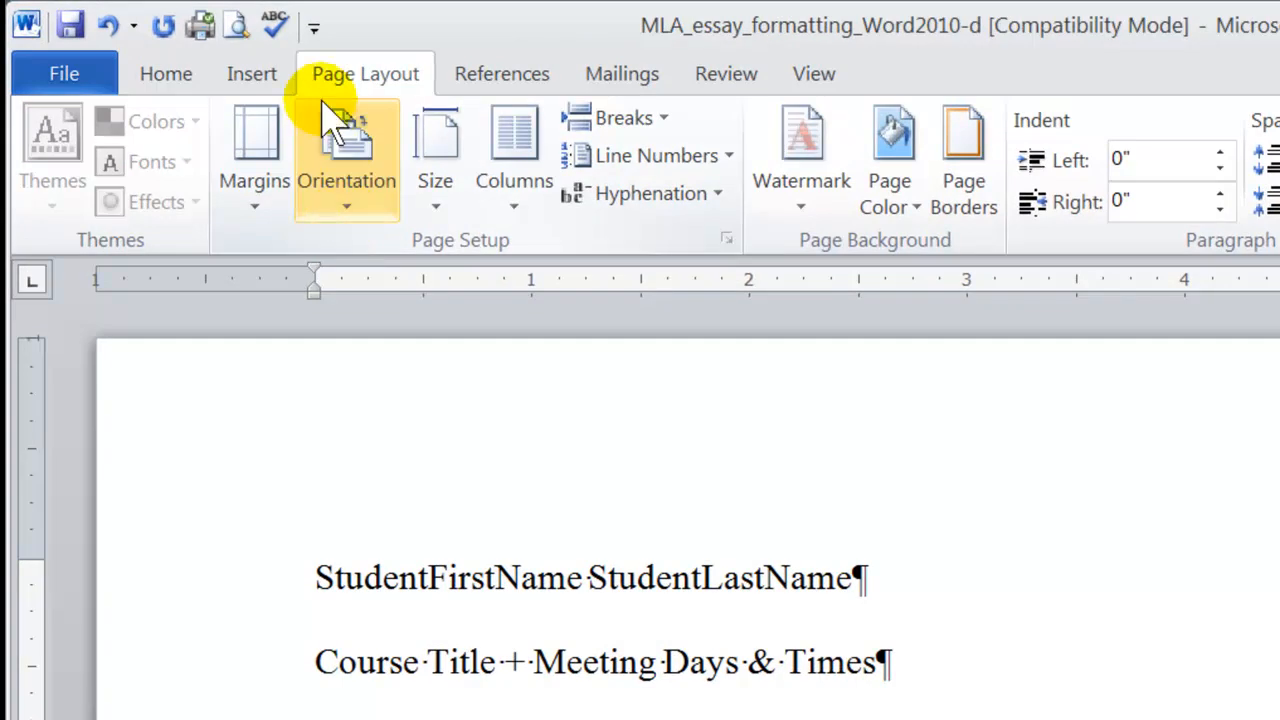
Return to the Home commands showing Times New Roman 12 pt
{"action": "left_click", "coordinate": [166, 72]}
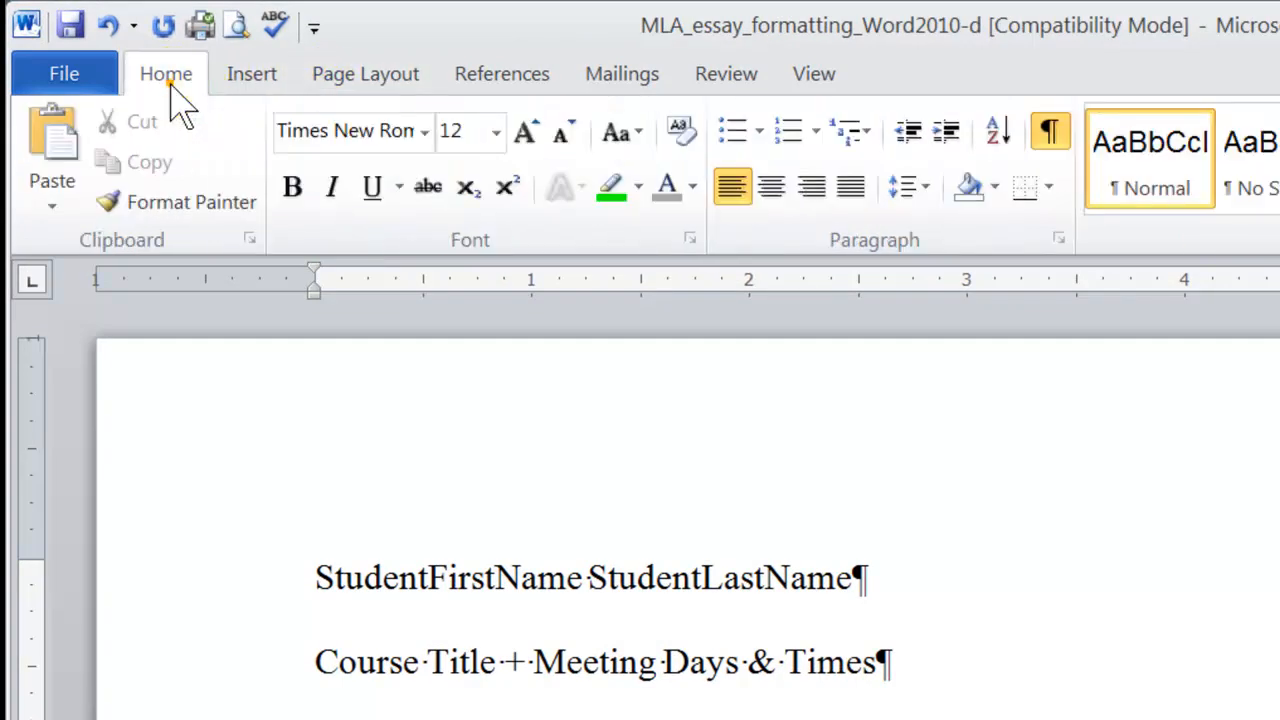
{"action": "mouse_move", "coordinate": [316, 130]}
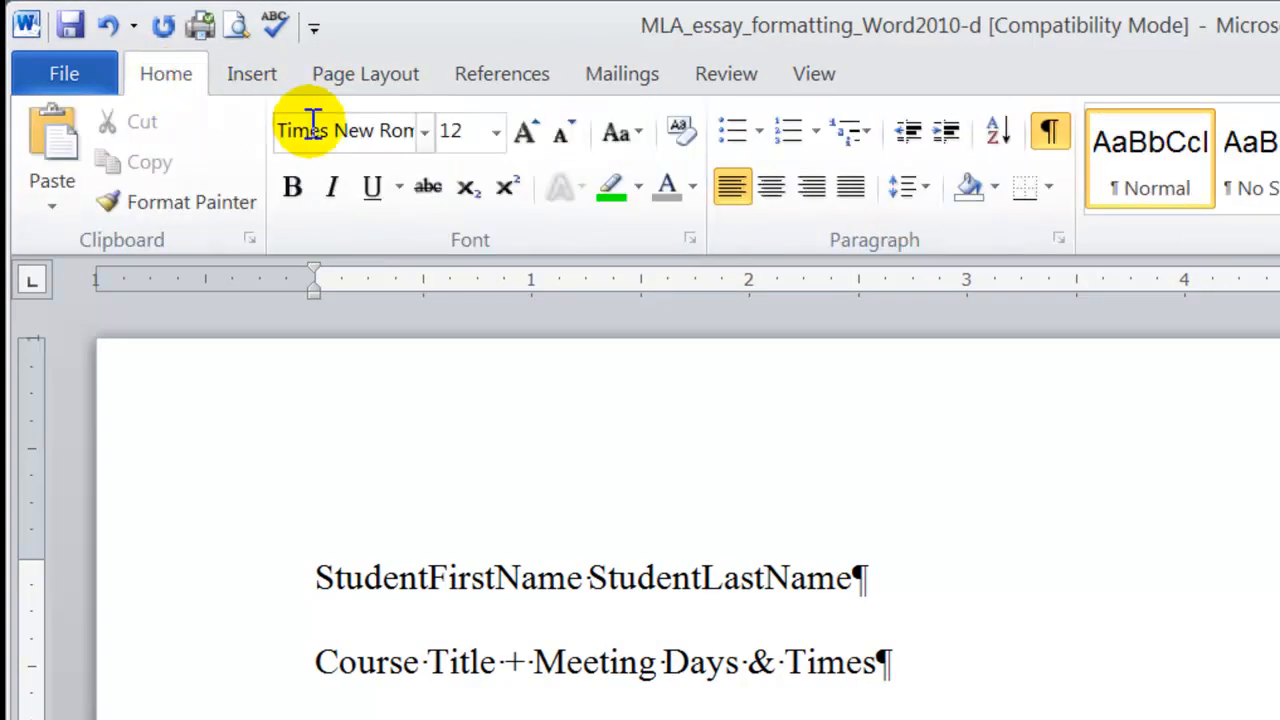
{"action": "mouse_move", "coordinate": [520, 240]}
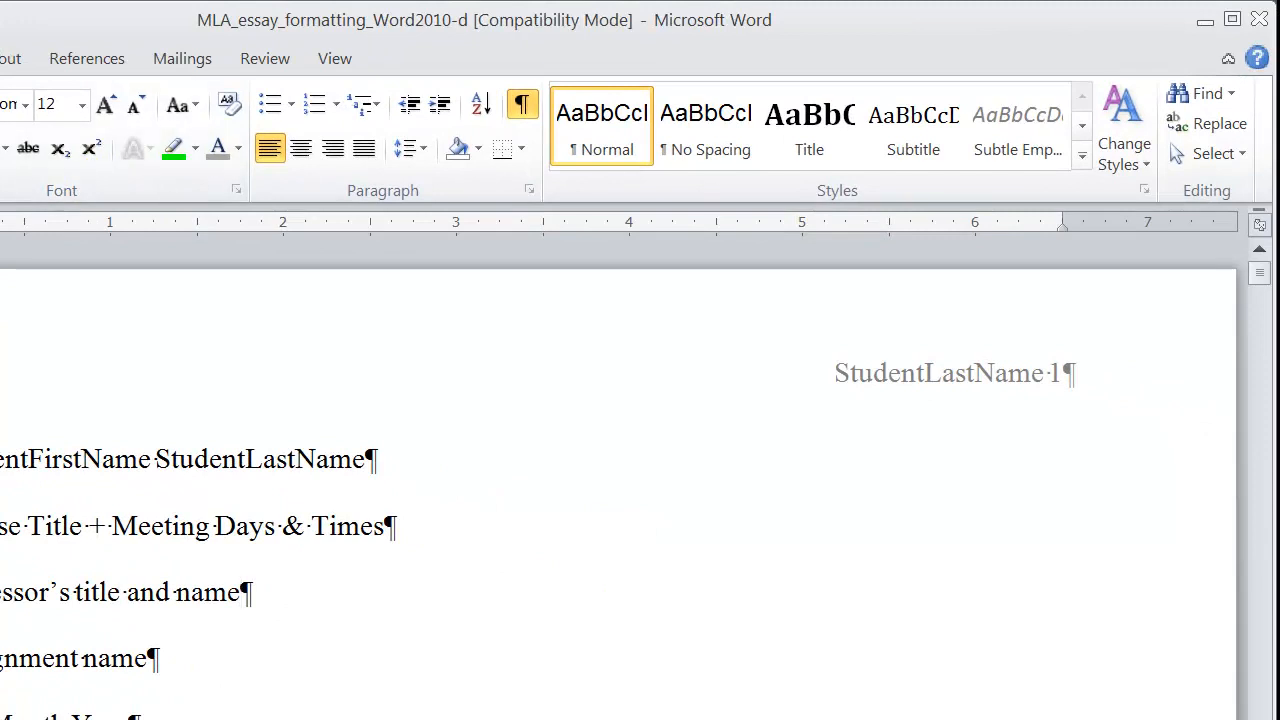
{"action": "mouse_move", "coordinate": [376, 210]}
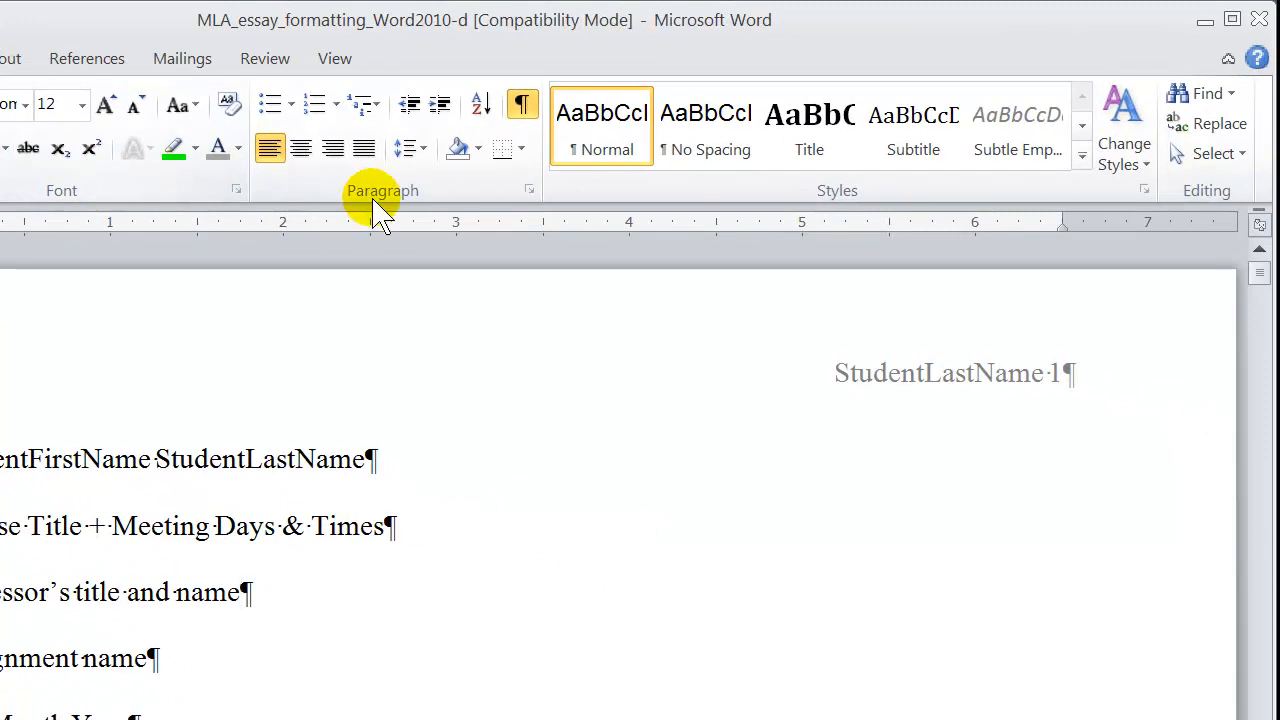
{"action": "mouse_move", "coordinate": [1168, 204]}
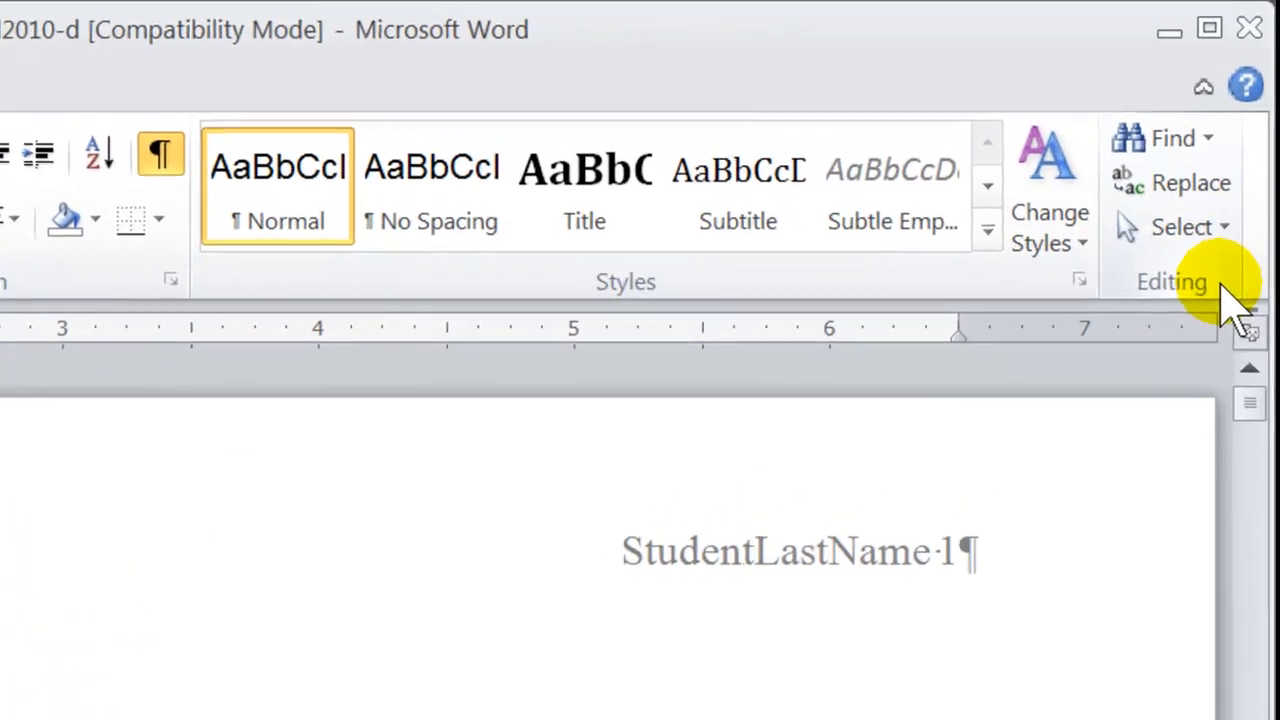
{"action": "mouse_move", "coordinate": [1180, 230]}
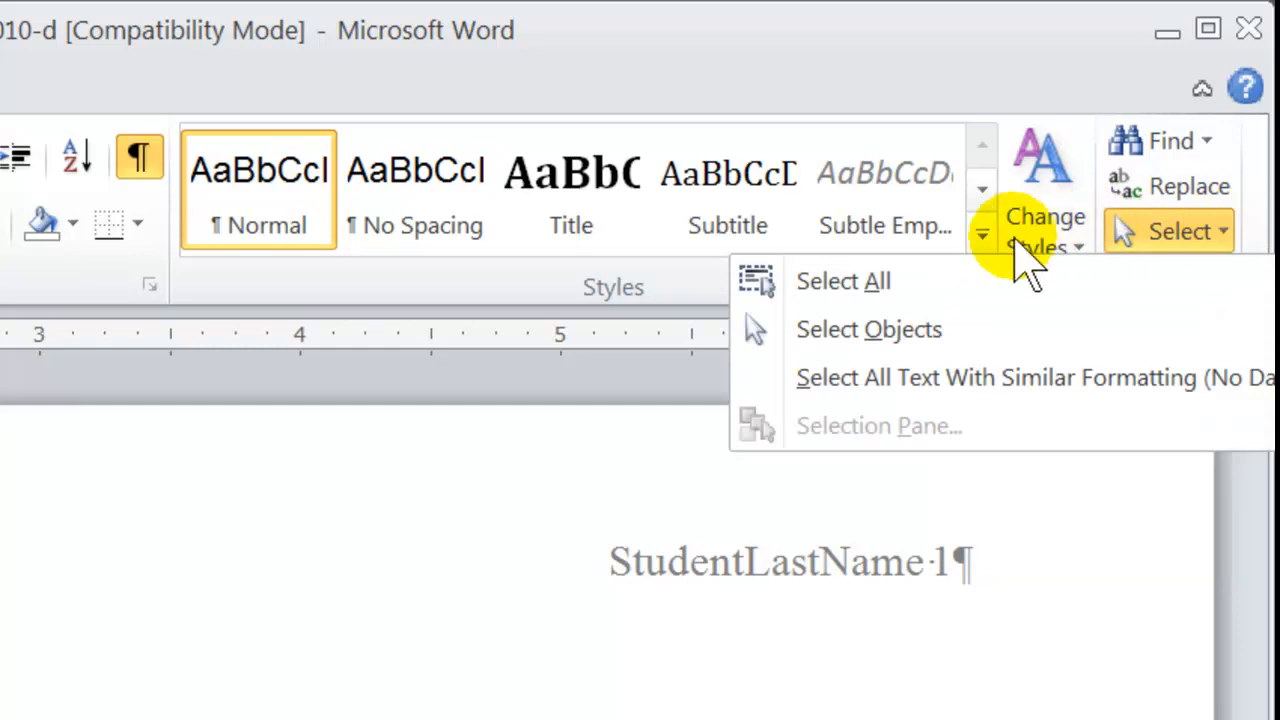
{"action": "mouse_move", "coordinate": [844, 280]}
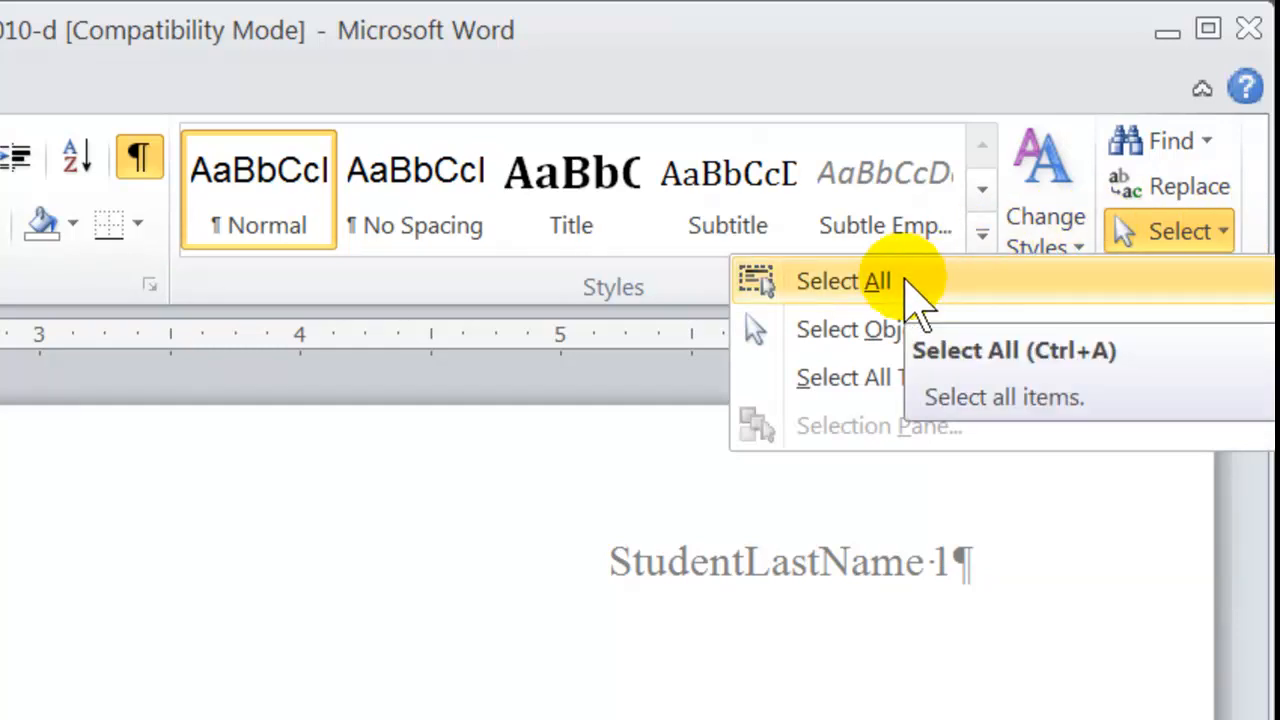
Select all of the essay text via Select All
{"action": "left_click", "coordinate": [844, 280]}
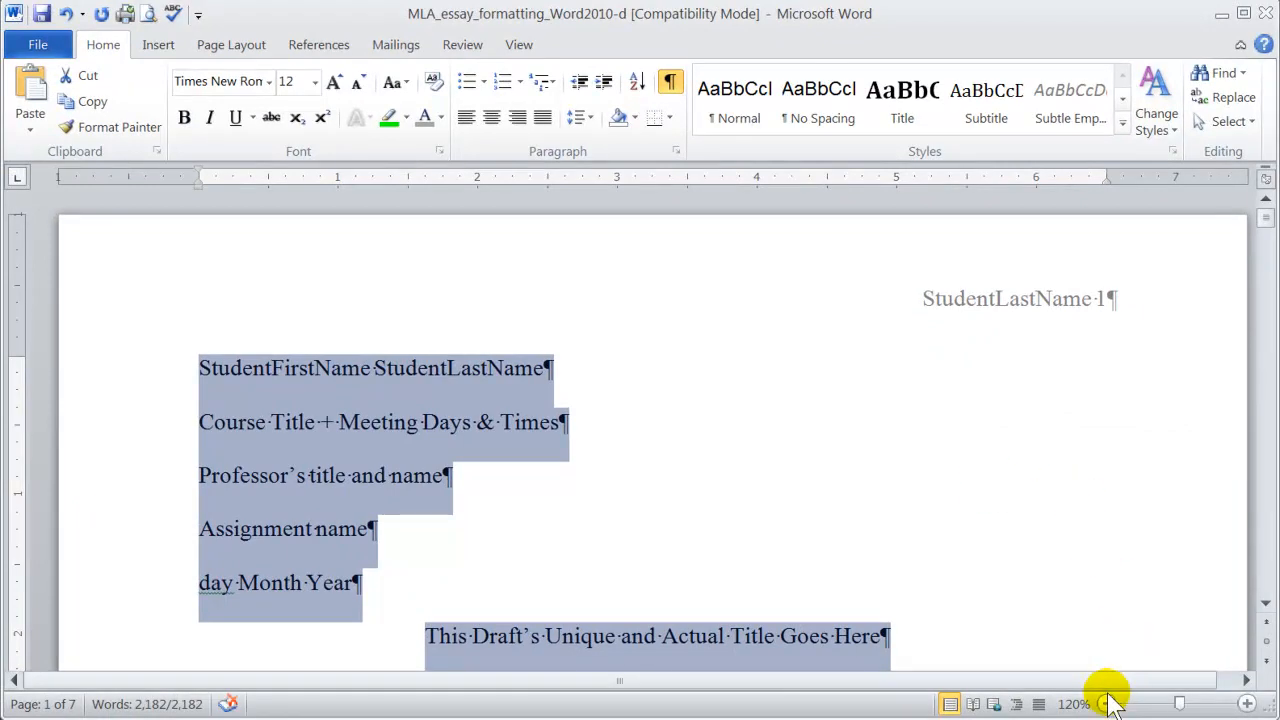
{"action": "left_click", "coordinate": [1106, 704]}
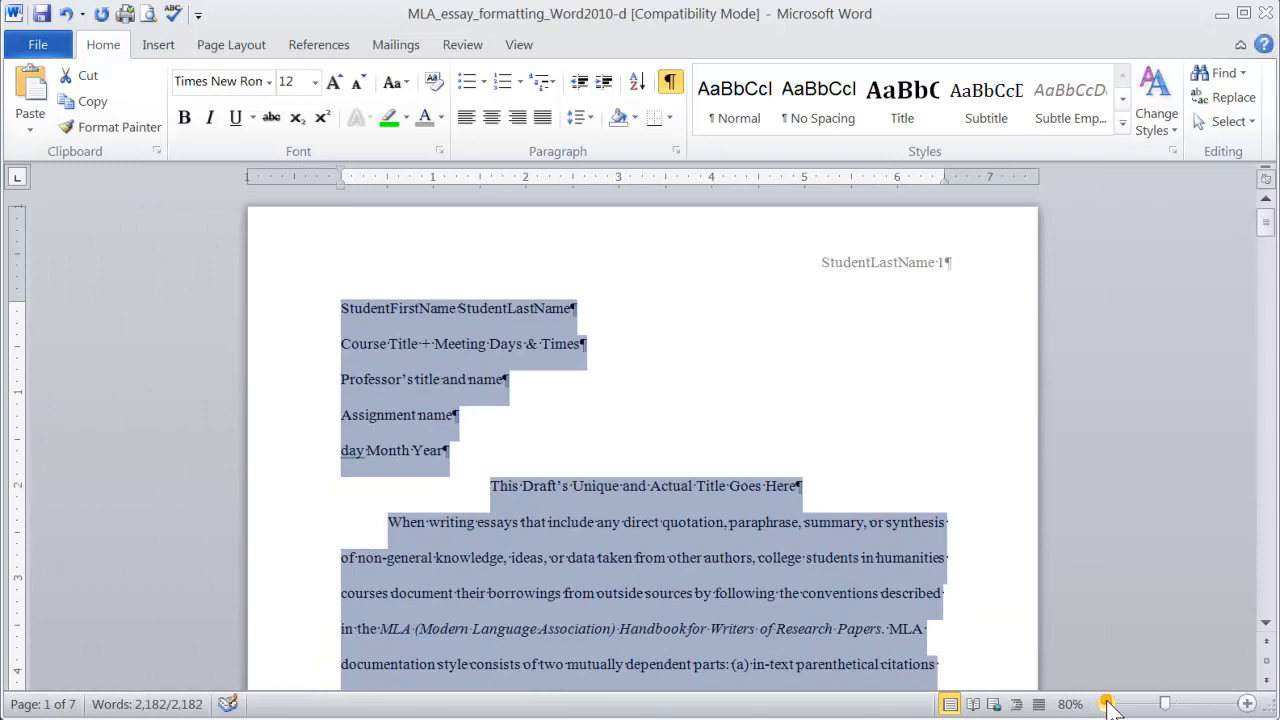
{"action": "left_click", "coordinate": [1108, 704]}
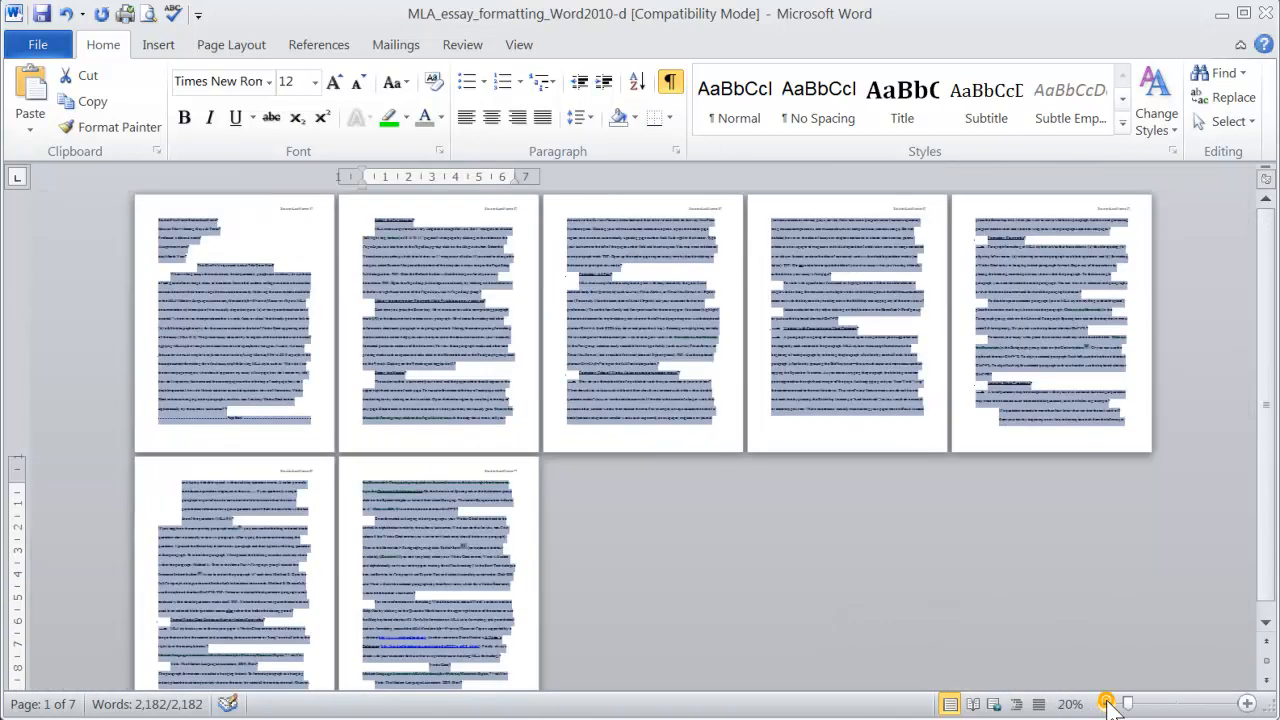
{"action": "scroll", "scroll_direction": "down", "scroll_amount": 3}
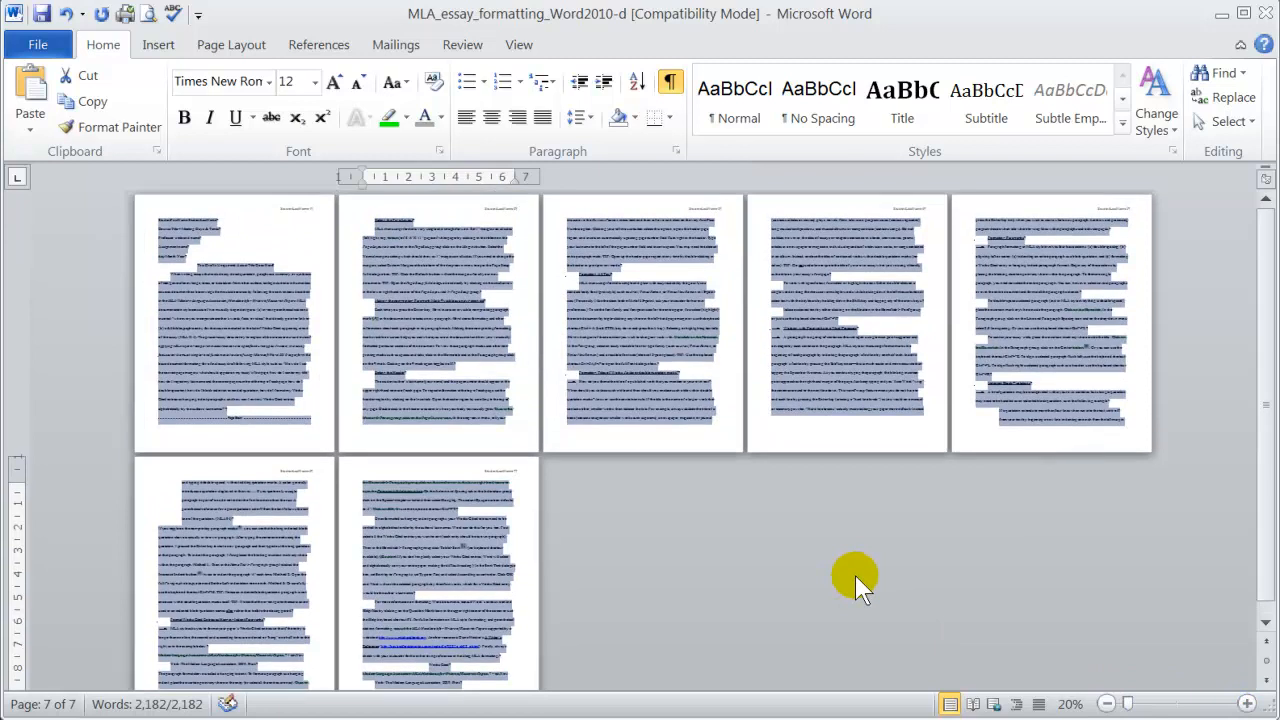
{"action": "mouse_move", "coordinate": [604, 536]}
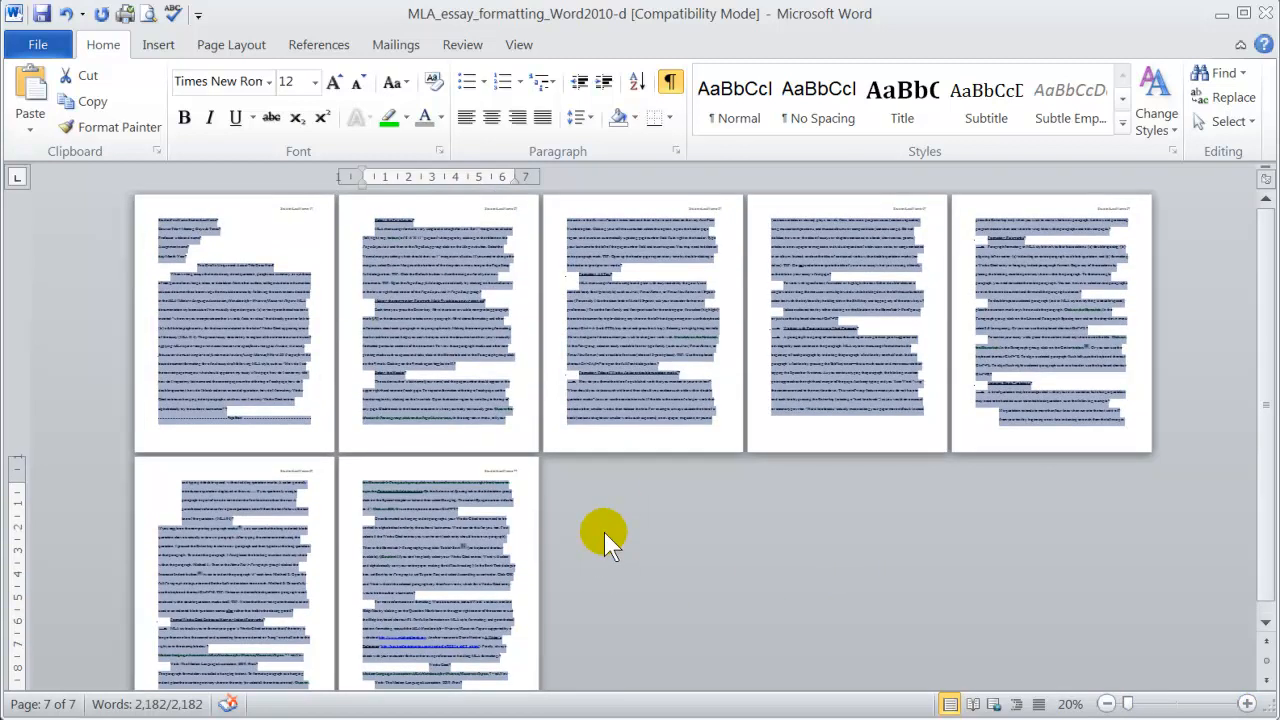
{"action": "mouse_move", "coordinate": [600, 524]}
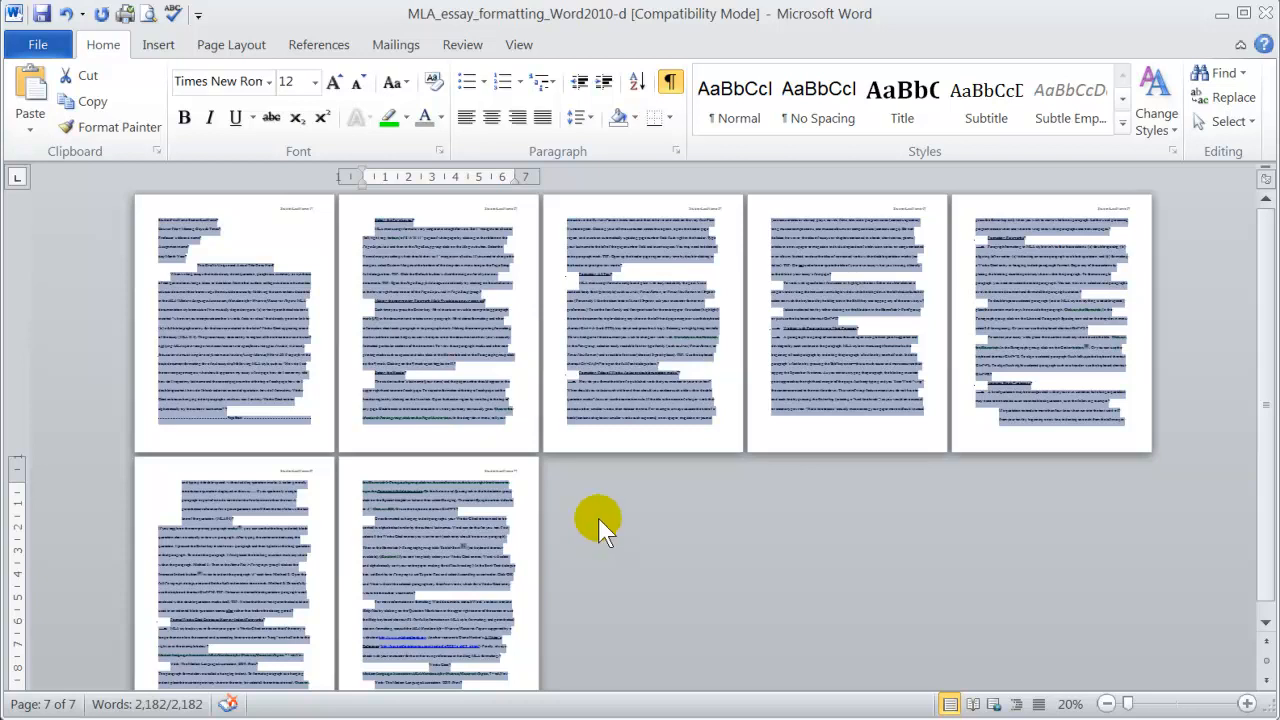
{"action": "left_click", "coordinate": [144, 300]}
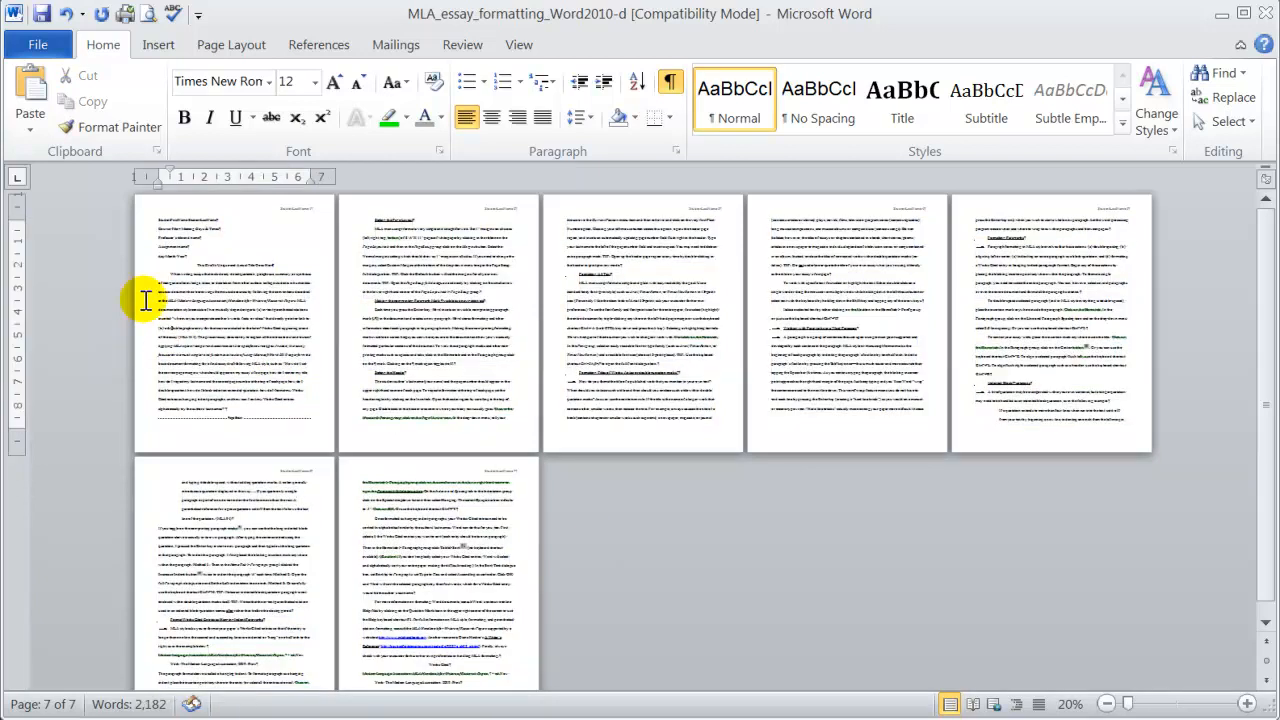
{"action": "key", "text": "ctrl+a"}
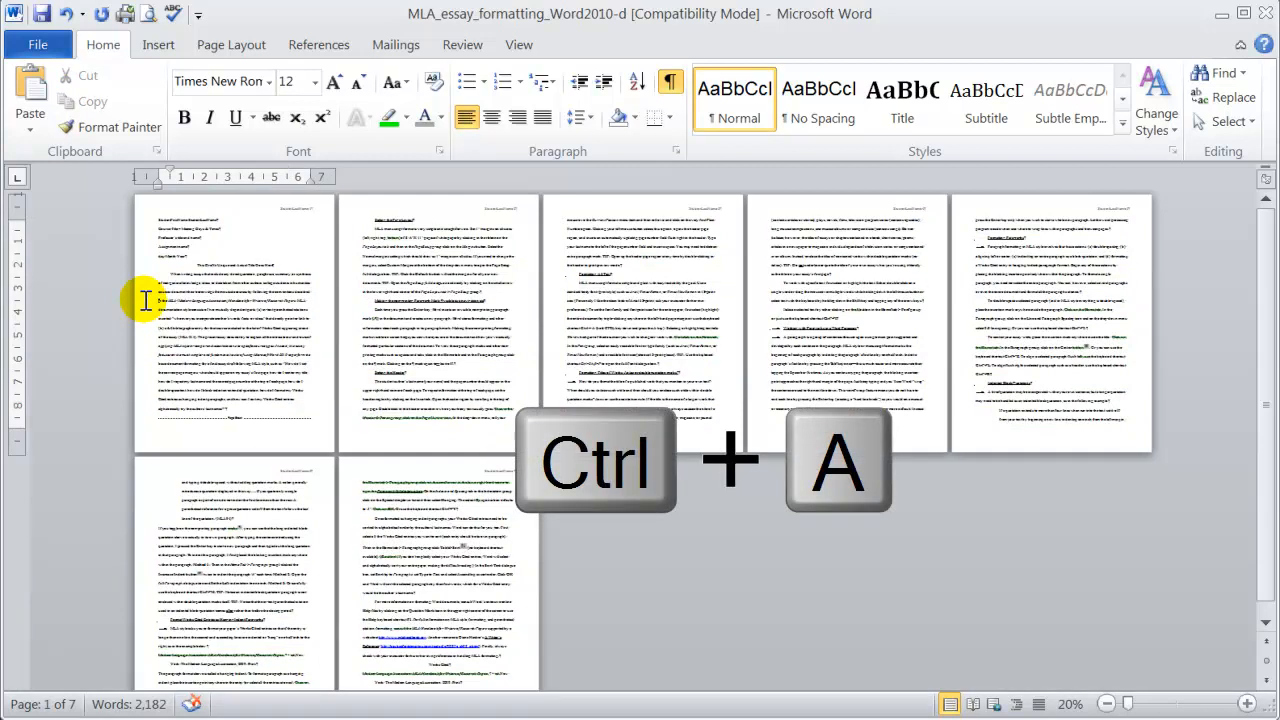
{"action": "key", "text": "ctrl+a"}
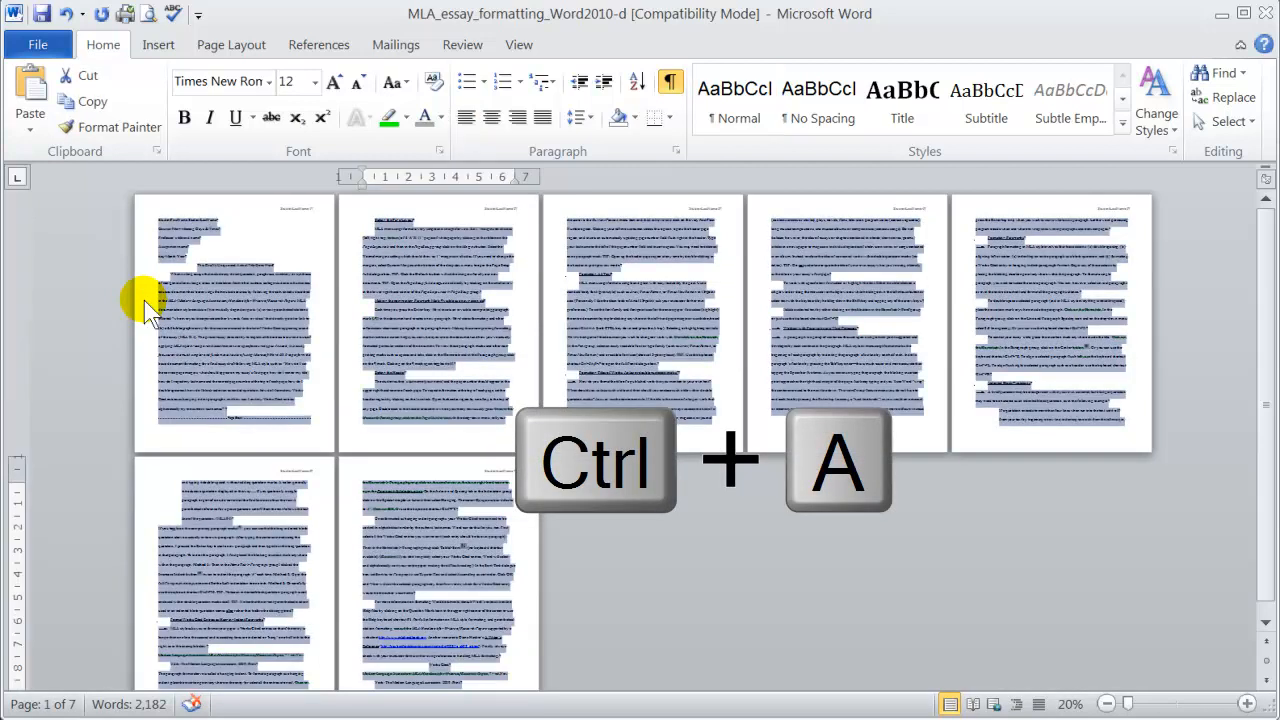
{"action": "key", "text": "ctrl+a"}
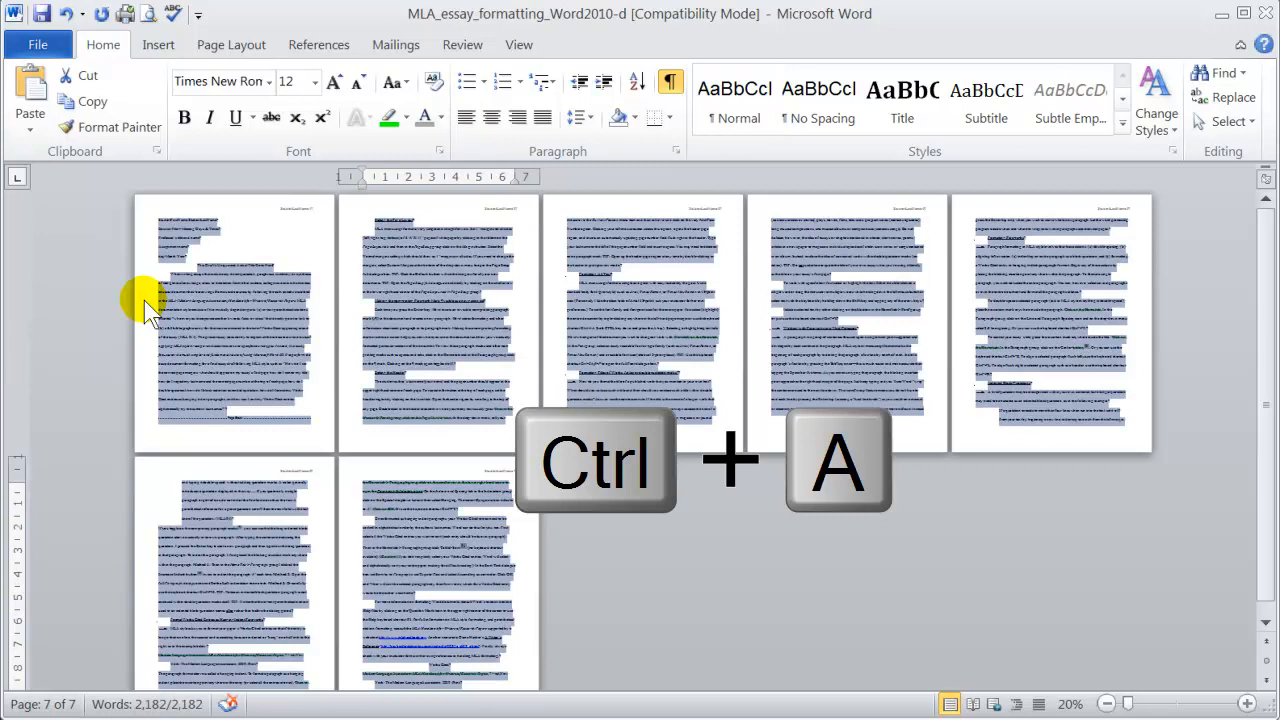
{"action": "left_click", "coordinate": [1252, 704]}
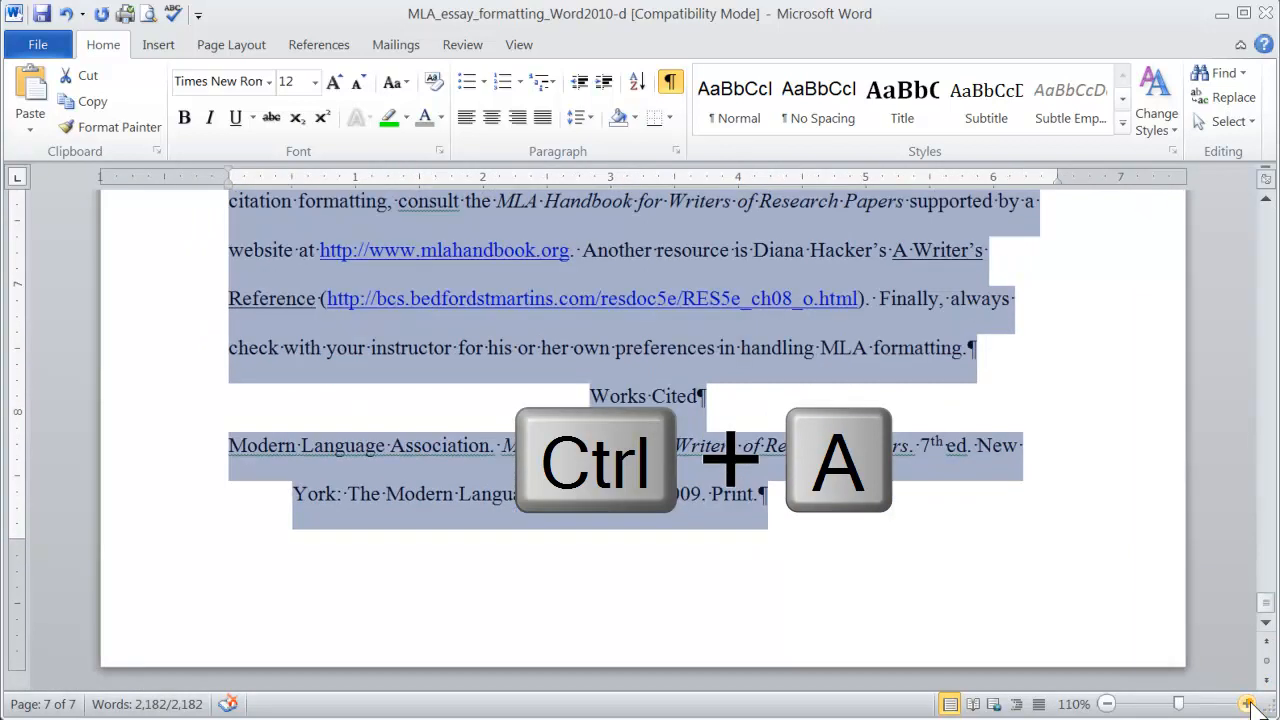
{"action": "scroll", "scroll_direction": "up", "scroll_amount": 3}
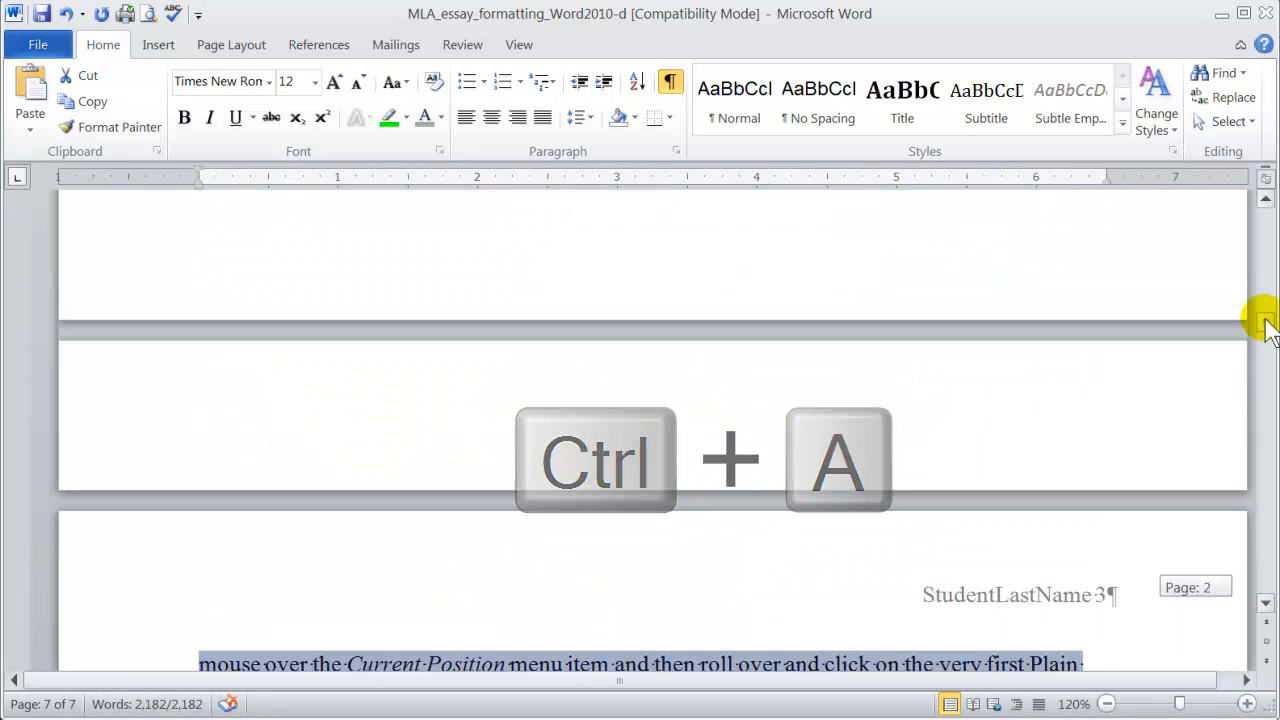
{"action": "key", "text": "ctrl+a"}
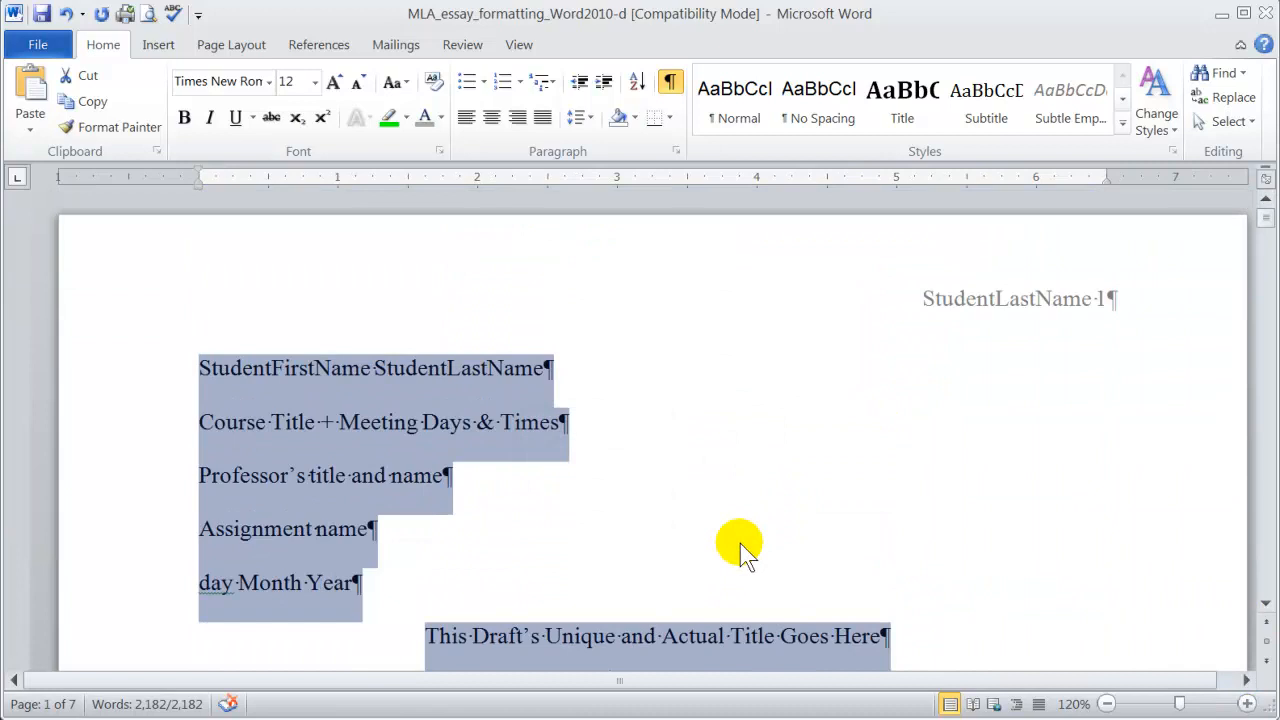
{"action": "mouse_move", "coordinate": [680, 576]}
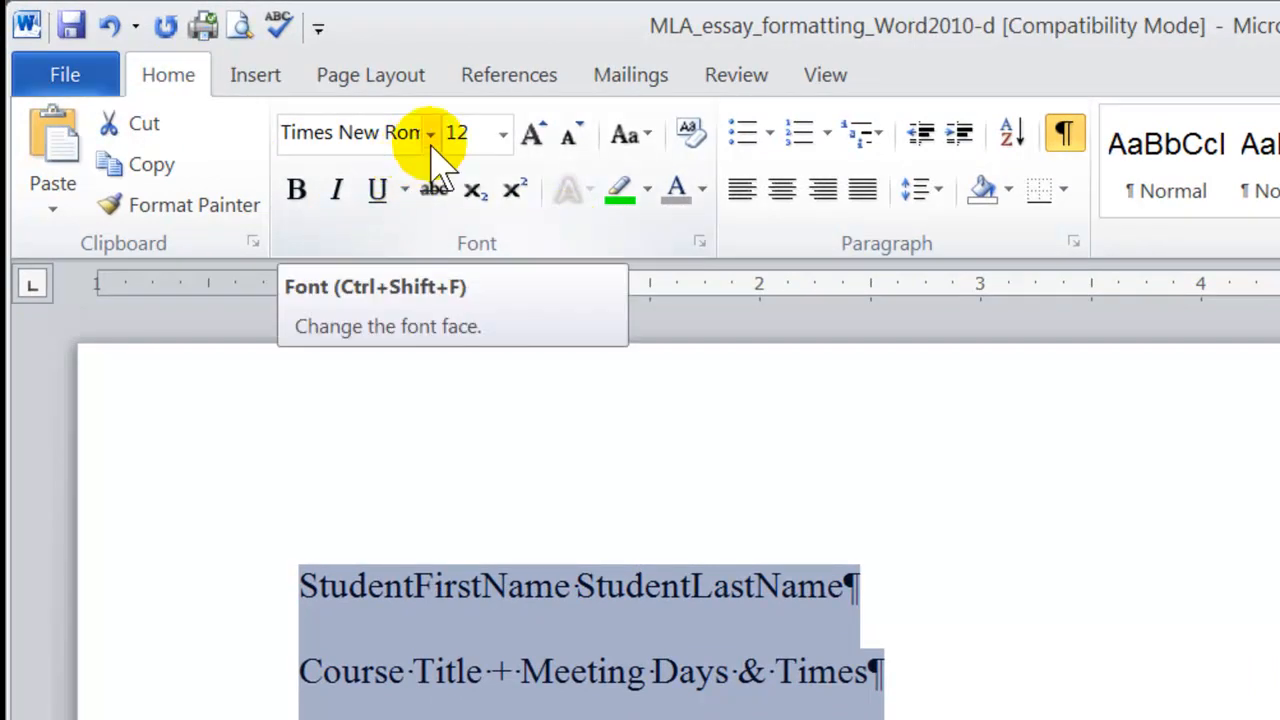
Set the selected essay to Times New Roman at 12 pt
{"action": "left_click", "coordinate": [428, 132]}
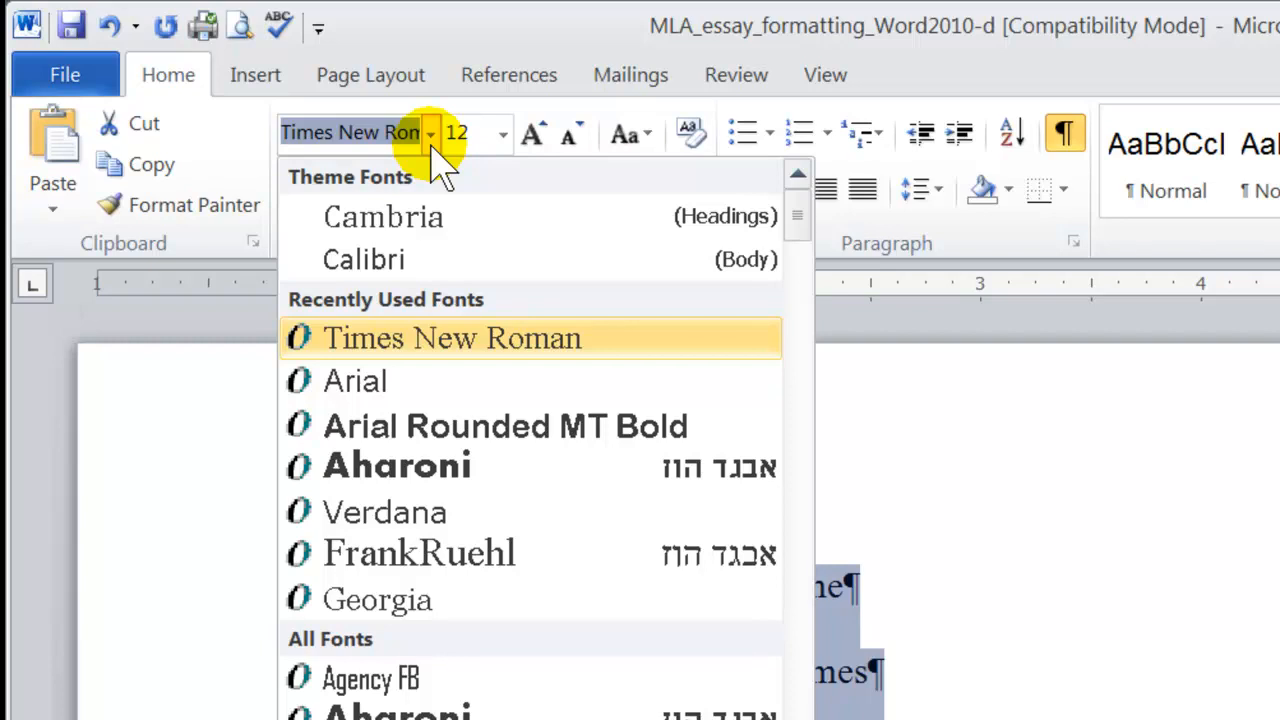
{"action": "mouse_move", "coordinate": [630, 340]}
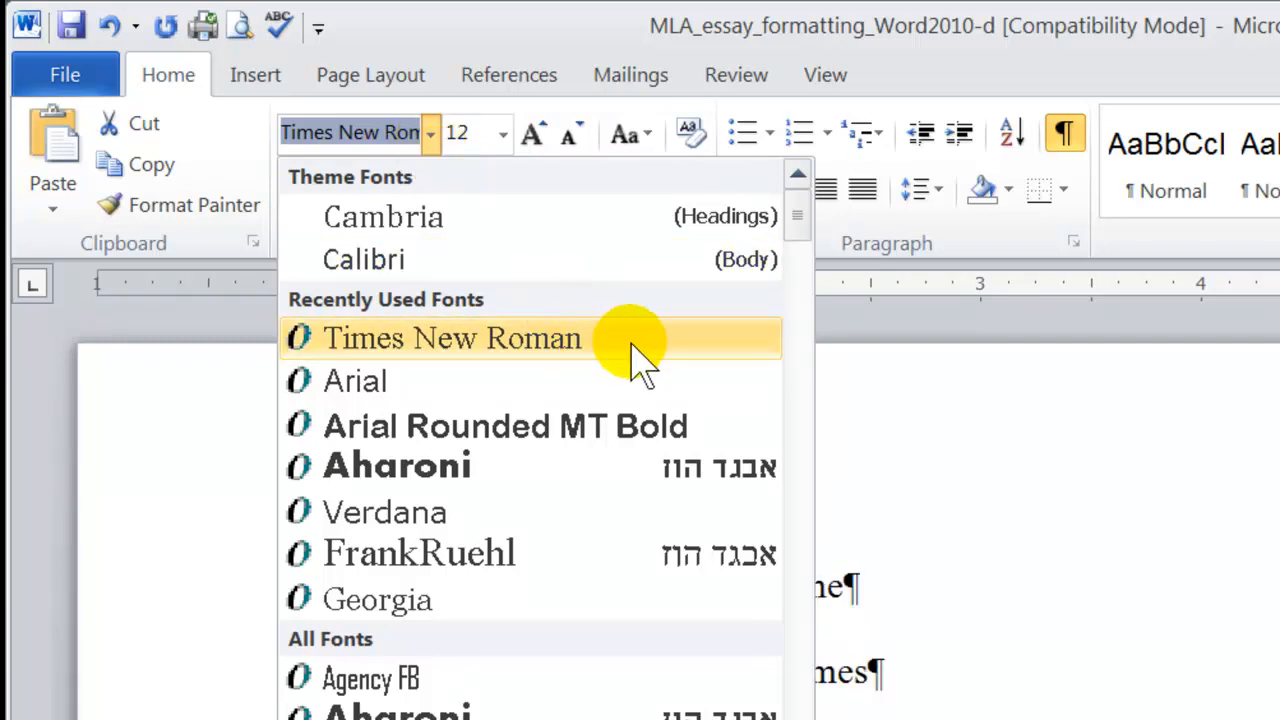
{"action": "mouse_move", "coordinate": [640, 380]}
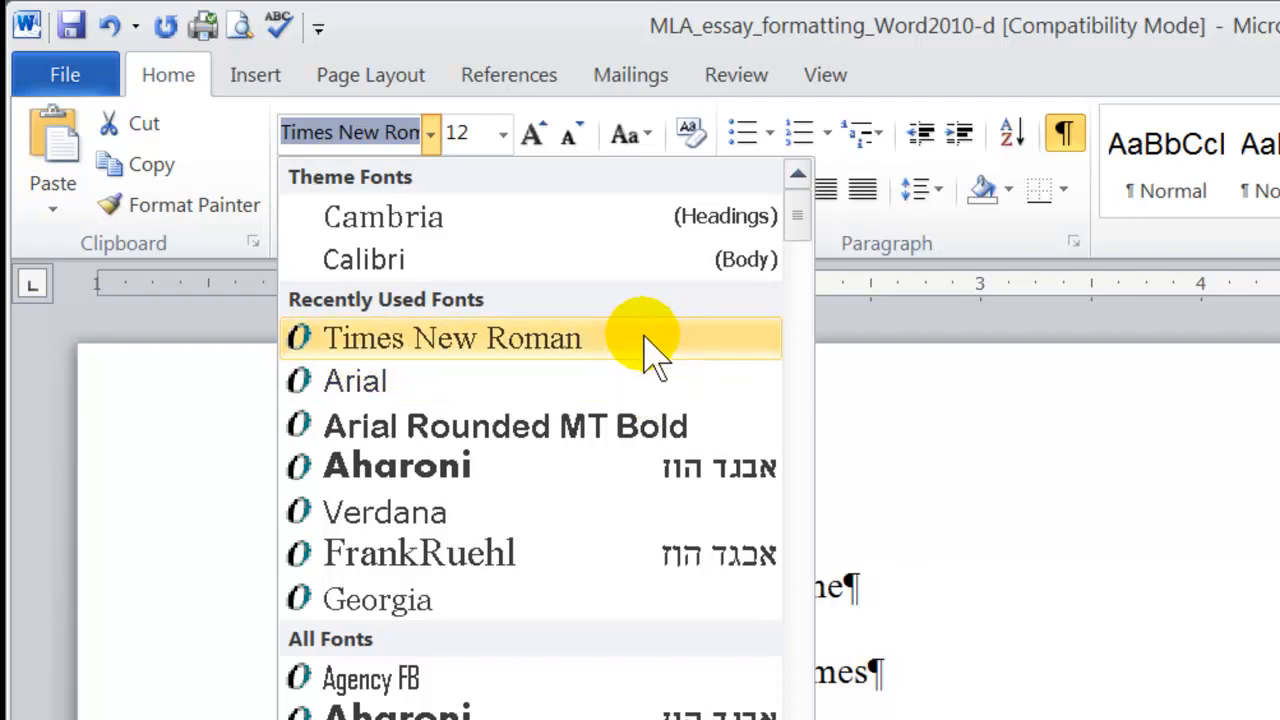
{"action": "left_click", "coordinate": [450, 338]}
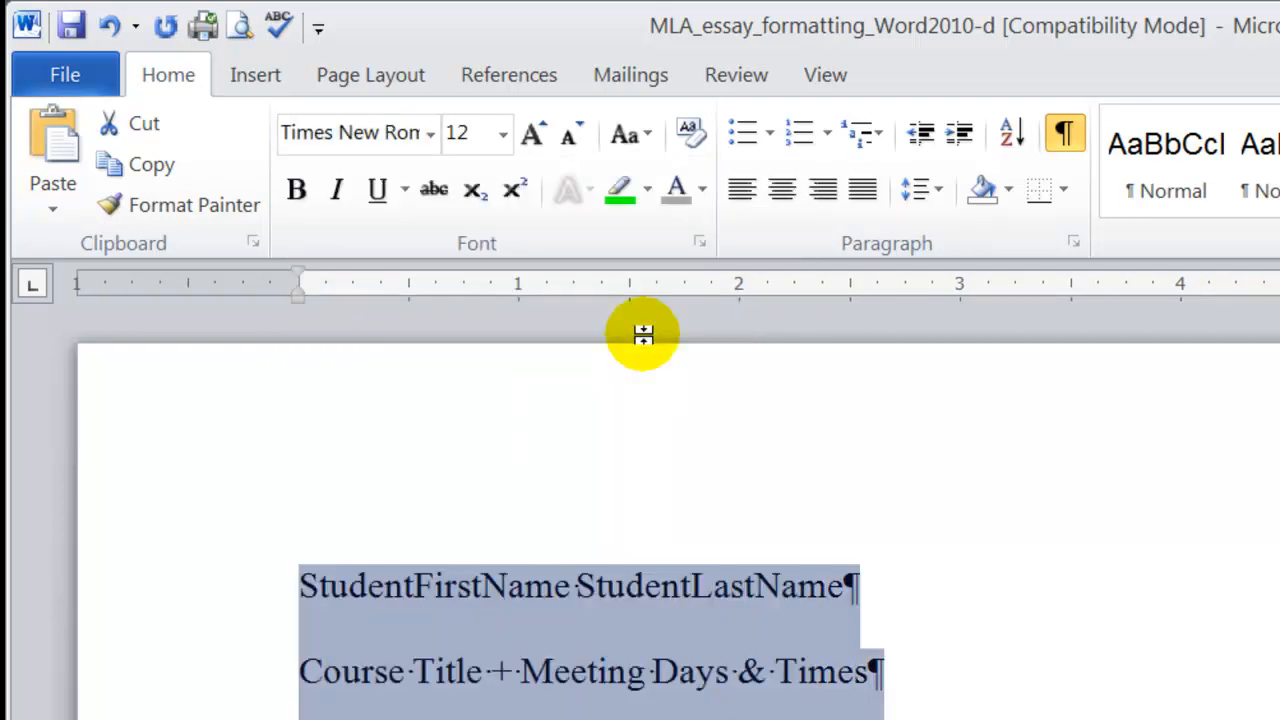
{"action": "mouse_move", "coordinate": [504, 144]}
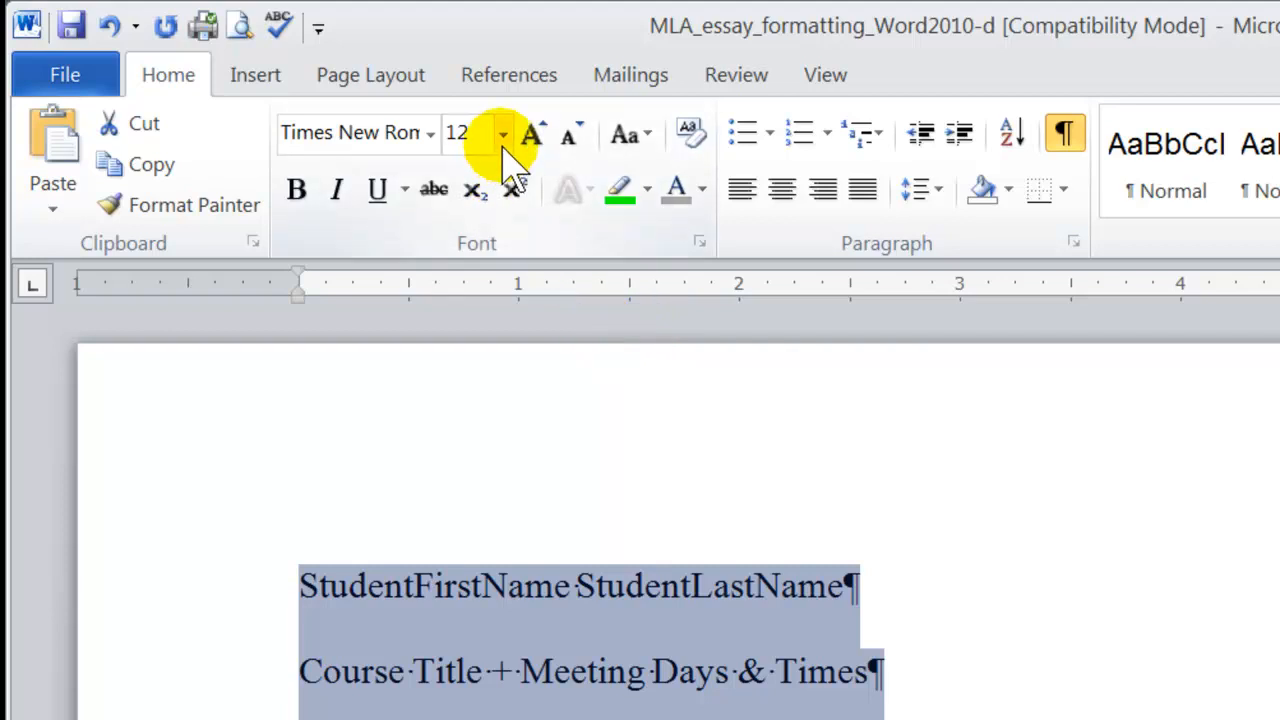
{"action": "mouse_move", "coordinate": [500, 140]}
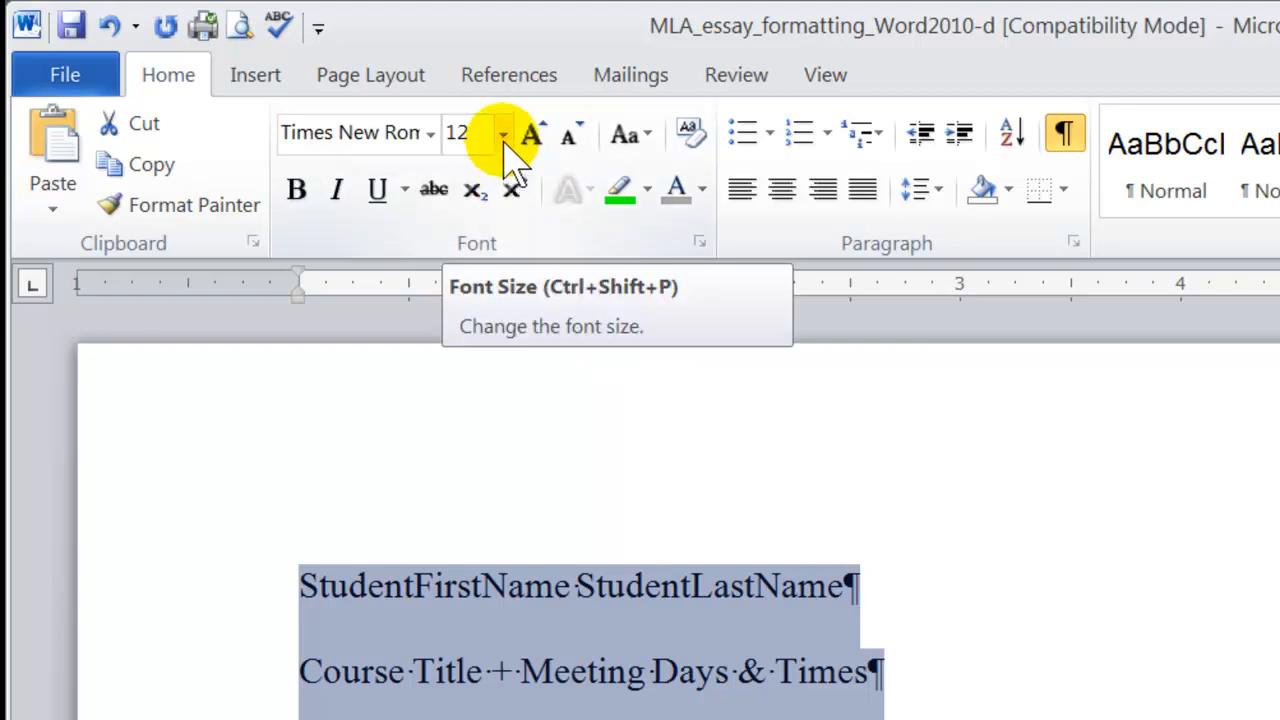
{"action": "left_click", "coordinate": [502, 132]}
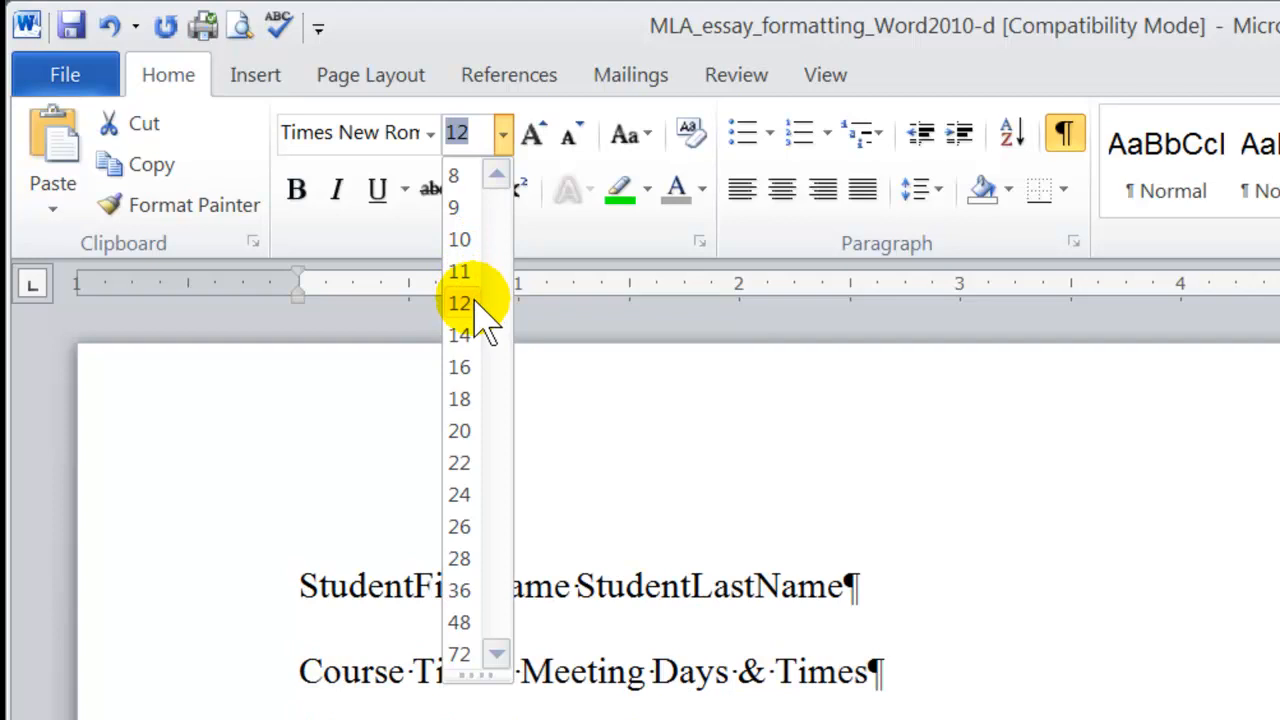
{"action": "left_click", "coordinate": [460, 304]}
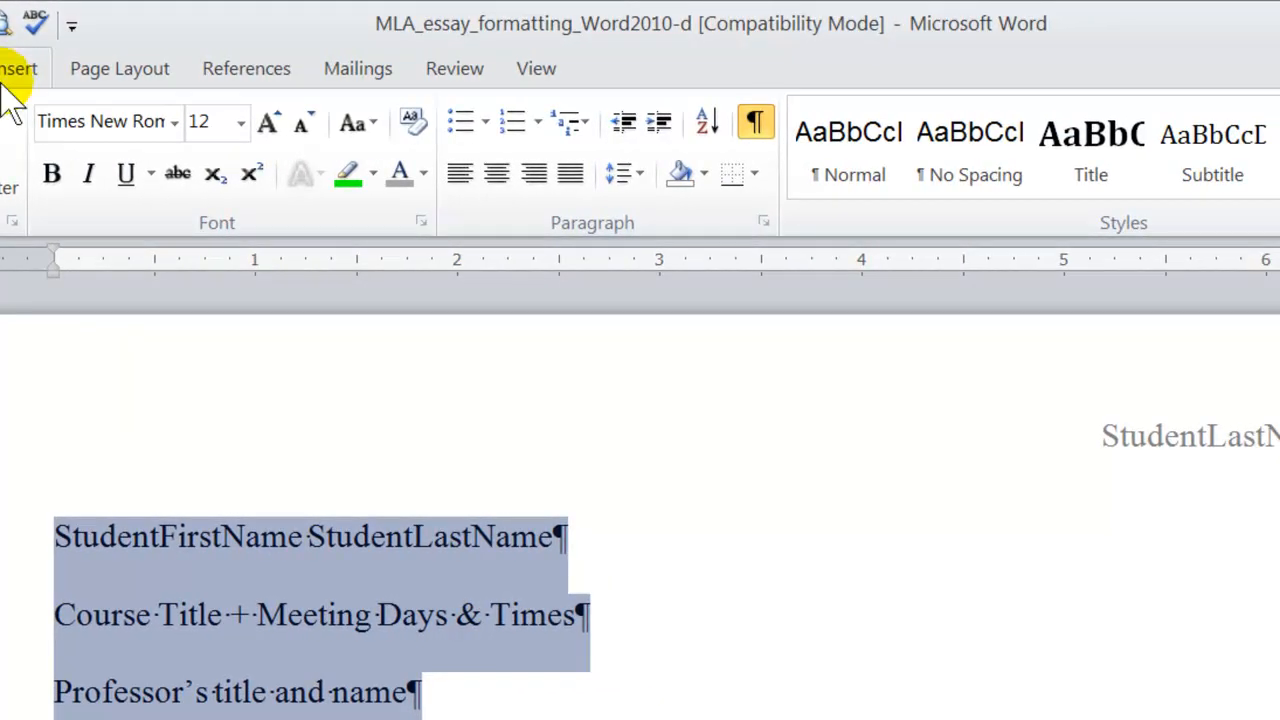
{"action": "mouse_move", "coordinate": [700, 220]}
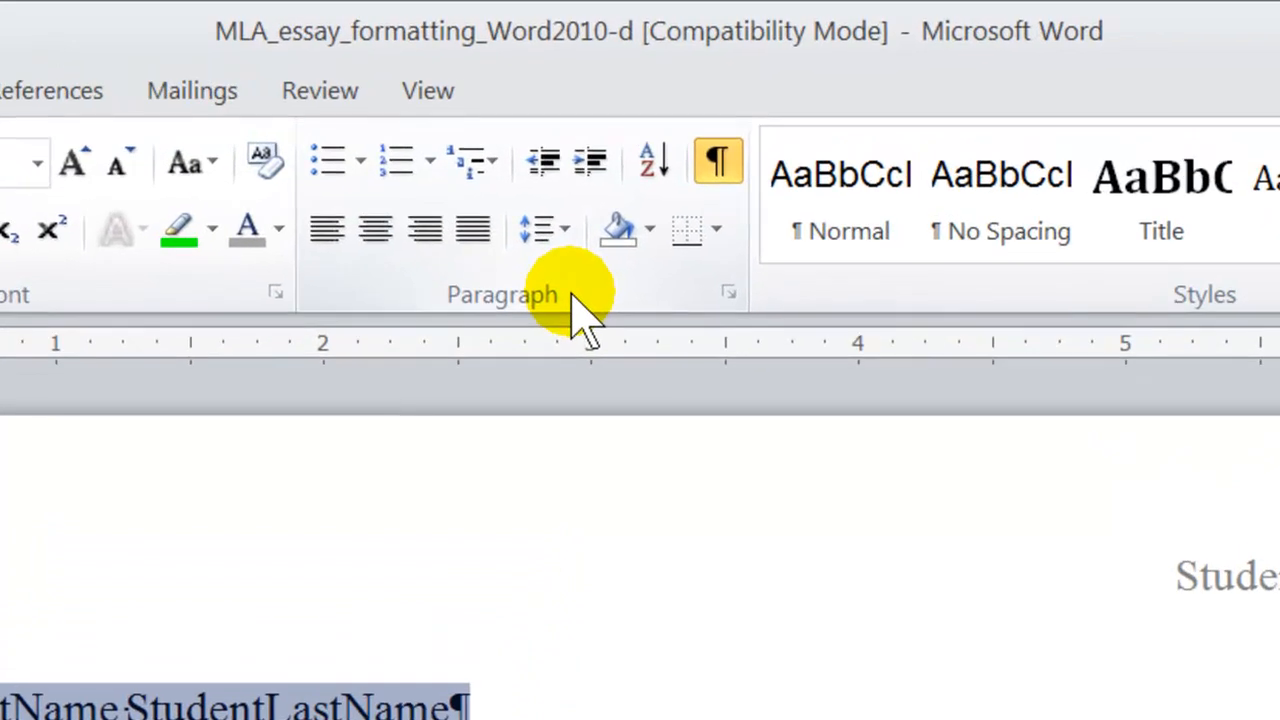
{"action": "mouse_move", "coordinate": [544, 230]}
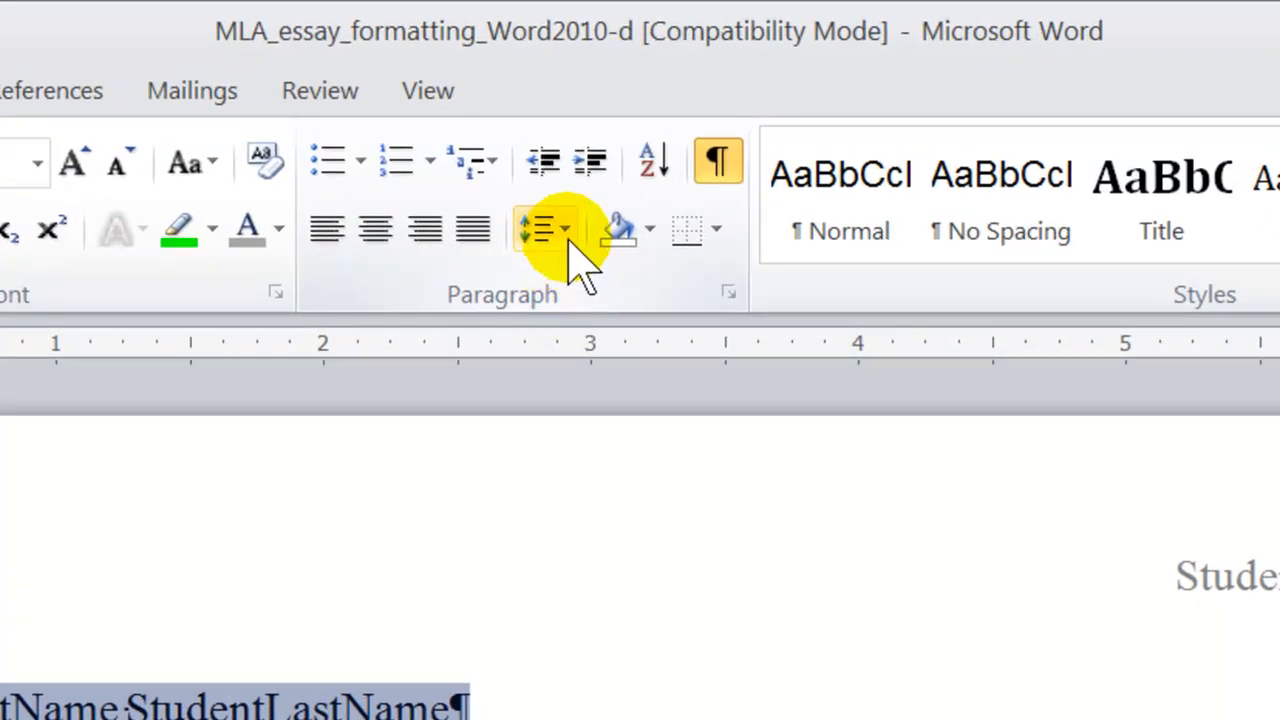
{"action": "mouse_move", "coordinate": [544, 230]}
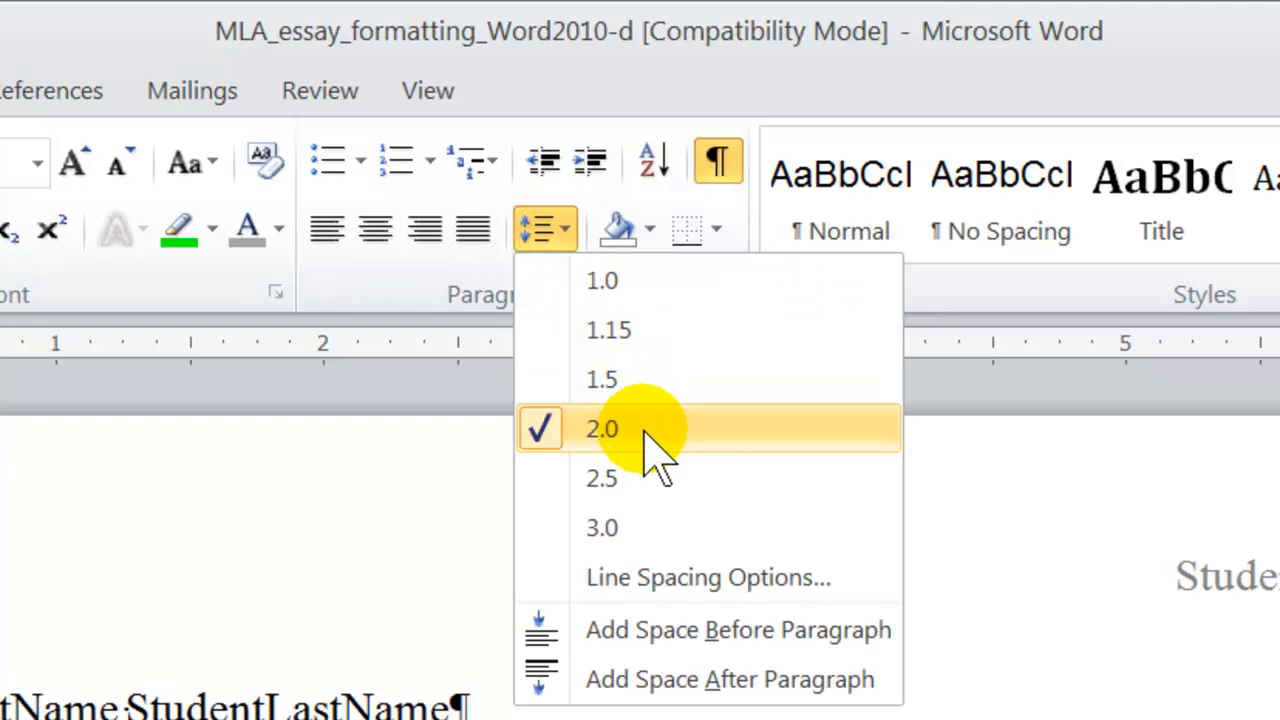
Set line spacing to 2.0 for the whole selected essay
{"action": "left_click", "coordinate": [600, 428]}
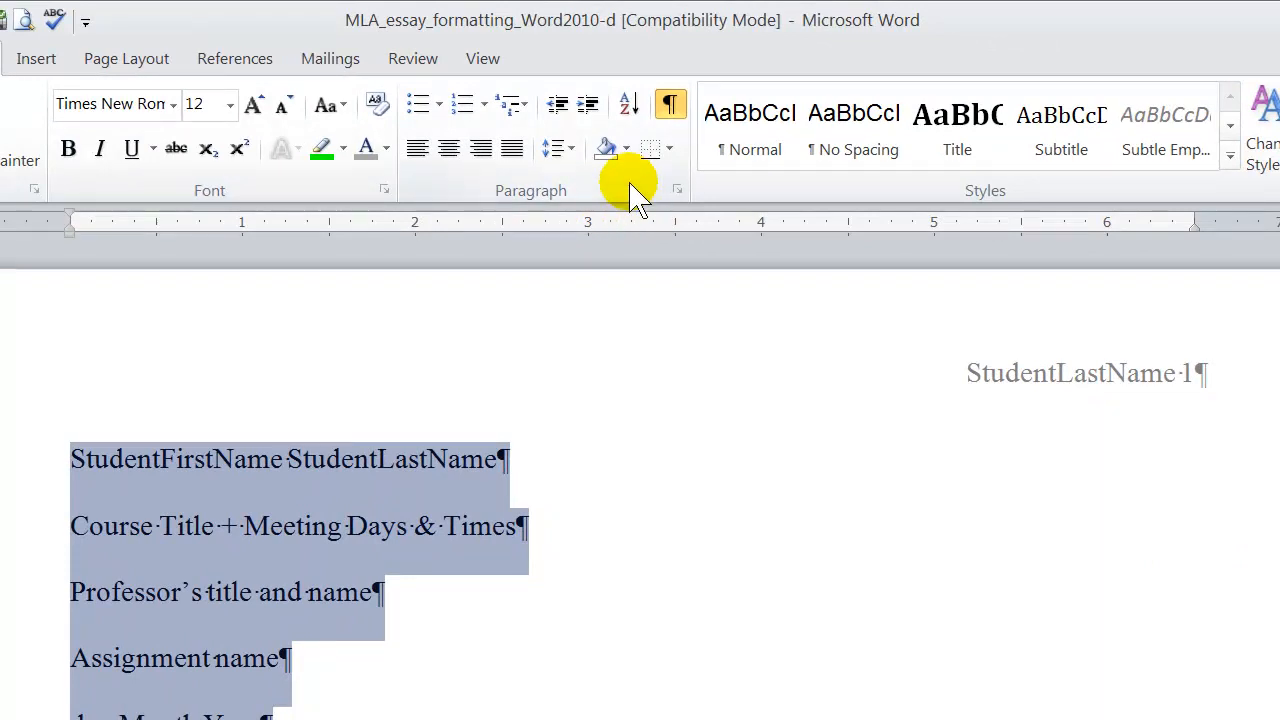
{"action": "mouse_move", "coordinate": [676, 190]}
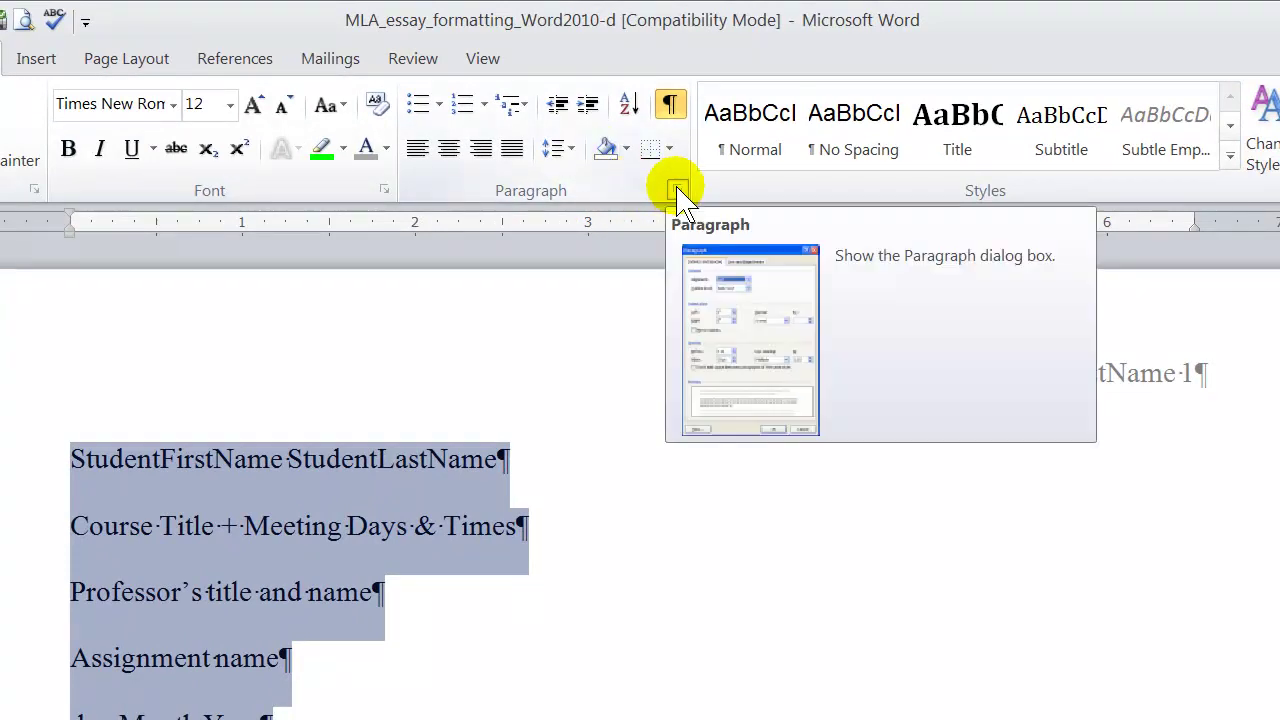
In the Paragraph dialog, set line spacing to Double with 0 pt before and after
{"action": "left_click", "coordinate": [672, 184]}
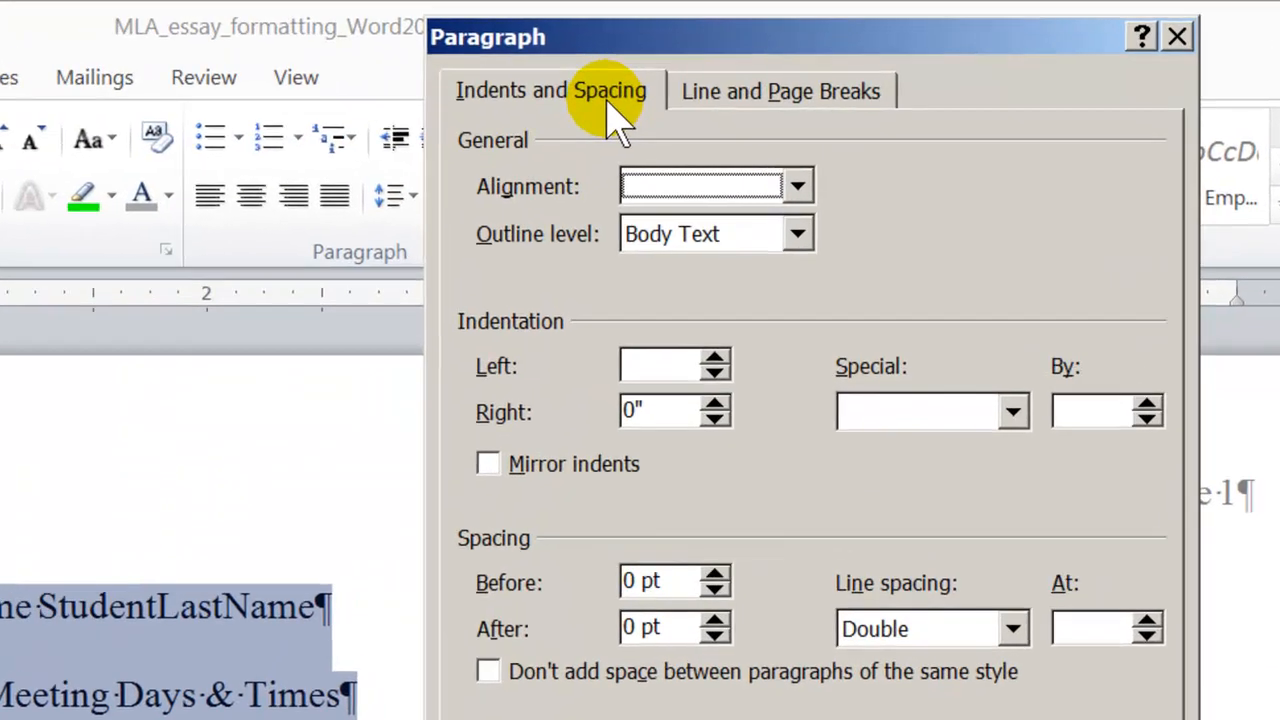
{"action": "scroll", "scroll_direction": "down", "scroll_amount": 3}
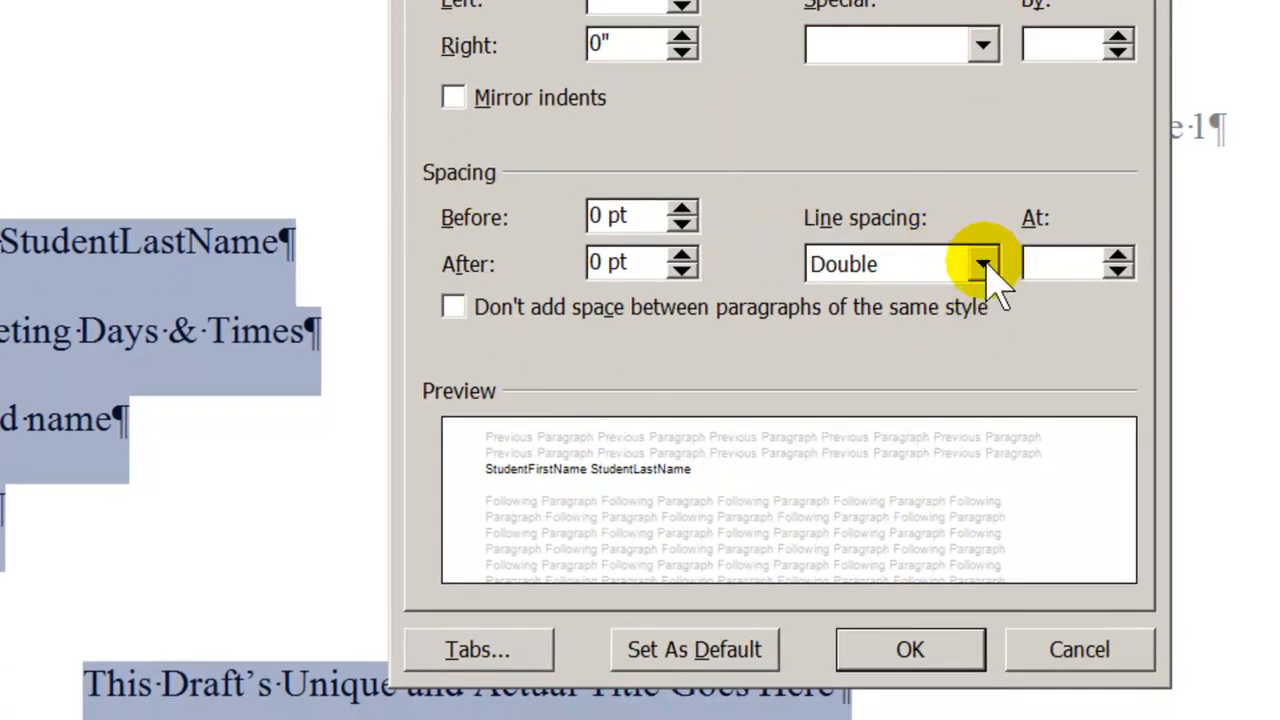
{"action": "left_click", "coordinate": [982, 264]}
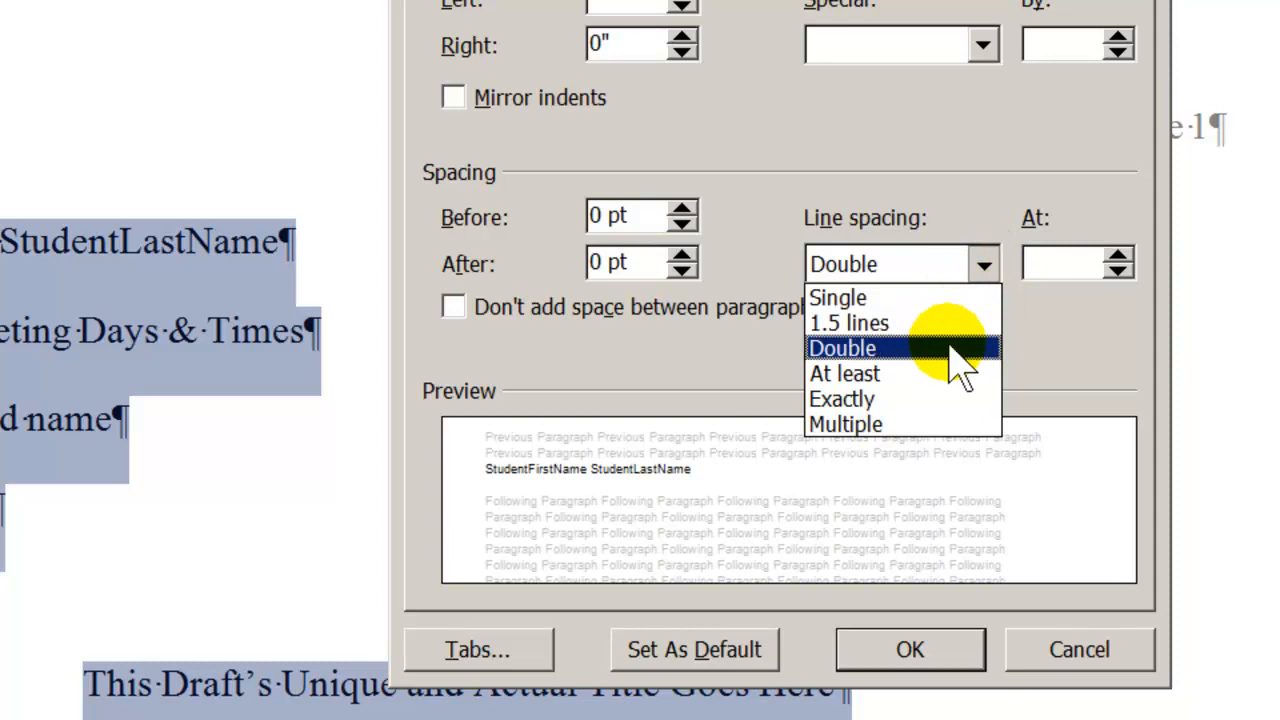
{"action": "left_click", "coordinate": [844, 348]}
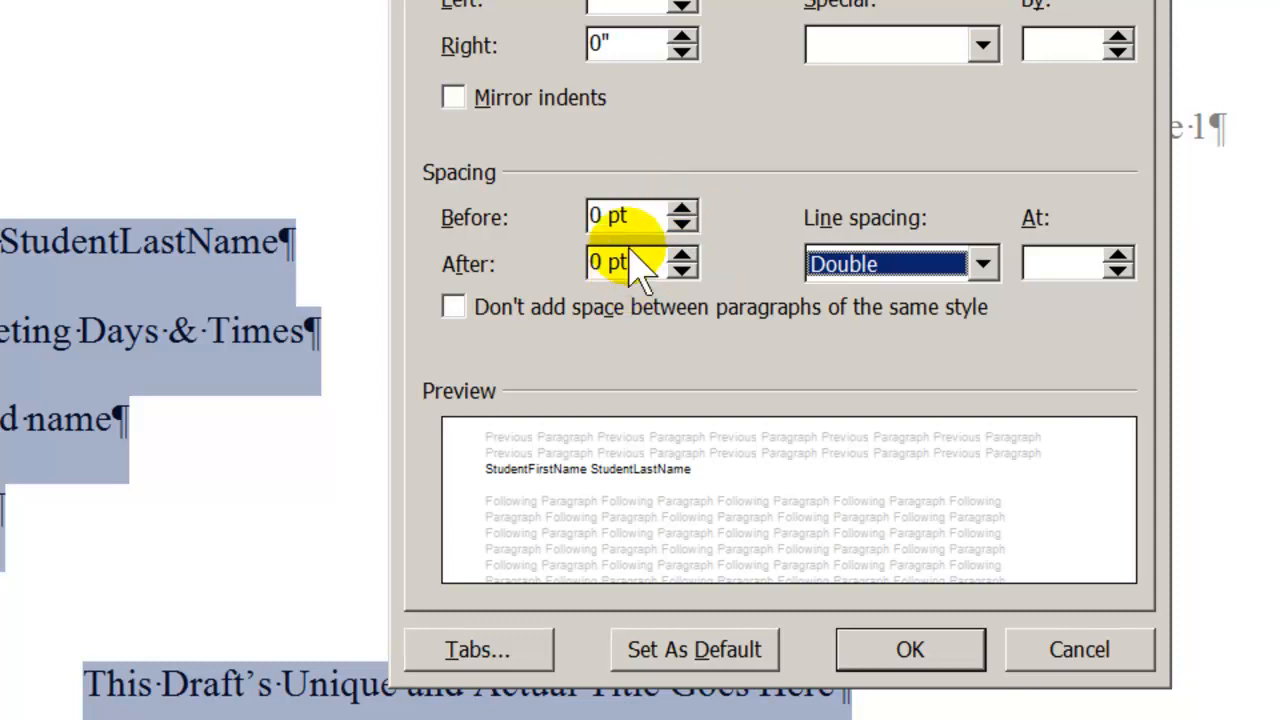
{"action": "mouse_move", "coordinate": [744, 244]}
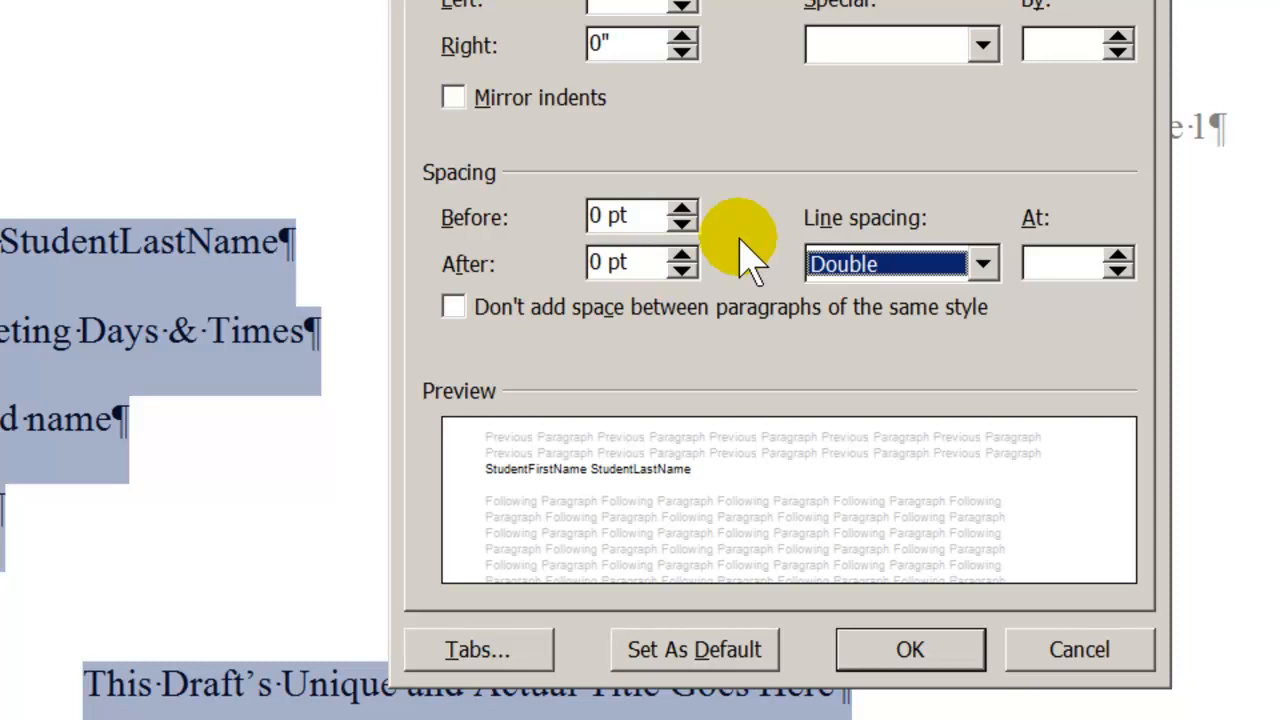
{"action": "mouse_move", "coordinate": [484, 340]}
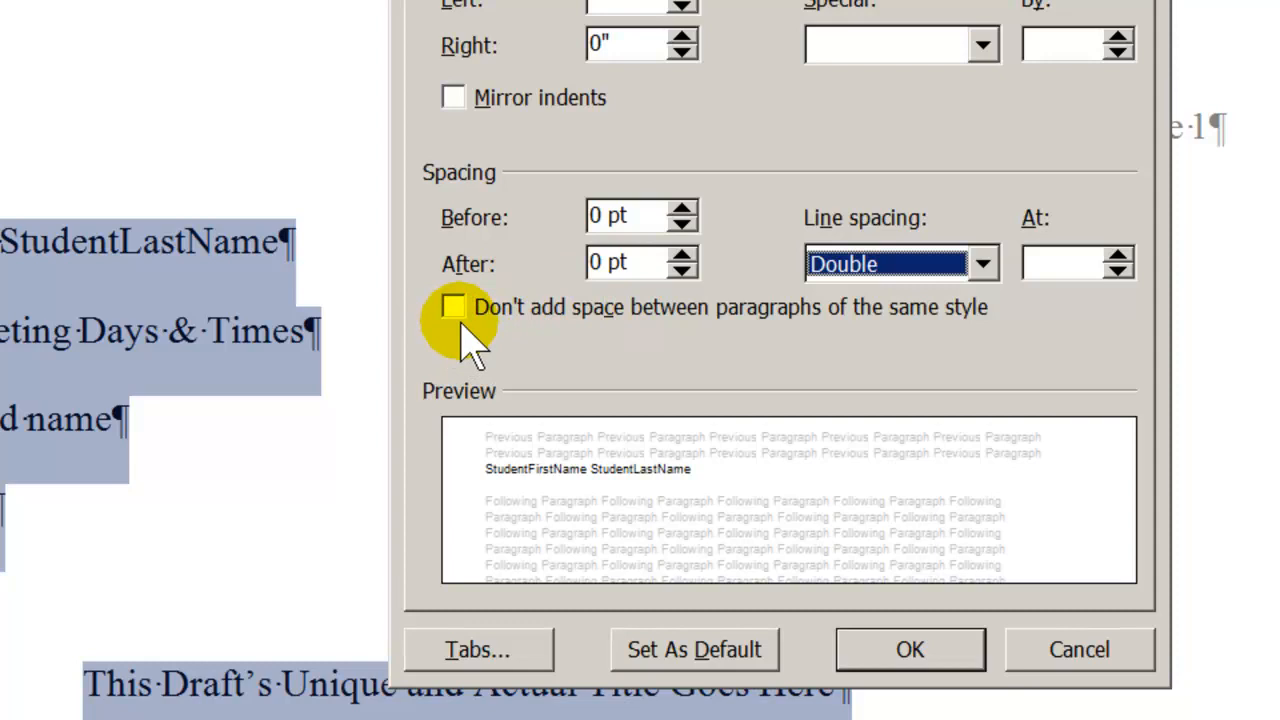
{"action": "mouse_move", "coordinate": [584, 356]}
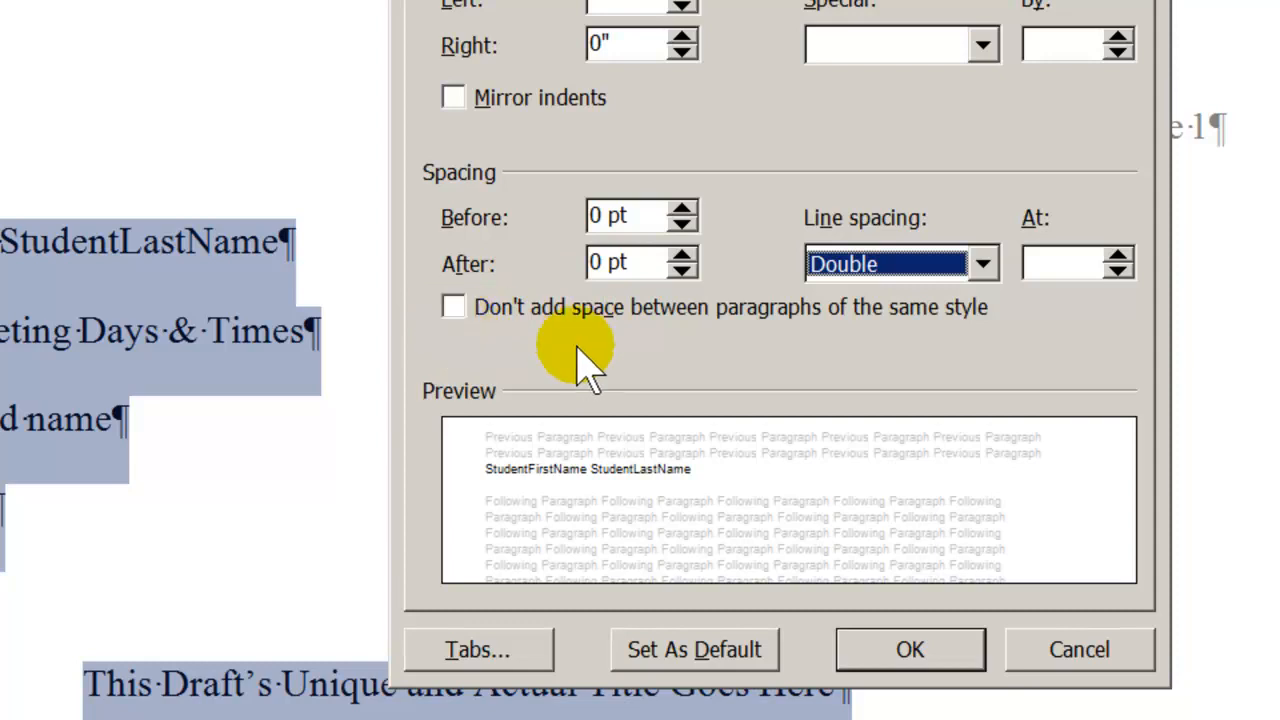
{"action": "left_click", "coordinate": [908, 648]}
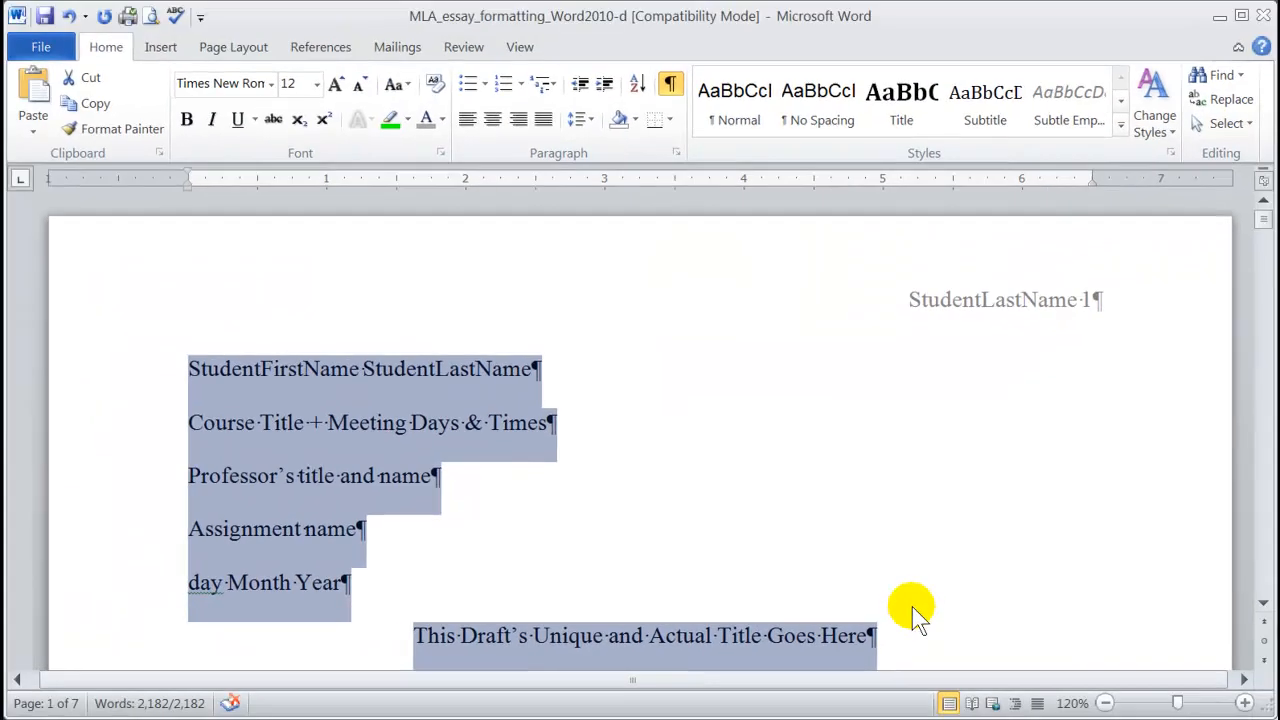
{"action": "left_click", "coordinate": [188, 528]}
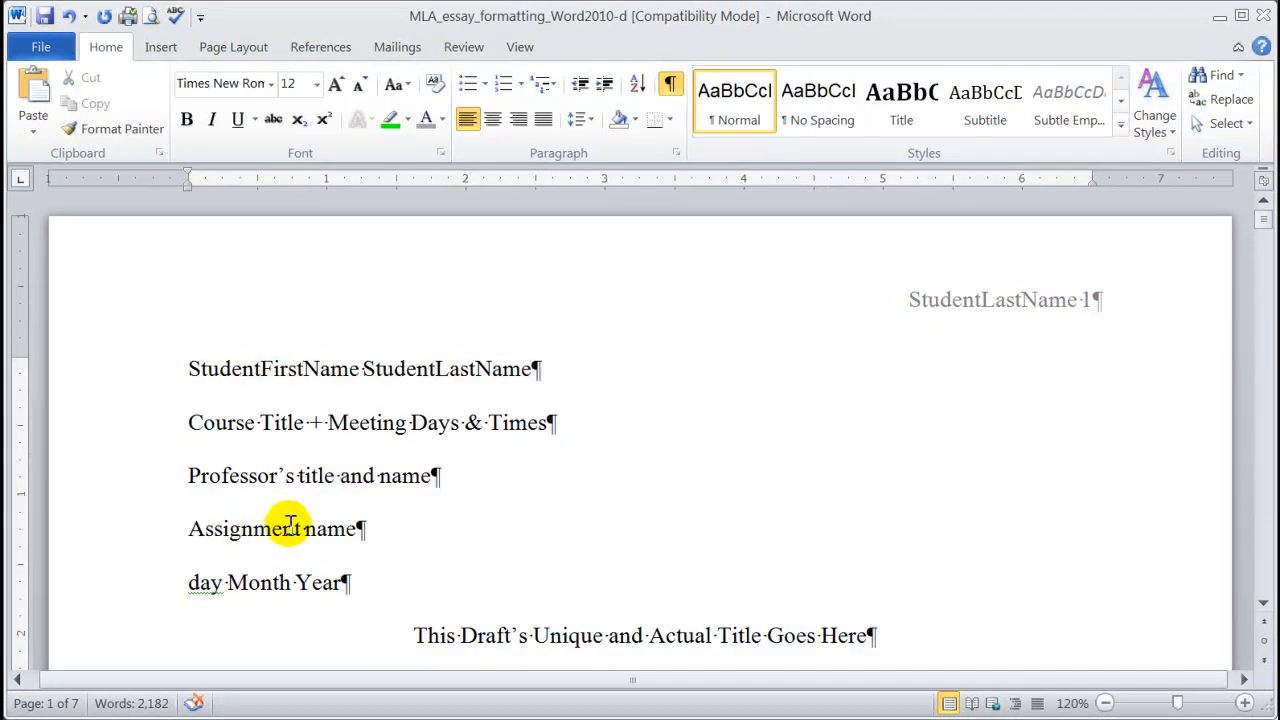
{"action": "mouse_move", "coordinate": [548, 516]}
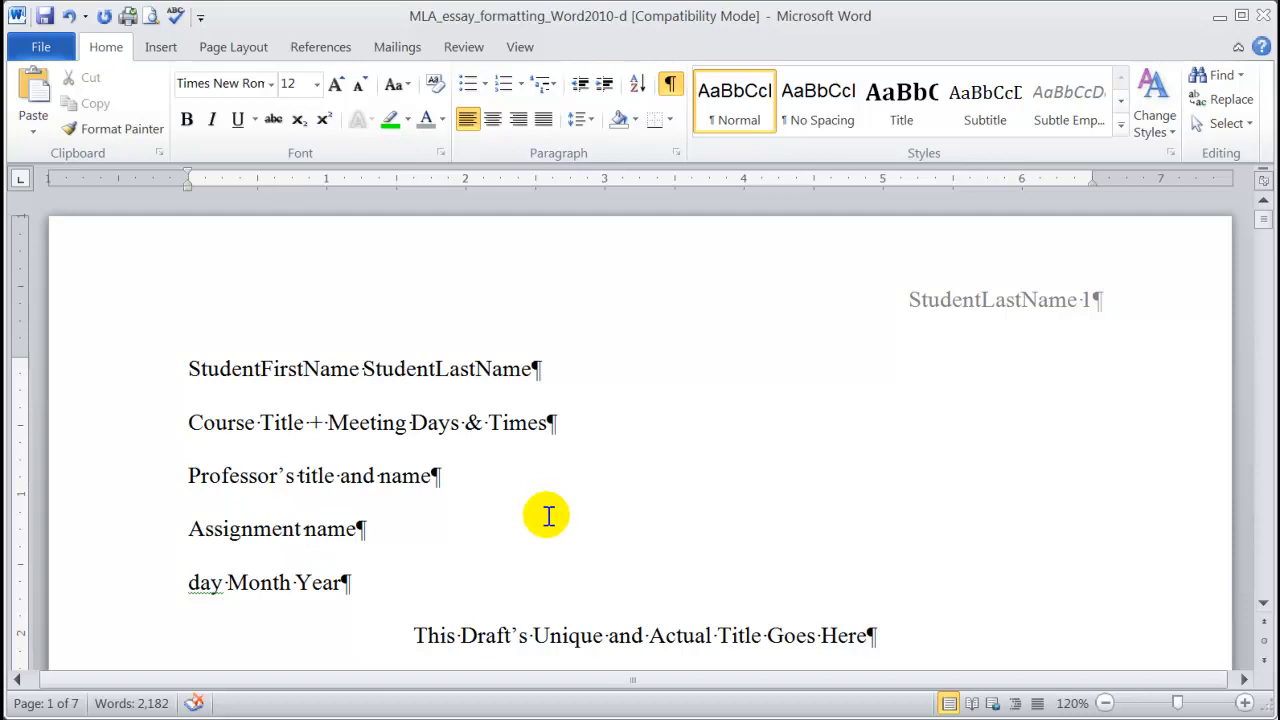